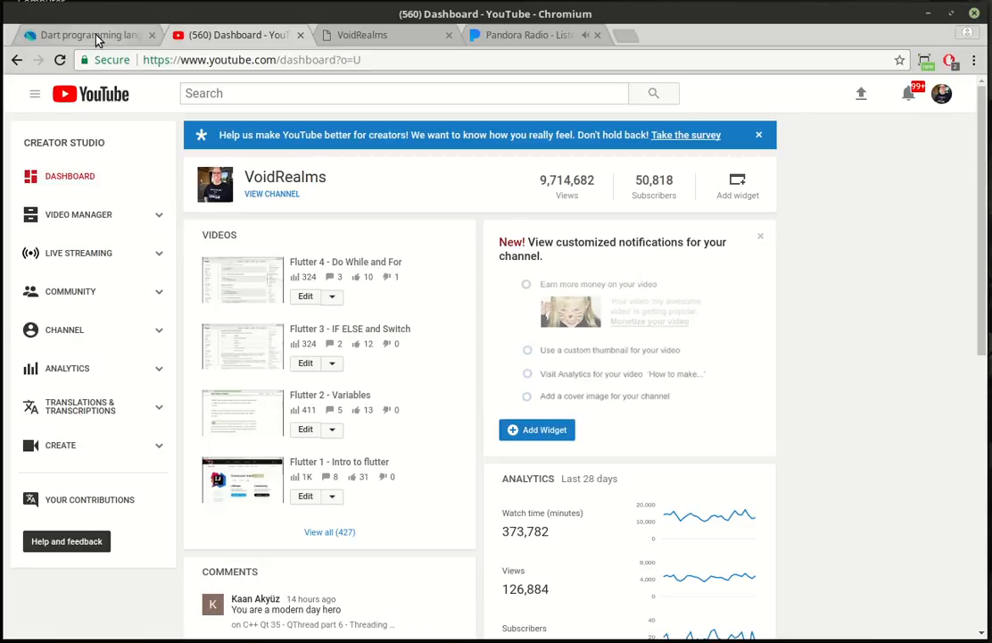
Open A Tour of the Dart Language from the Dart site and browse its contents
{"action": "left_click", "coordinate": [89, 36]}
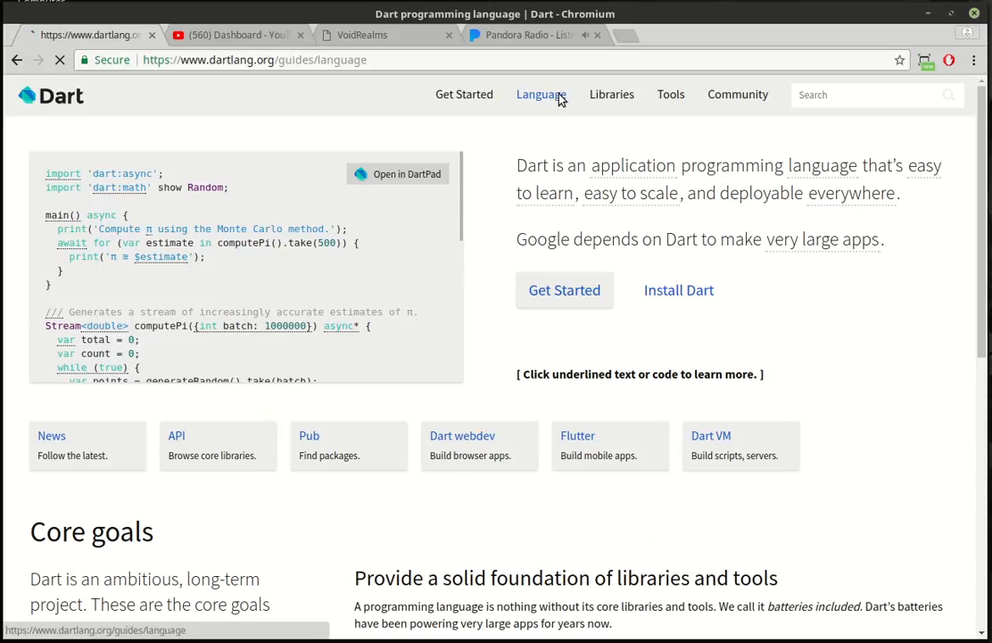
{"action": "left_click", "coordinate": [540, 94]}
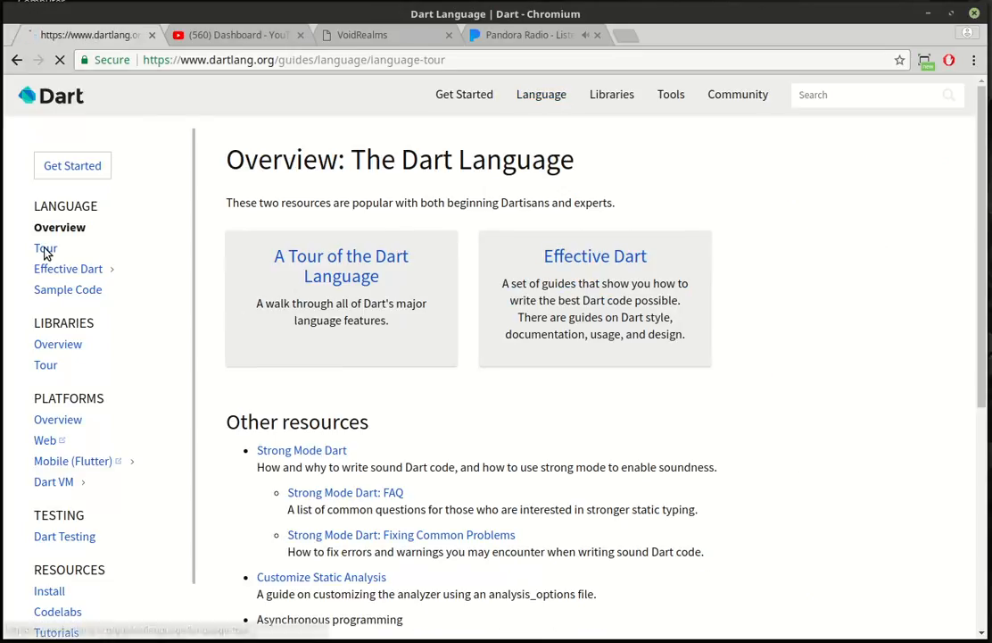
{"action": "left_click", "coordinate": [45, 248]}
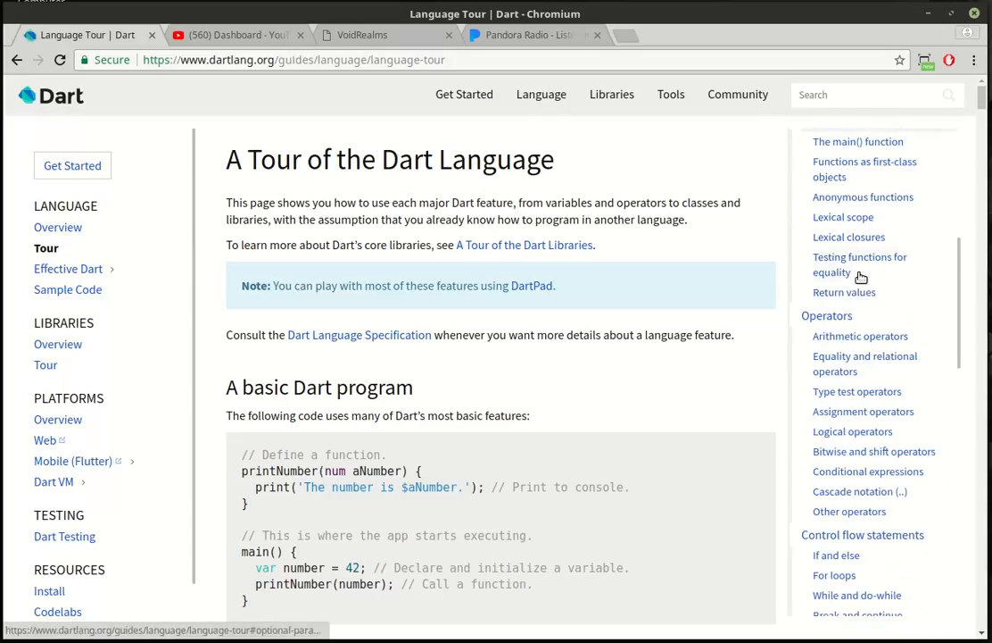
{"action": "scroll", "scroll_direction": "down", "scroll_amount": 3}
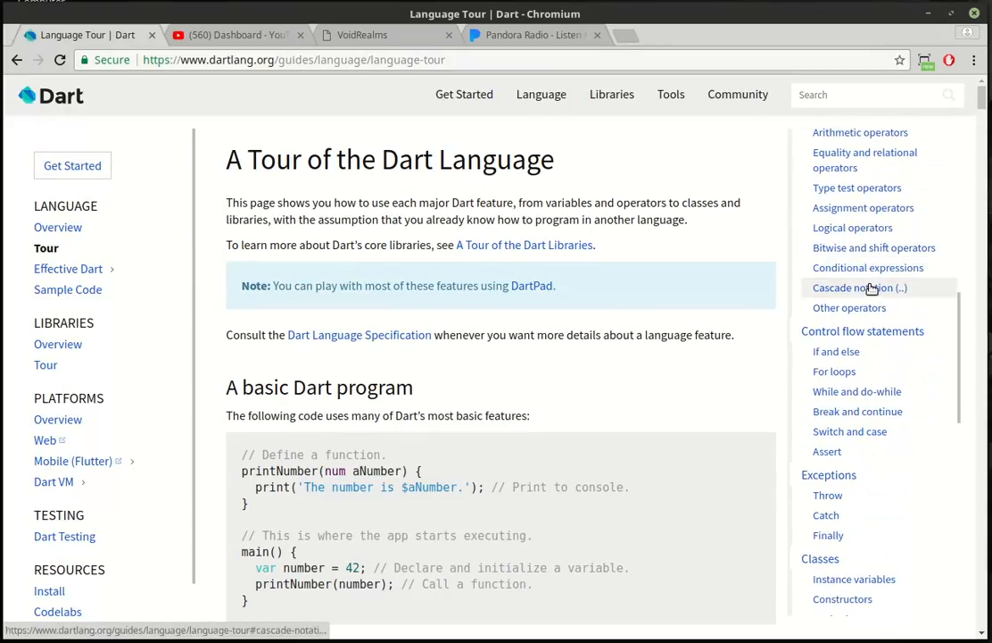
{"action": "mouse_move", "coordinate": [873, 332]}
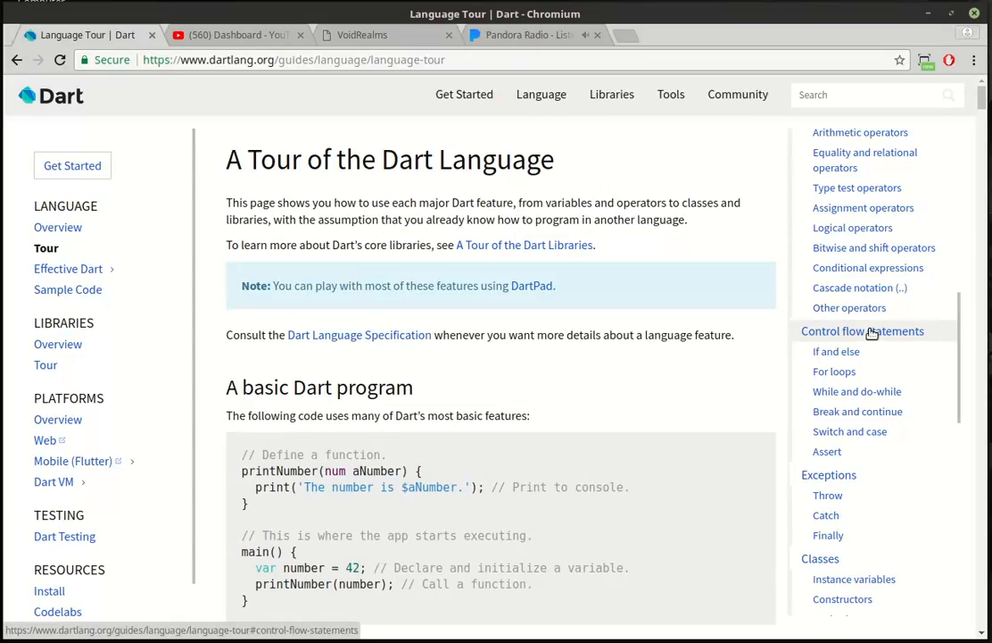
{"action": "mouse_move", "coordinate": [842, 350]}
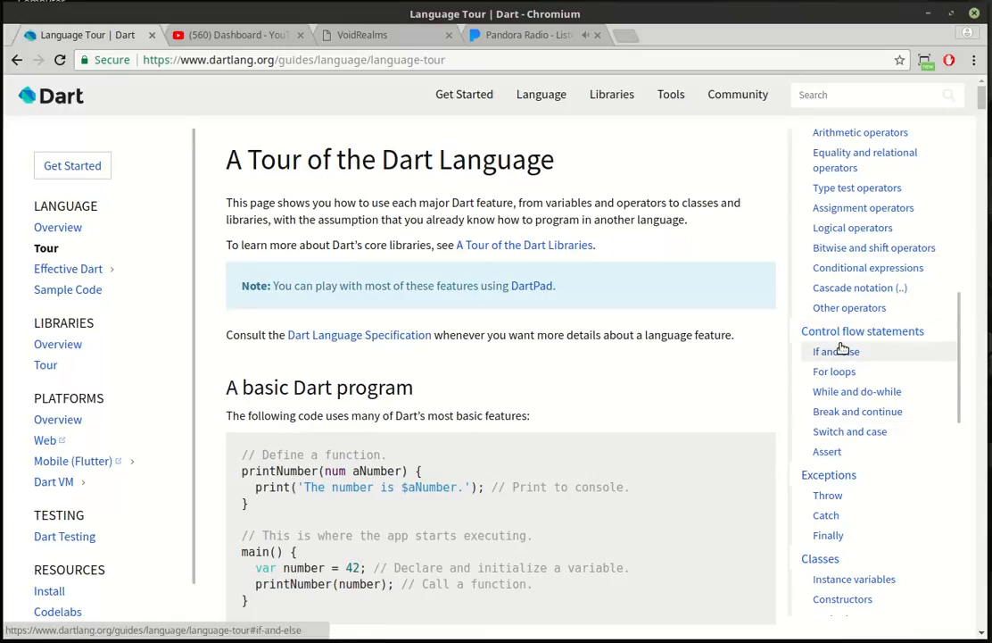
{"action": "mouse_move", "coordinate": [839, 356]}
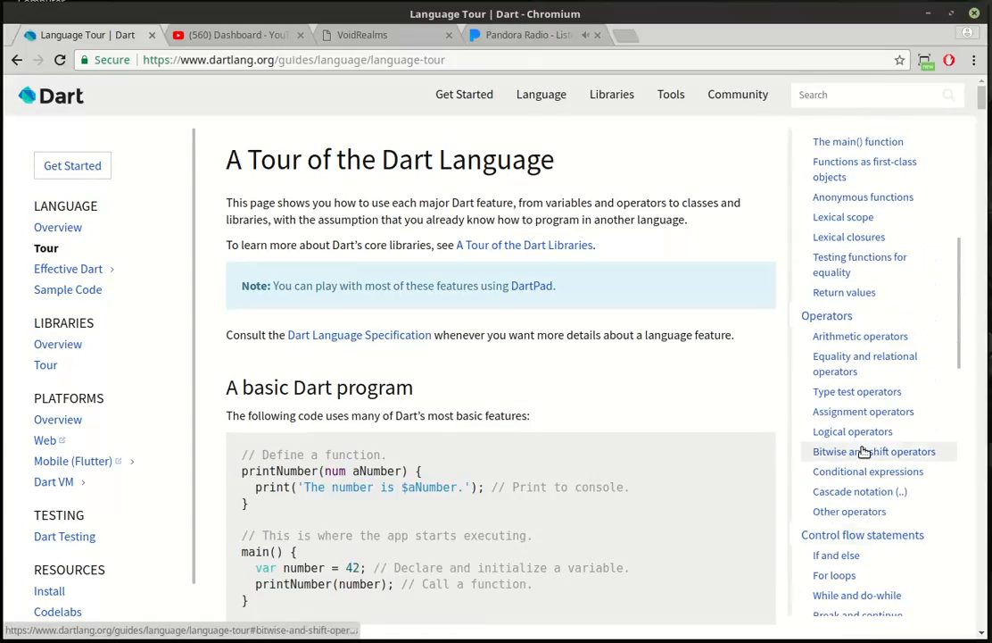
{"action": "left_click", "coordinate": [826, 265]}
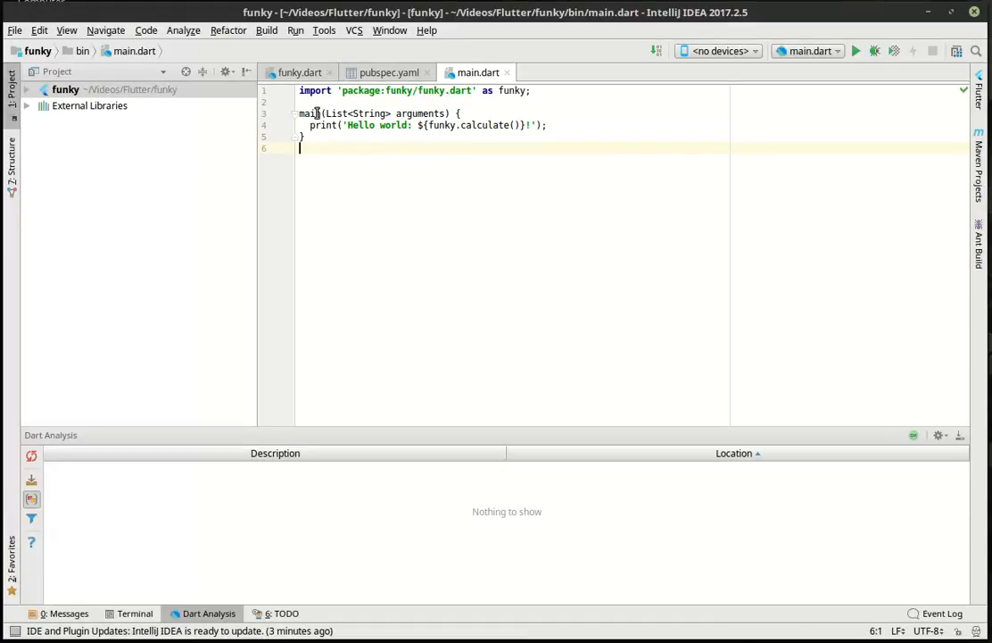
Explore funky's bin and lib files and calculate, then reduce main.dart to empty main
{"action": "double_click", "coordinate": [311, 114]}
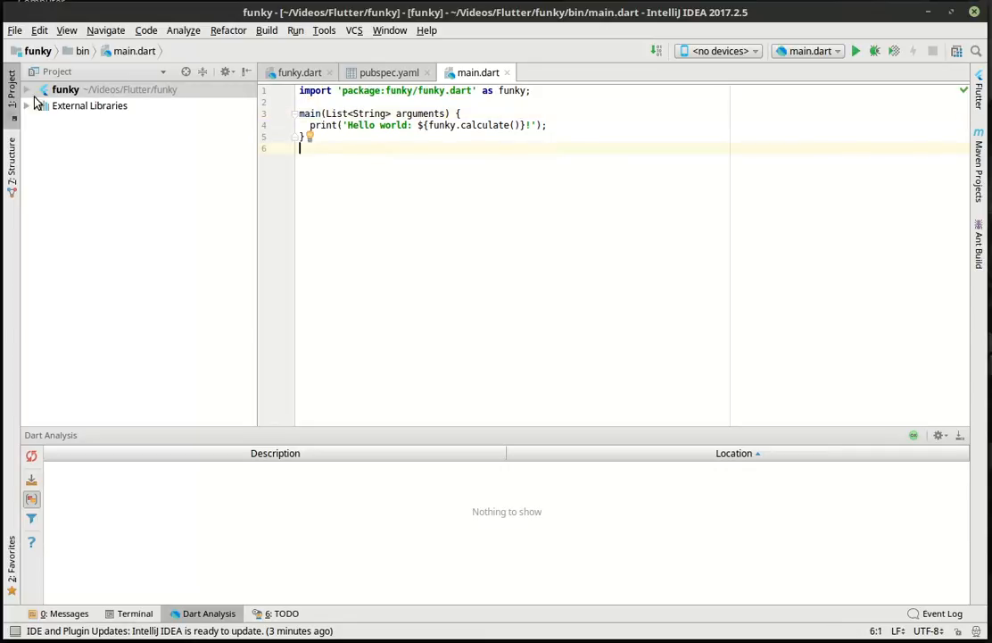
{"action": "left_click", "coordinate": [27, 90]}
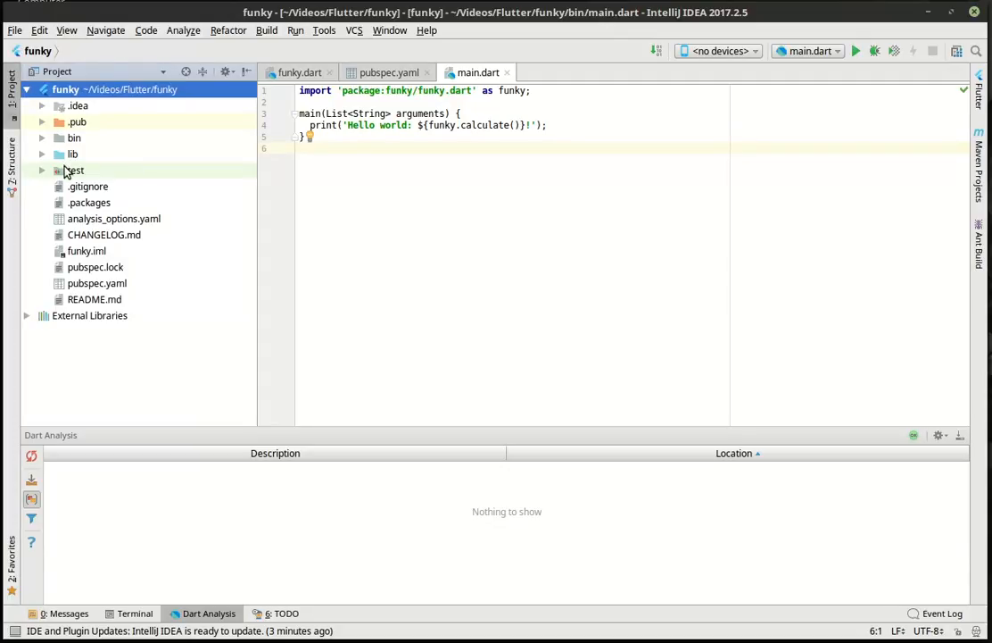
{"action": "left_click", "coordinate": [43, 138]}
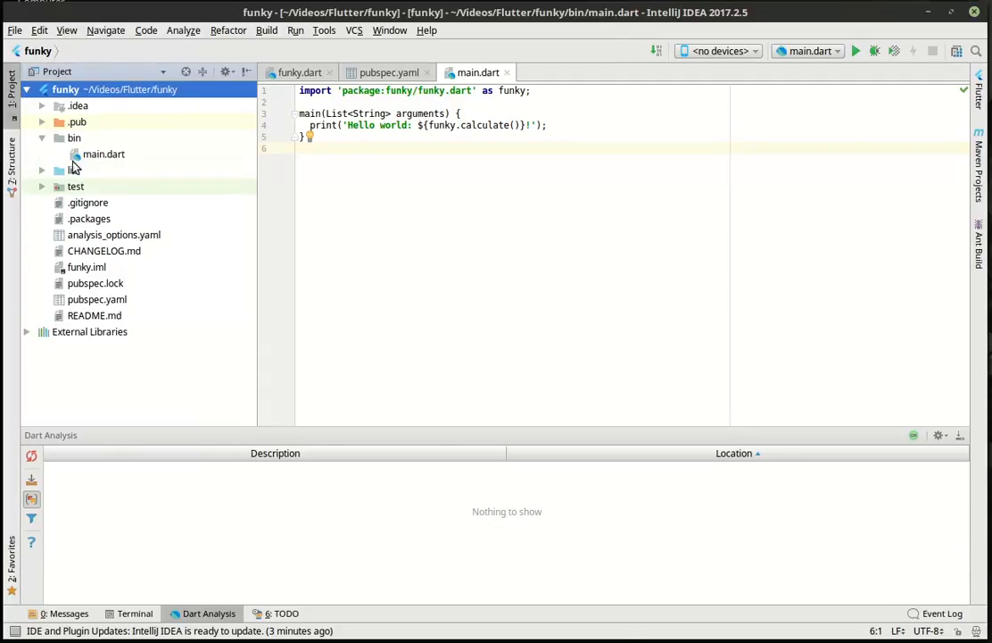
{"action": "left_click", "coordinate": [45, 170]}
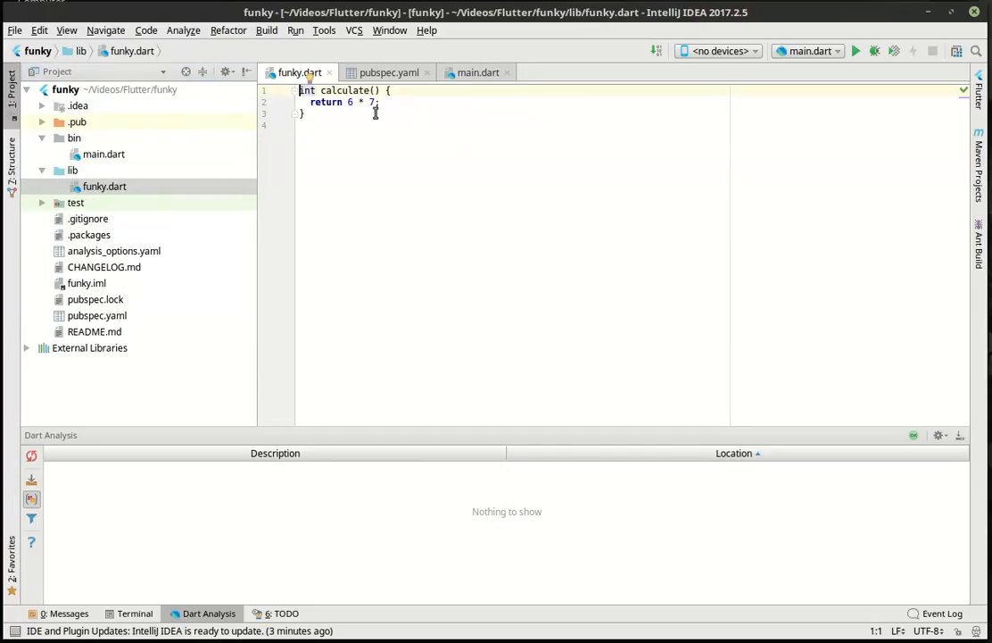
{"action": "mouse_move", "coordinate": [366, 114]}
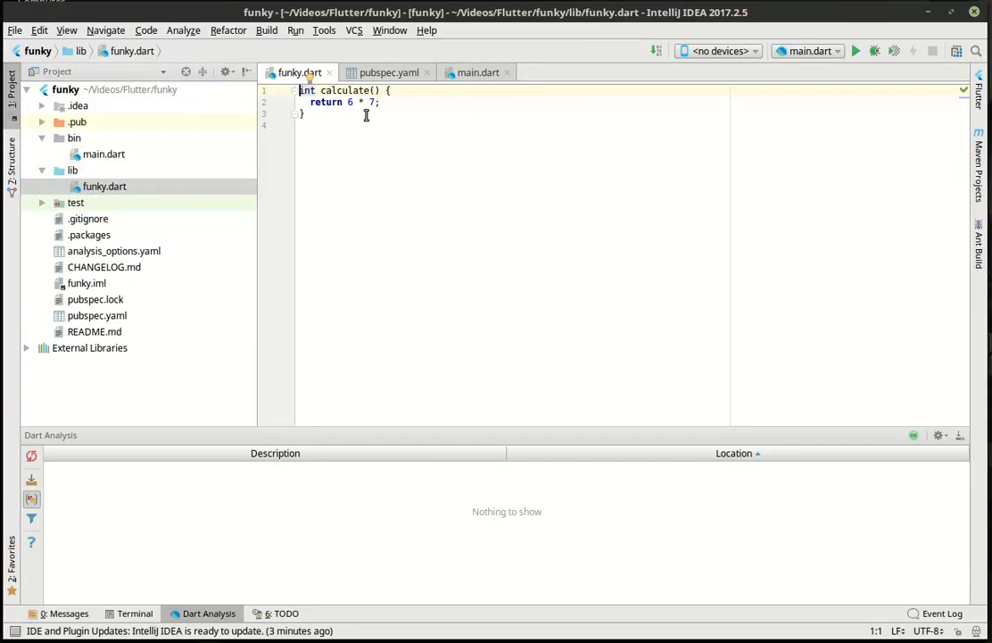
{"action": "double_click", "coordinate": [344, 90]}
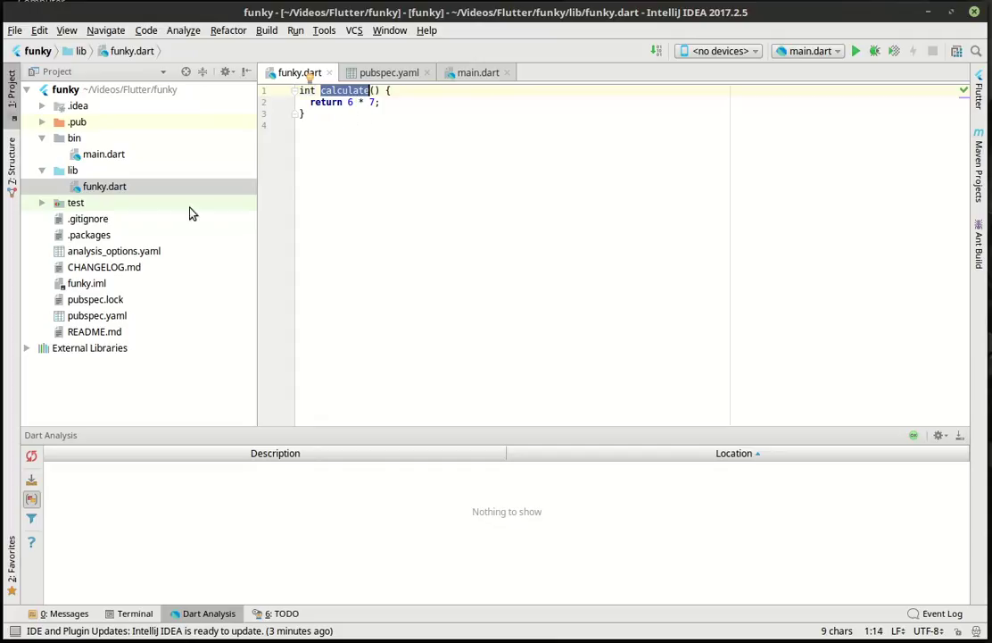
{"action": "left_click", "coordinate": [475, 73]}
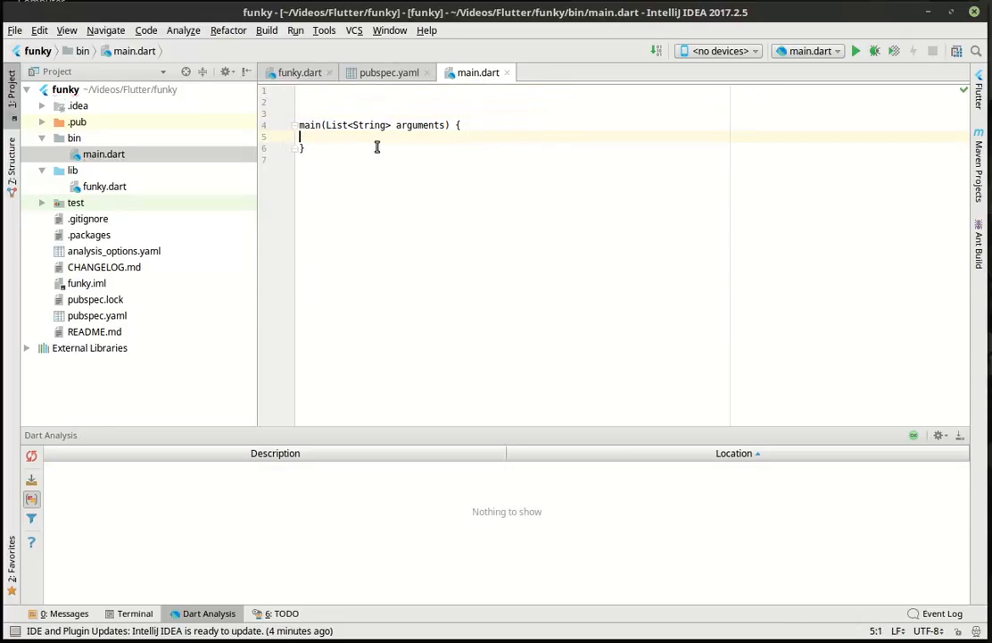
Add print('hello') inside main and run main.dart to print hello
{"action": "type", "text": "p"}
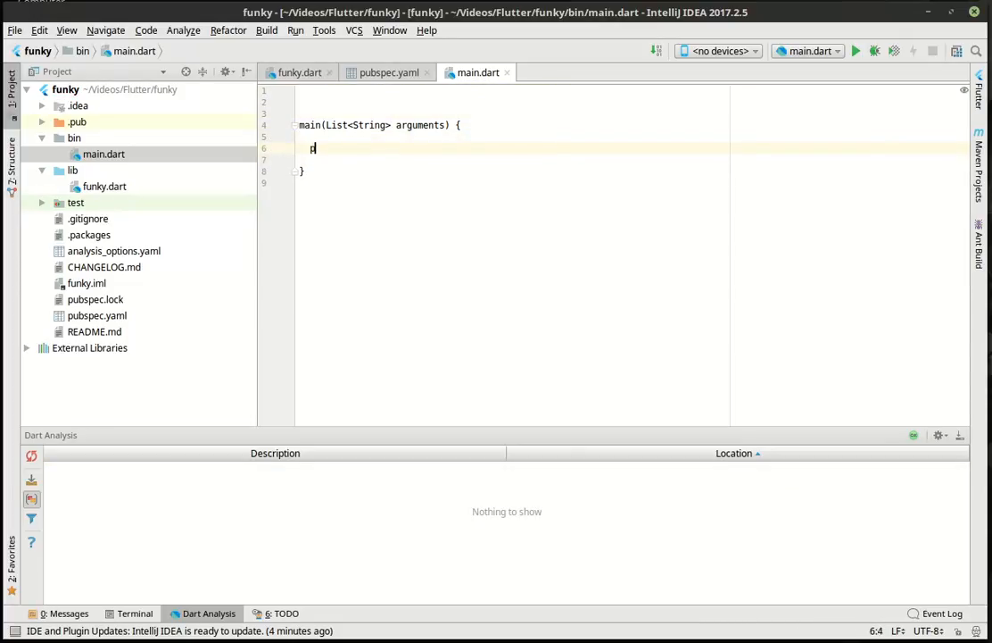
{"action": "type", "text": "p"}
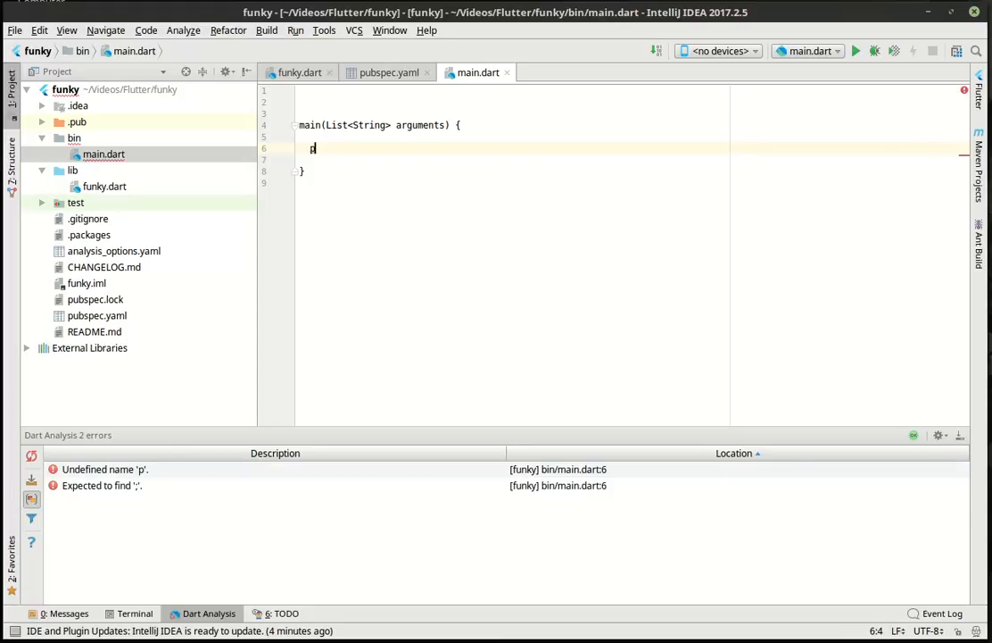
{"action": "type", "text": "rint()"}
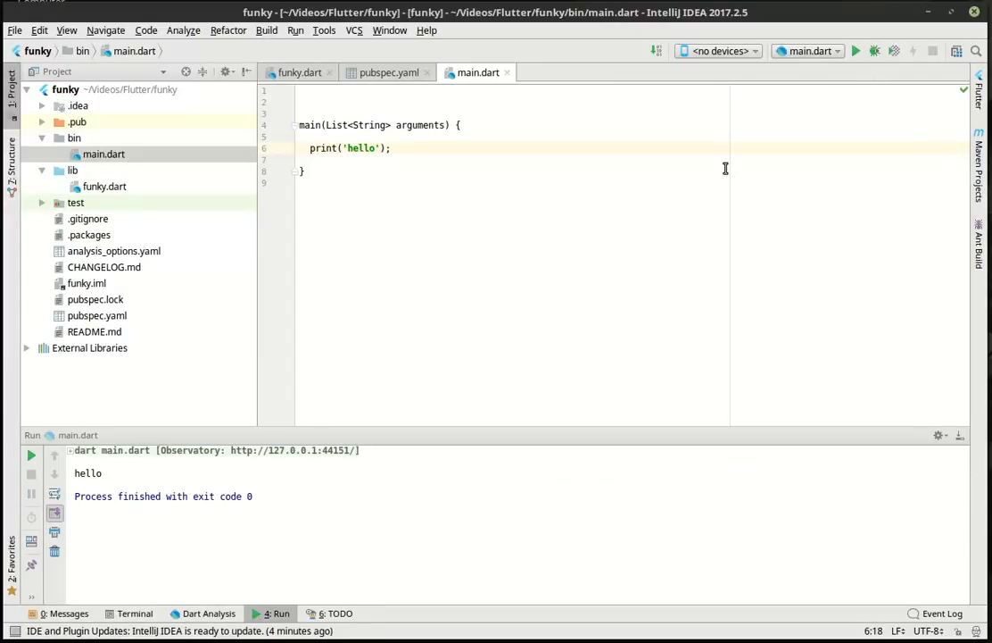
{"action": "double_click", "coordinate": [323, 147]}
{"action": "type", "text": "for("}
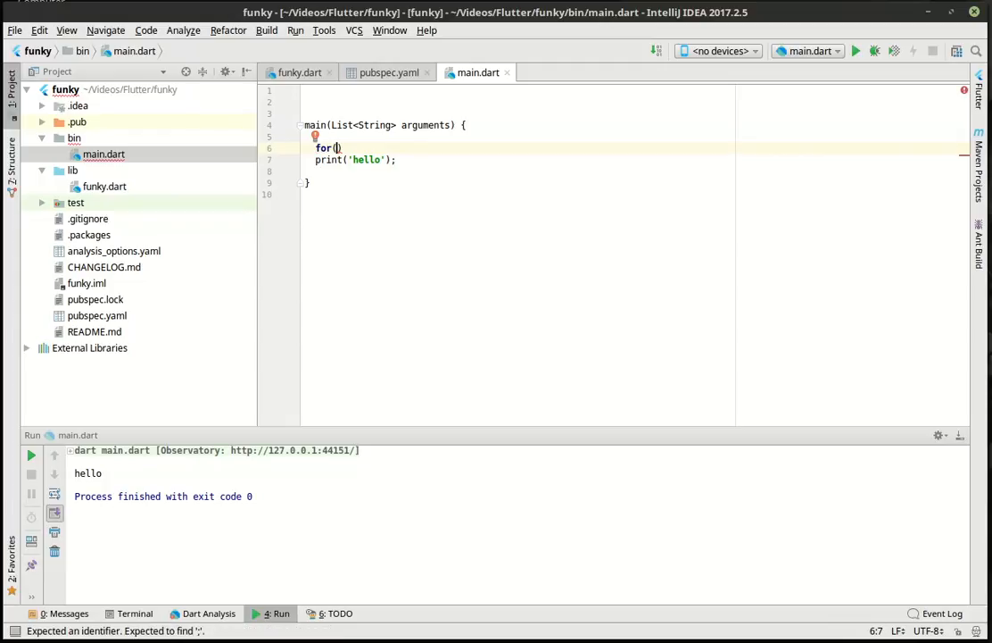
Wrap print('hello') in a for loop with bound 9 and rerun for nine hellos
{"action": "type", "text": "int i"}
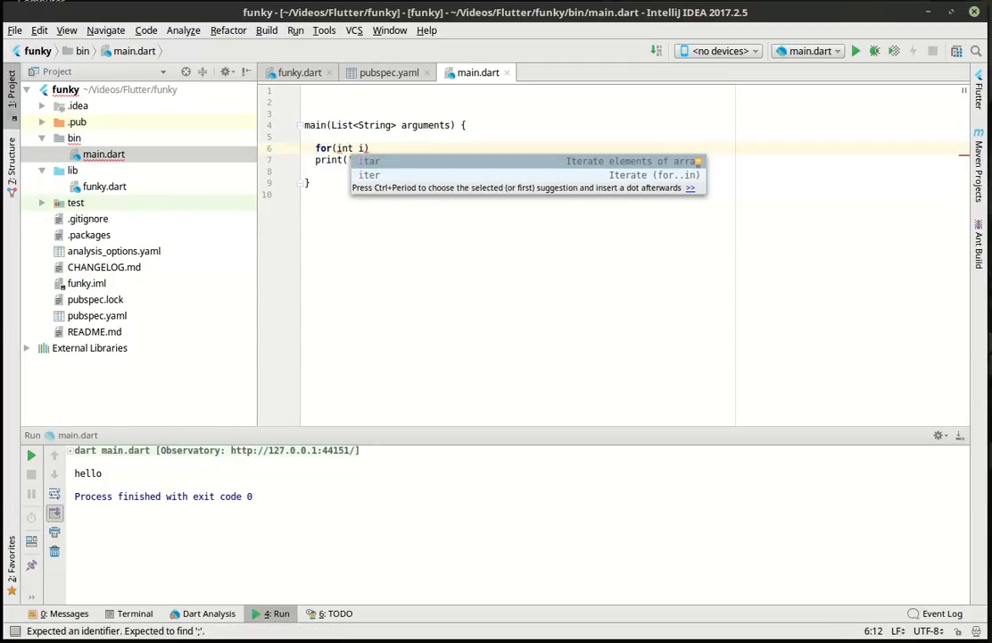
{"action": "type", "text": "= 0; i< 8;"}
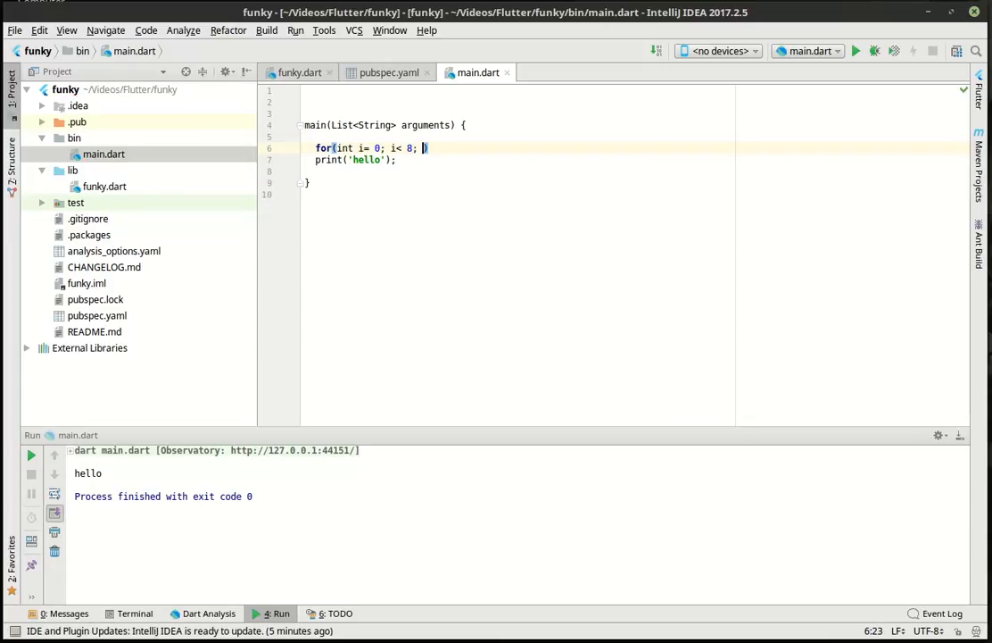
{"action": "type", "text": "i++"}
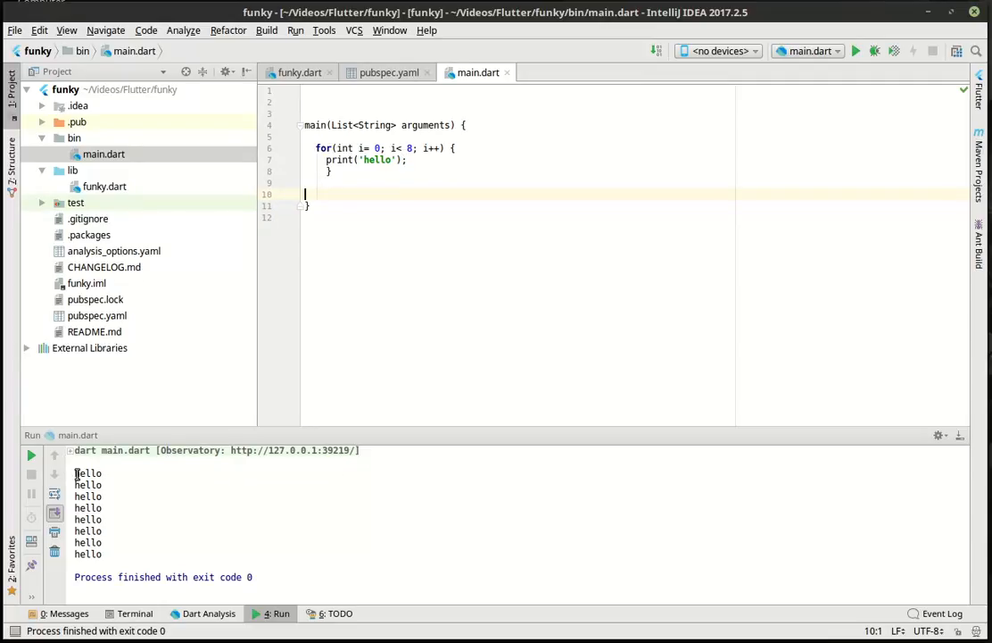
{"action": "left_click_drag", "start_coordinate": [75, 472], "coordinate": [112, 520]}
{"action": "type", "text": "9"}
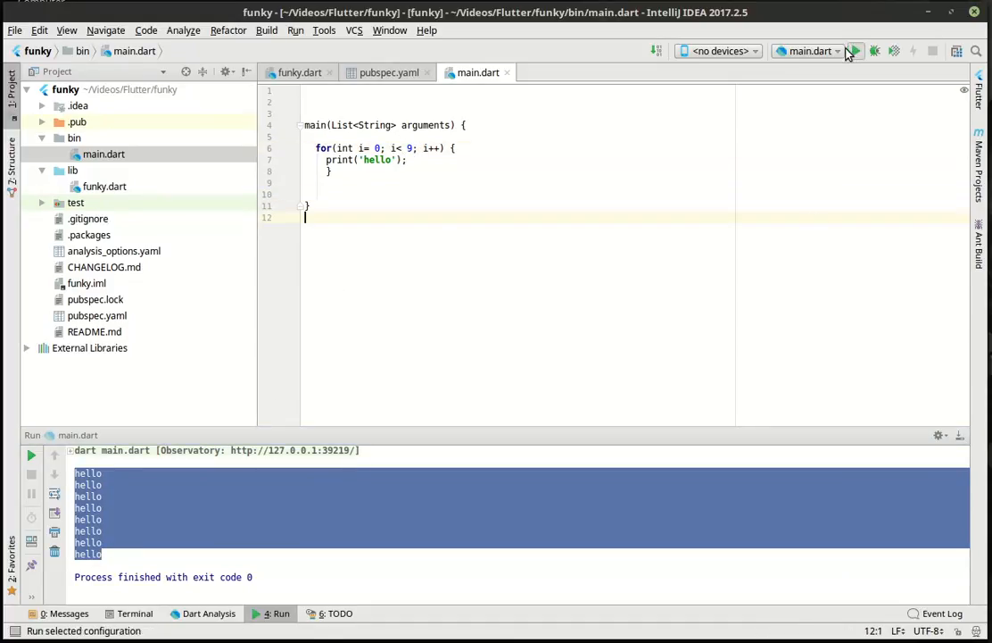
{"action": "left_click", "coordinate": [859, 51]}
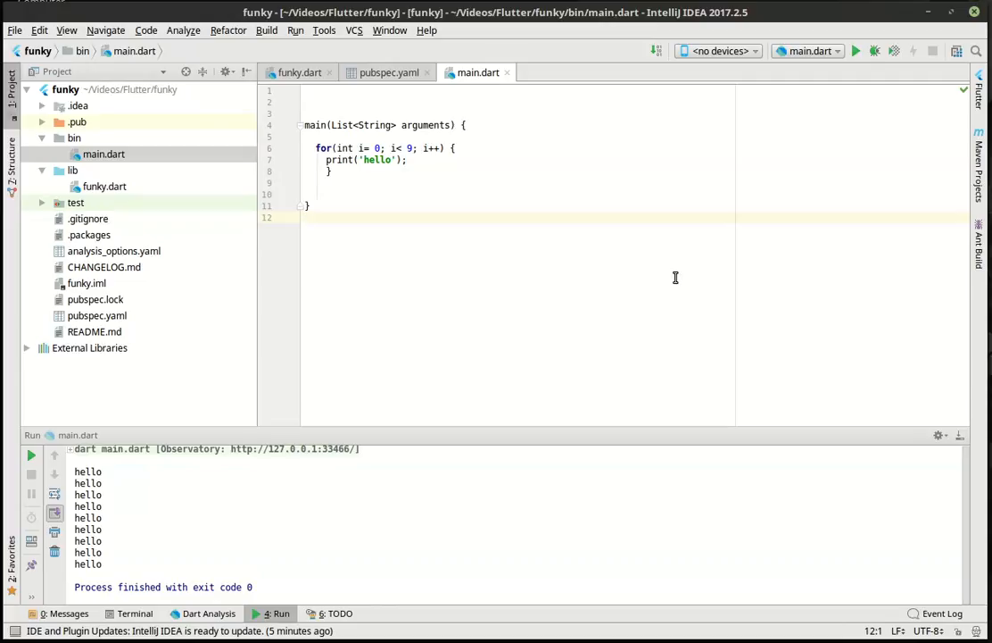
{"action": "mouse_move", "coordinate": [517, 195]}
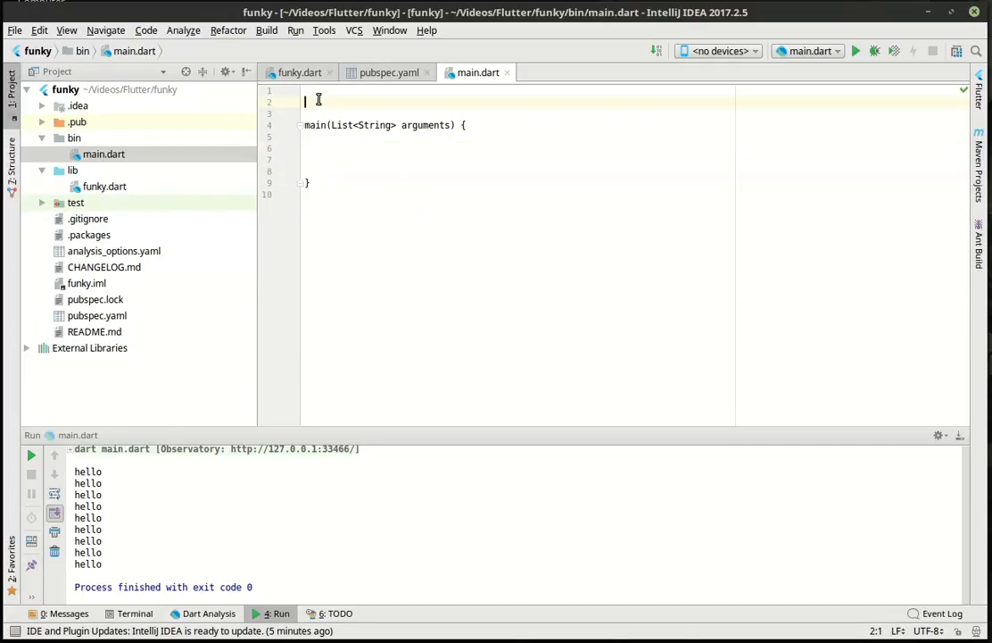
Move the hello loop into void sayHello() and call sayHello(); from main
{"action": "type", "text": "void"}
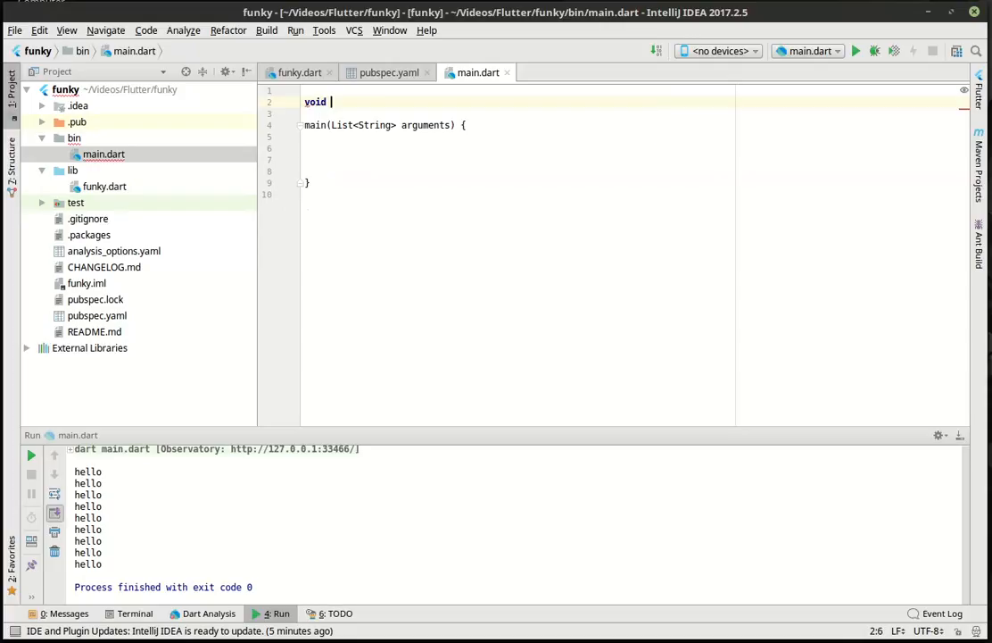
{"action": "type", "text": "test()"}
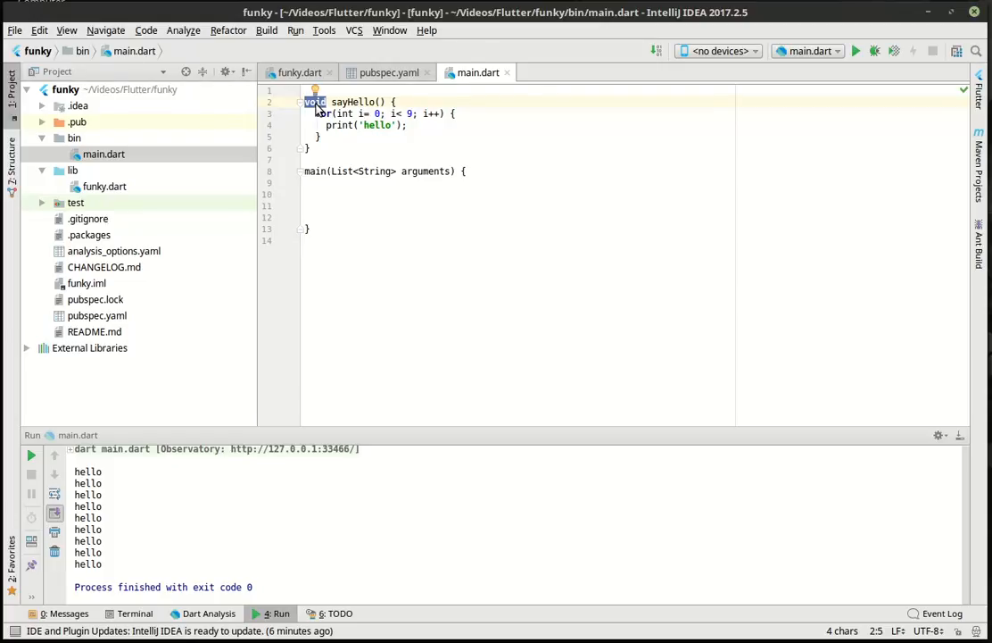
{"action": "mouse_move", "coordinate": [341, 198]}
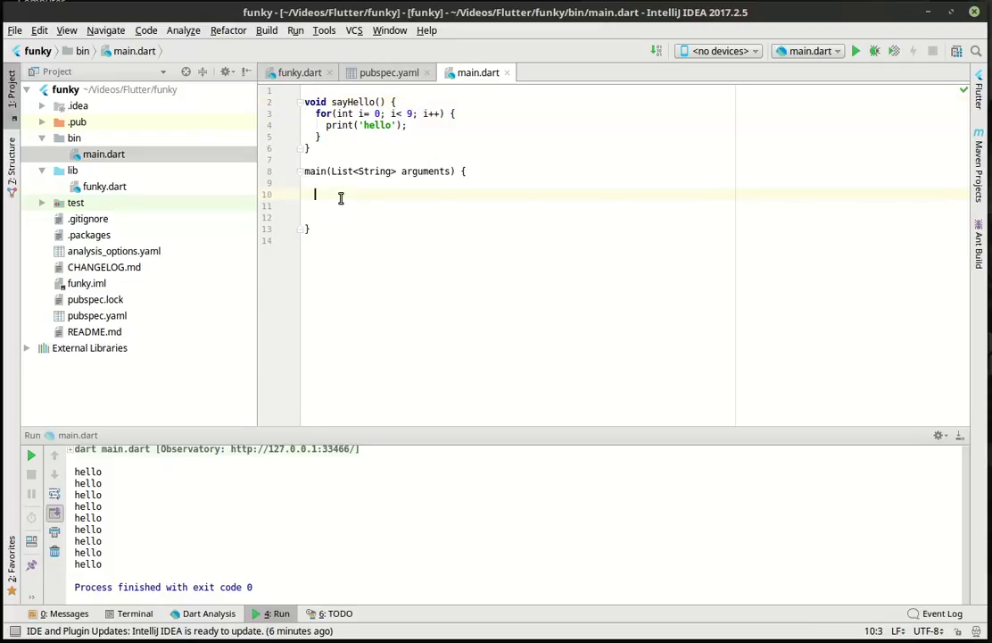
{"action": "type", "text": "sayHello()"}
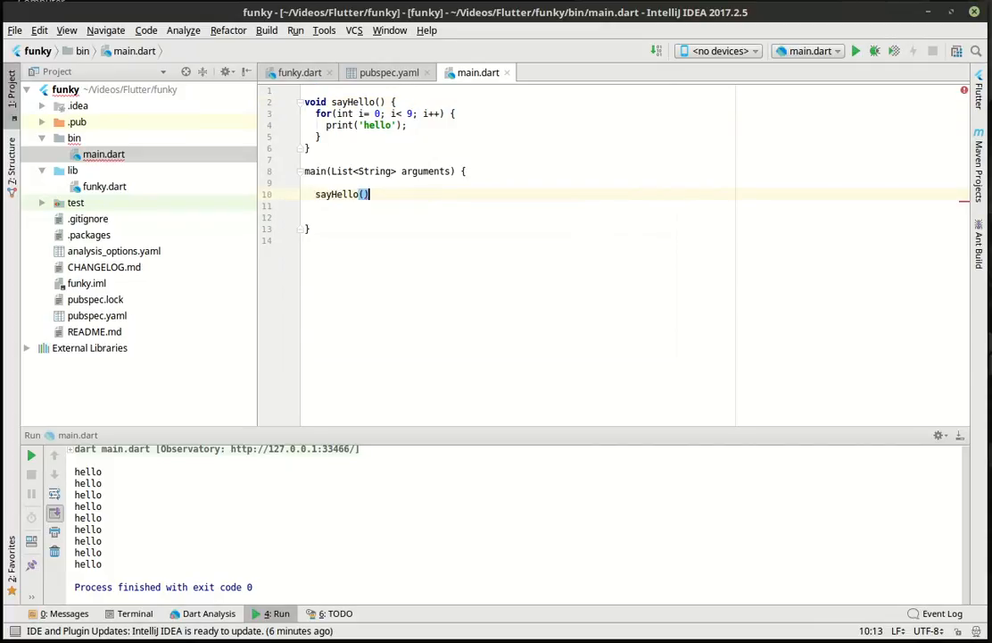
{"action": "type", "text": ";"}
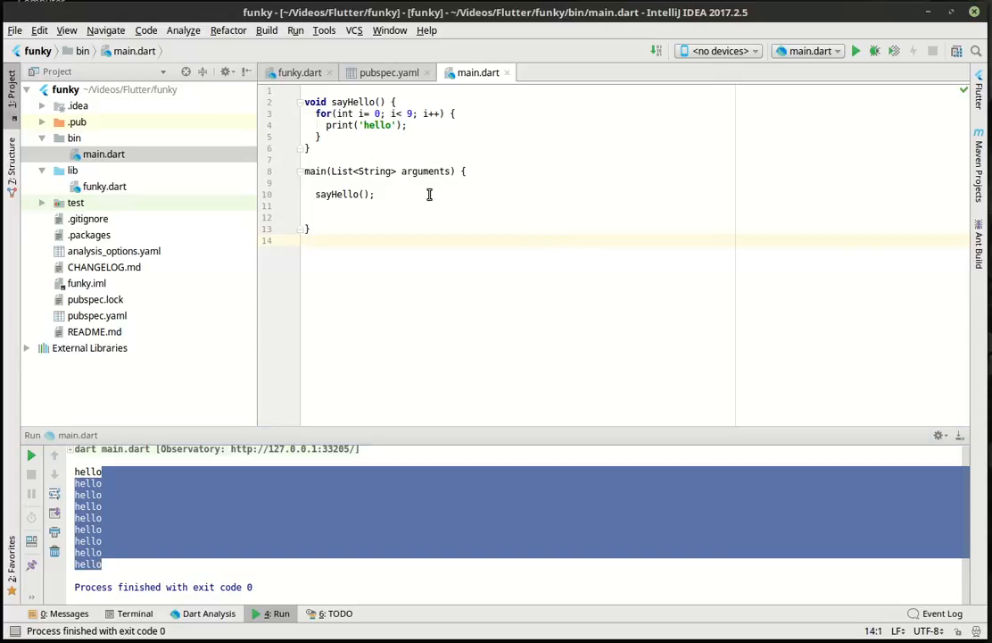
{"action": "mouse_move", "coordinate": [364, 161]}
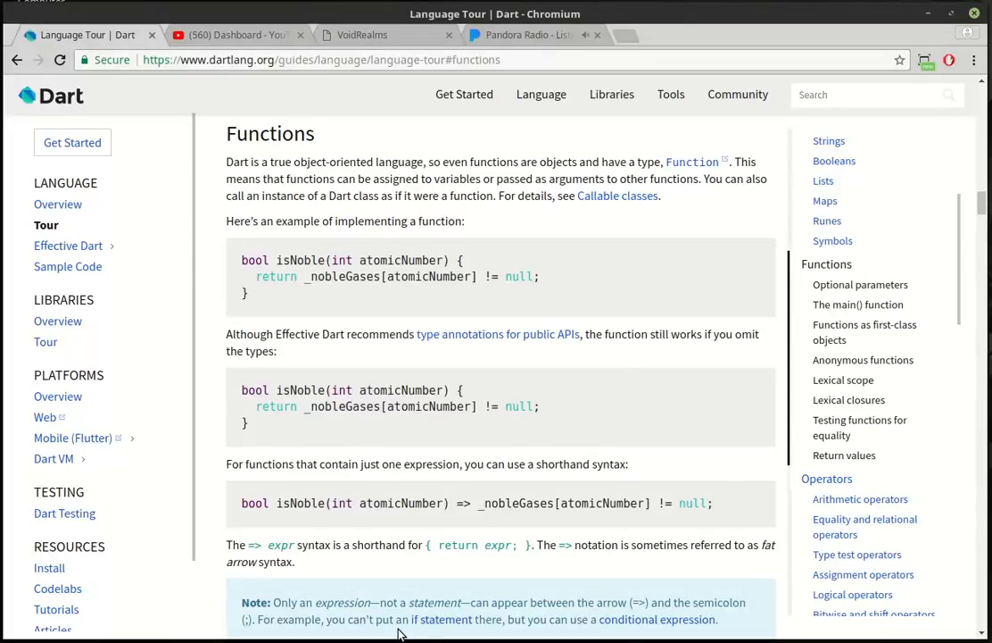
{"action": "mouse_move", "coordinate": [857, 394]}
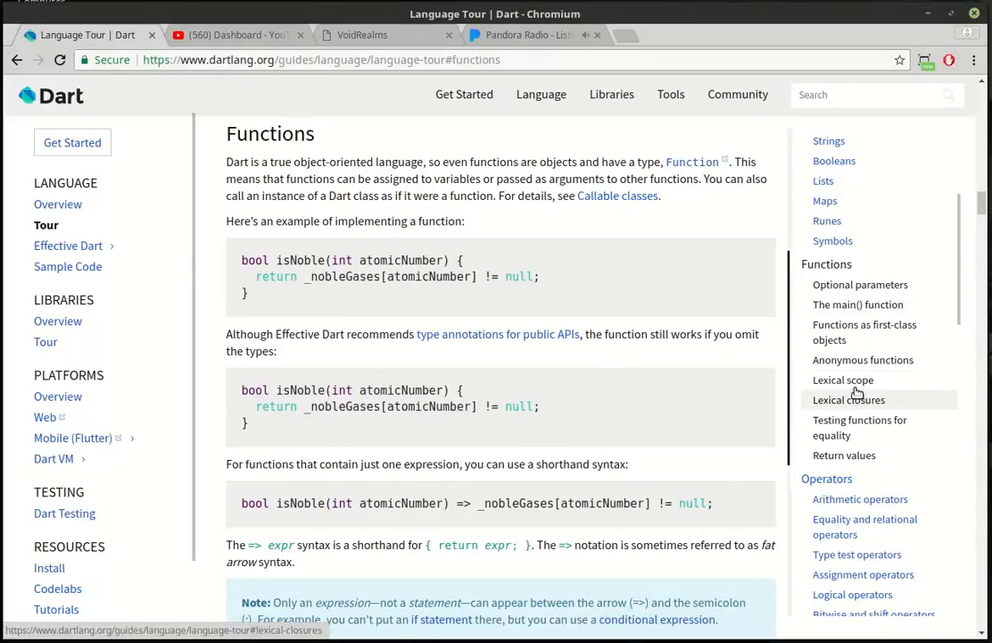
Jump to the Lexical scope section and select insideFunction in its example
{"action": "left_click", "coordinate": [843, 380]}
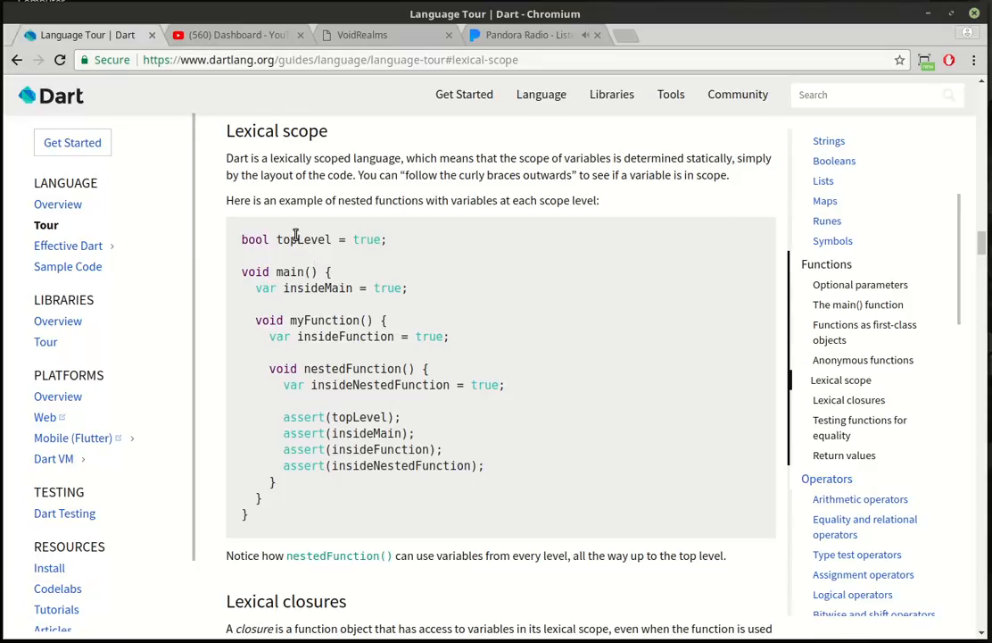
{"action": "mouse_move", "coordinate": [308, 287]}
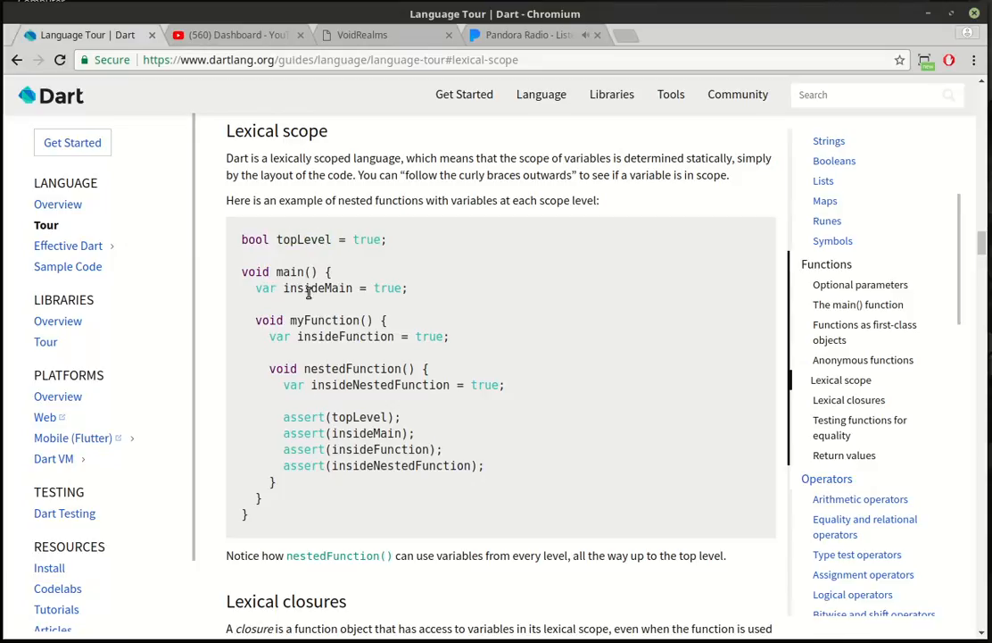
{"action": "double_click", "coordinate": [346, 337]}
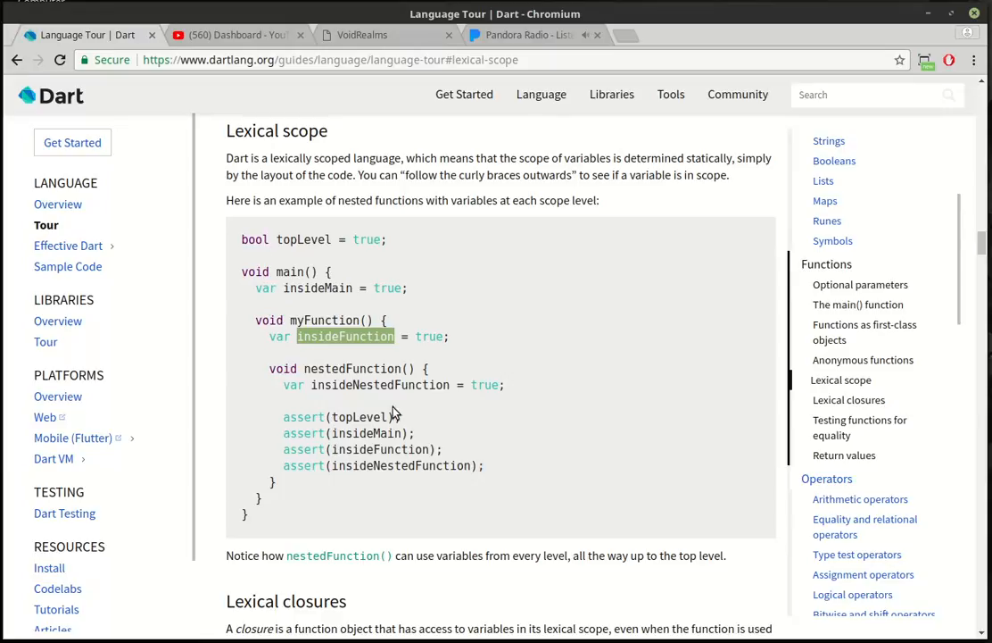
{"action": "mouse_move", "coordinate": [421, 518]}
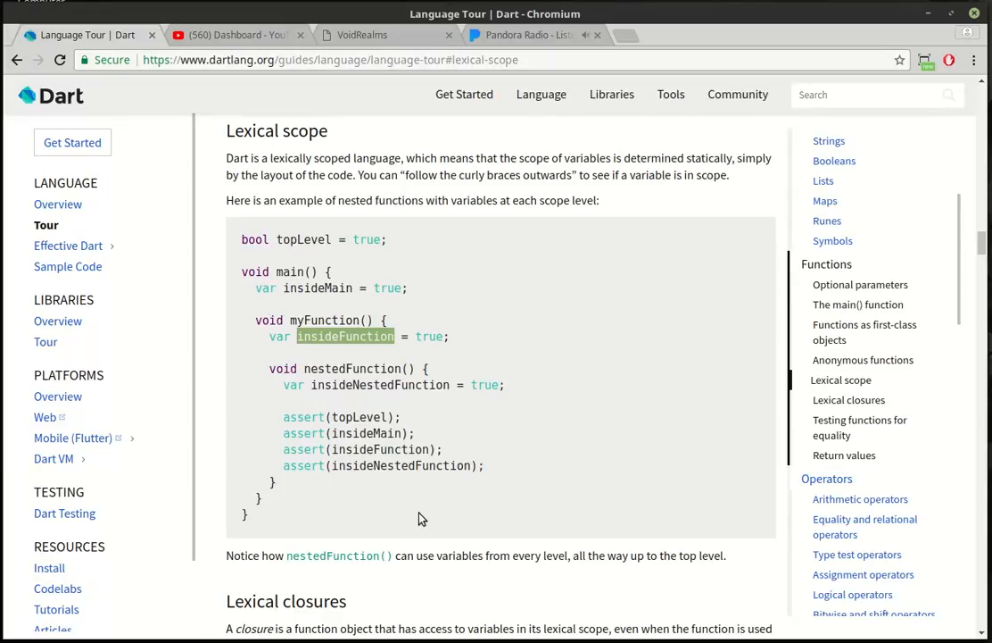
{"action": "mouse_move", "coordinate": [414, 486]}
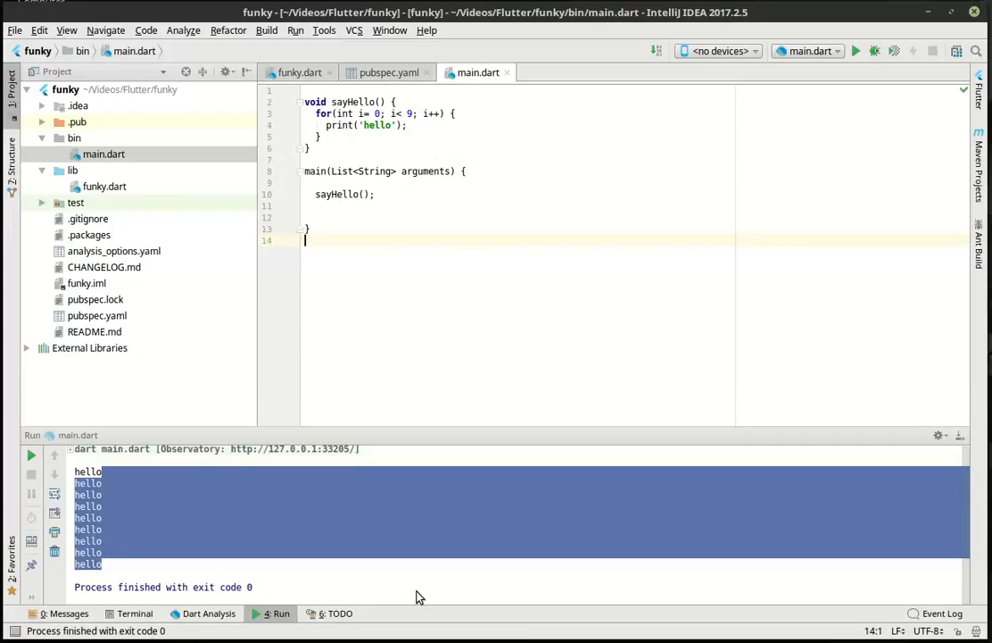
Declare int age = 99 at the top of sayHello's body
{"action": "left_click", "coordinate": [362, 113]}
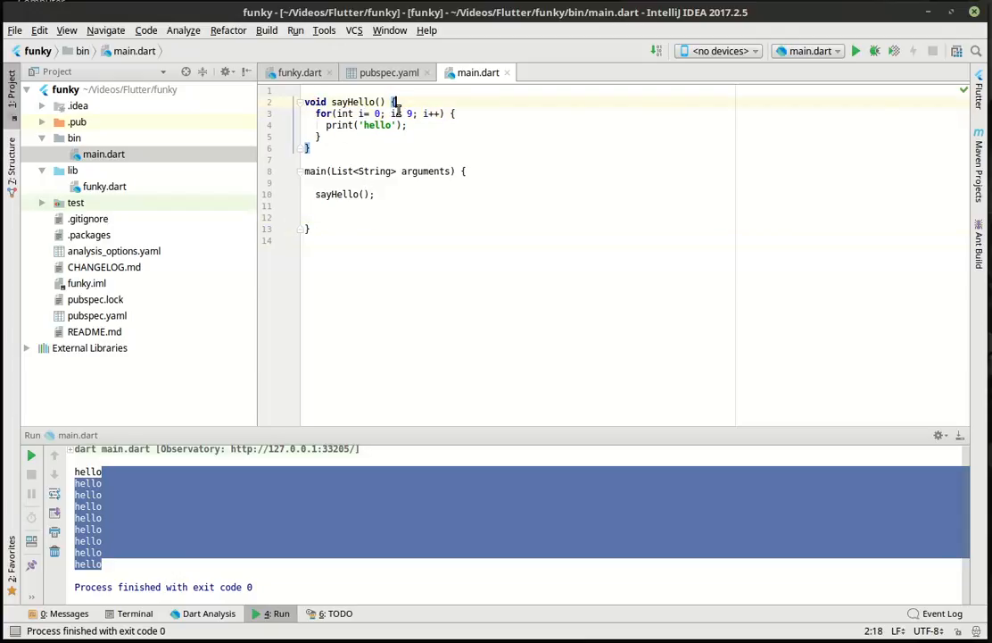
{"action": "type", "text": "int age"}
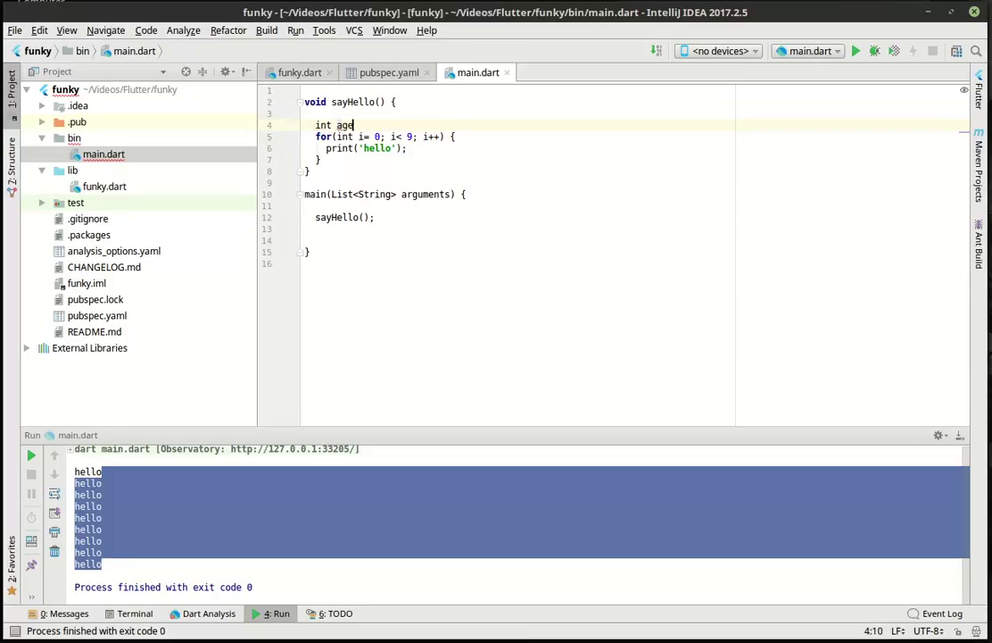
{"action": "type", "text": "= 99;"}
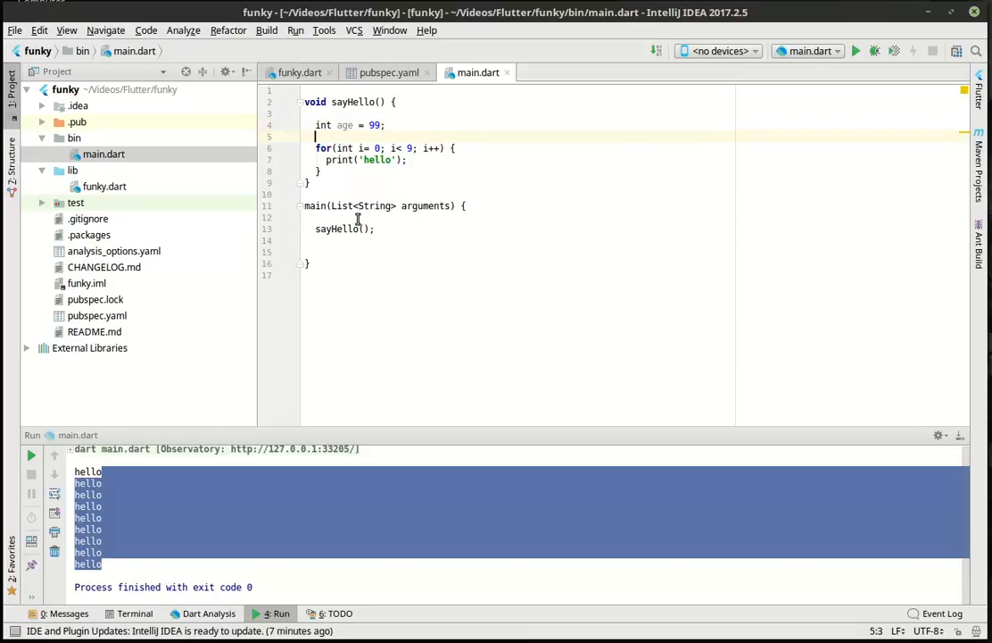
{"action": "type", "text": "pain"}
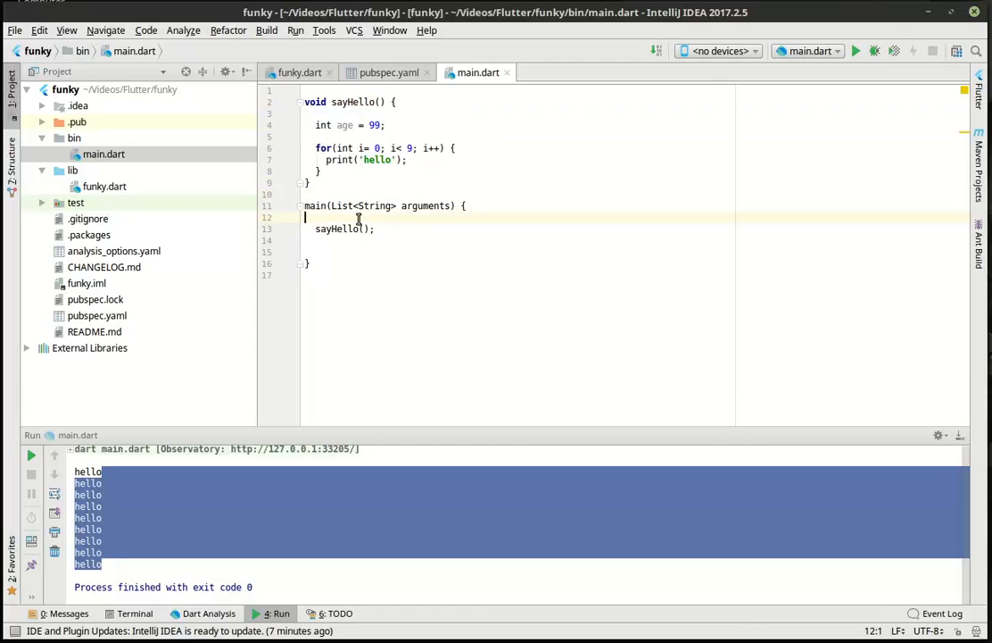
Experiment with scope using int age and int cats = 9, then delete those lines
{"action": "type", "text": "int age"}
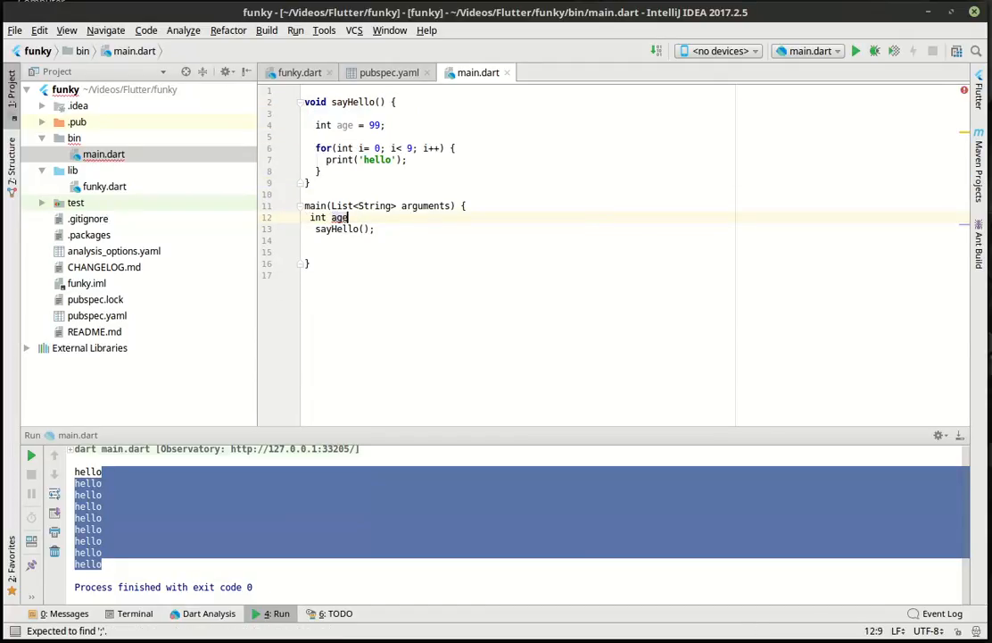
{"action": "type", "text": "cat"}
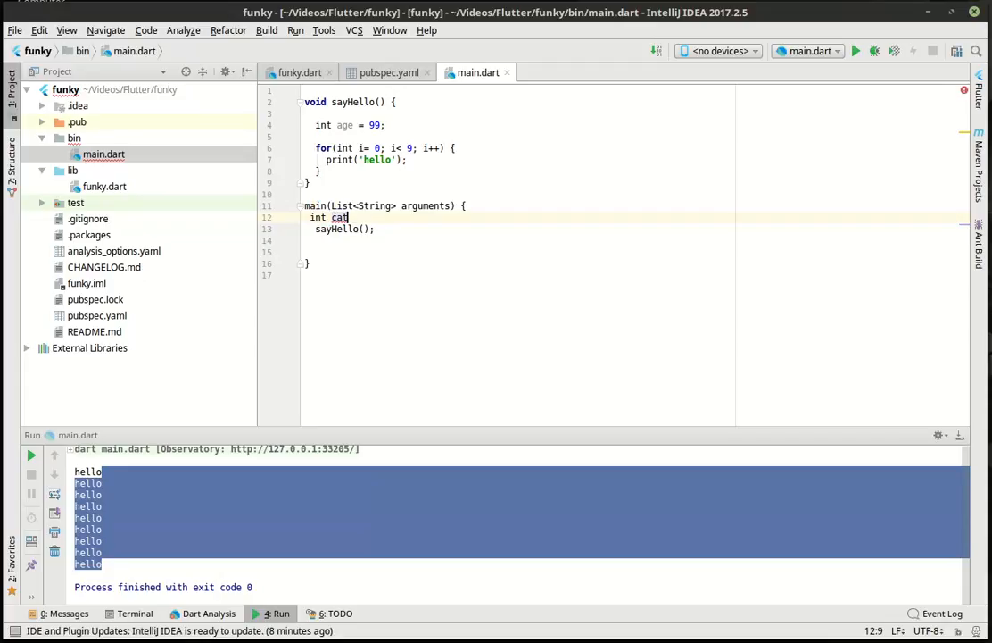
{"action": "type", "text": "s = 9;"}
{"action": "left_click", "coordinate": [634, 136]}
{"action": "type", "text": "print(cats);"}
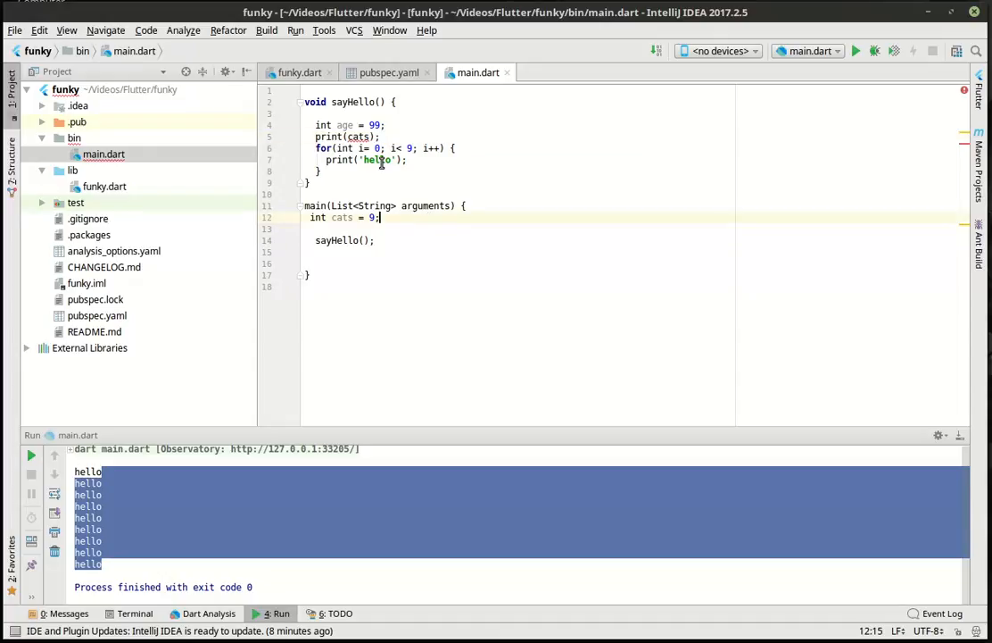
{"action": "mouse_move", "coordinate": [357, 136]}
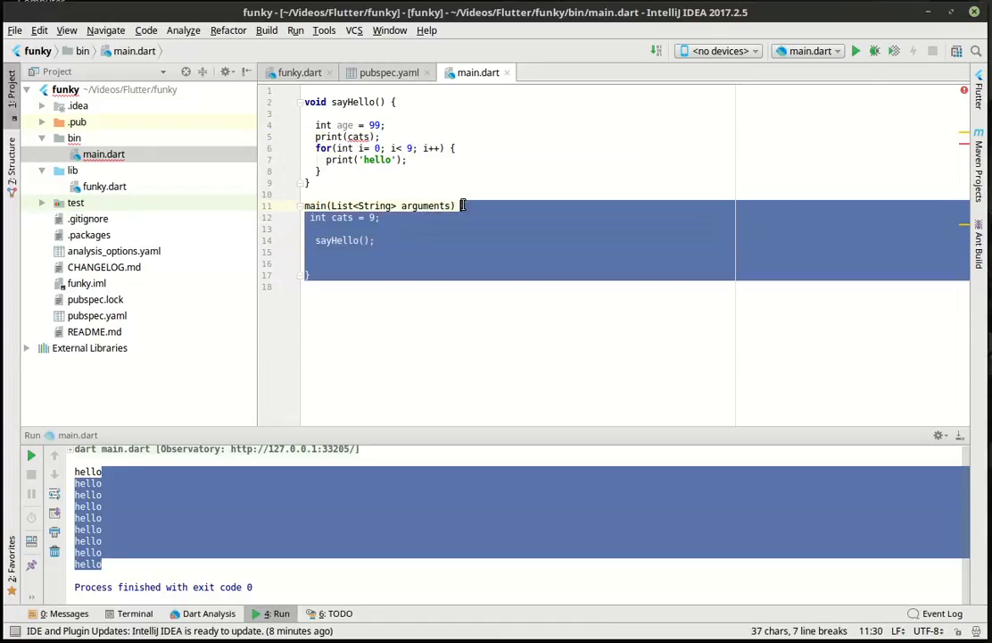
{"action": "left_click", "coordinate": [370, 137]}
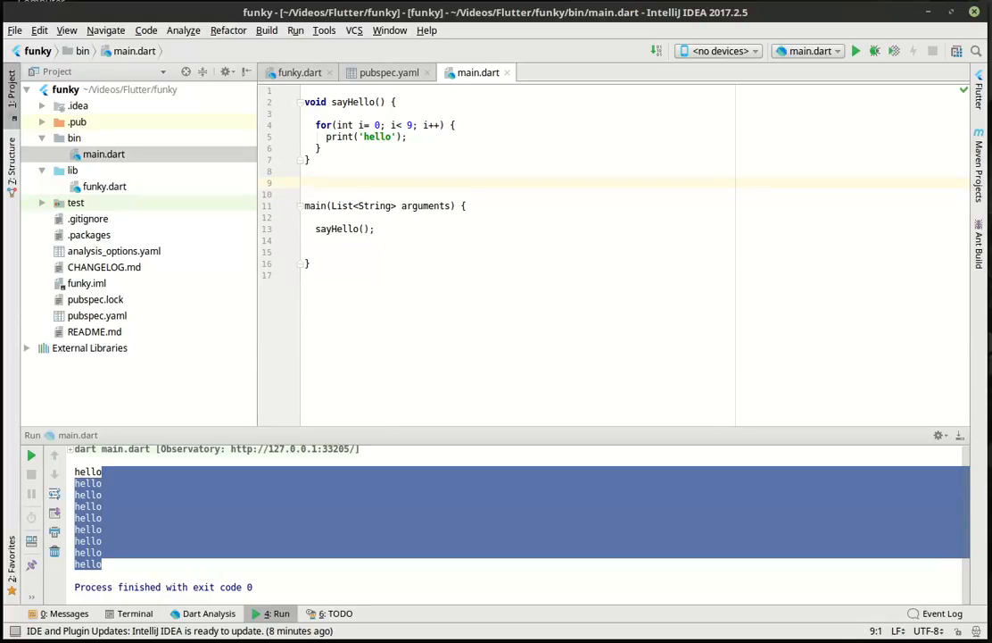
Declare a new function void annoy(int times)
{"action": "type", "text": "void"}
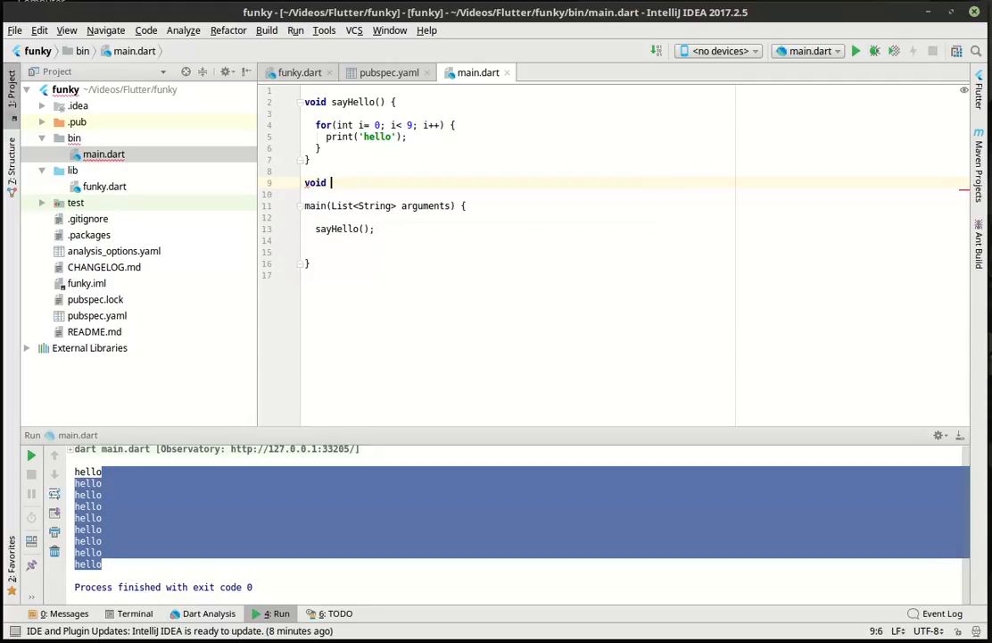
{"action": "type", "text": "annoy() {"}
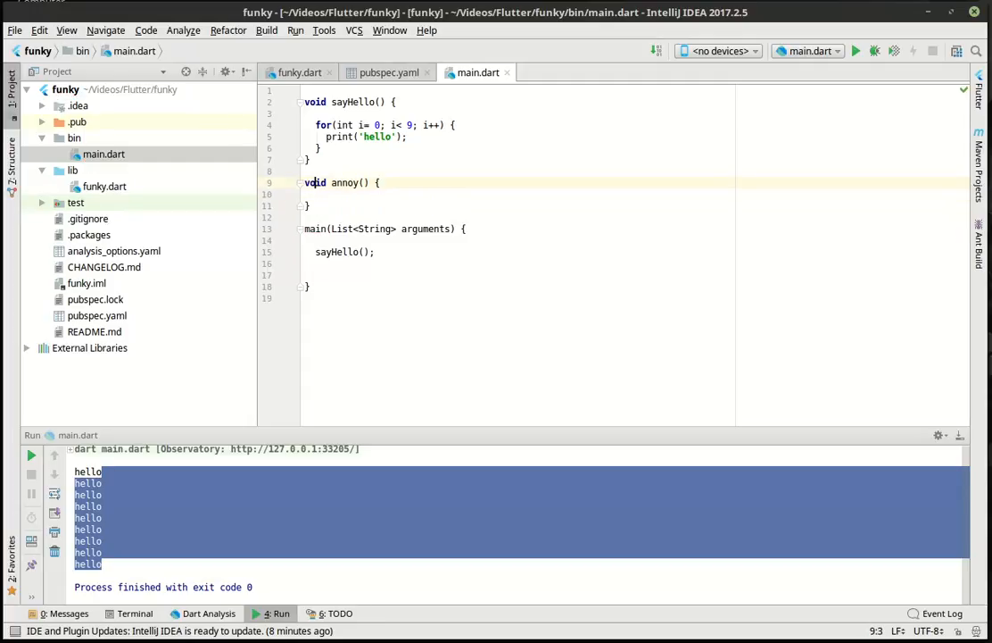
{"action": "left_click", "coordinate": [362, 182]}
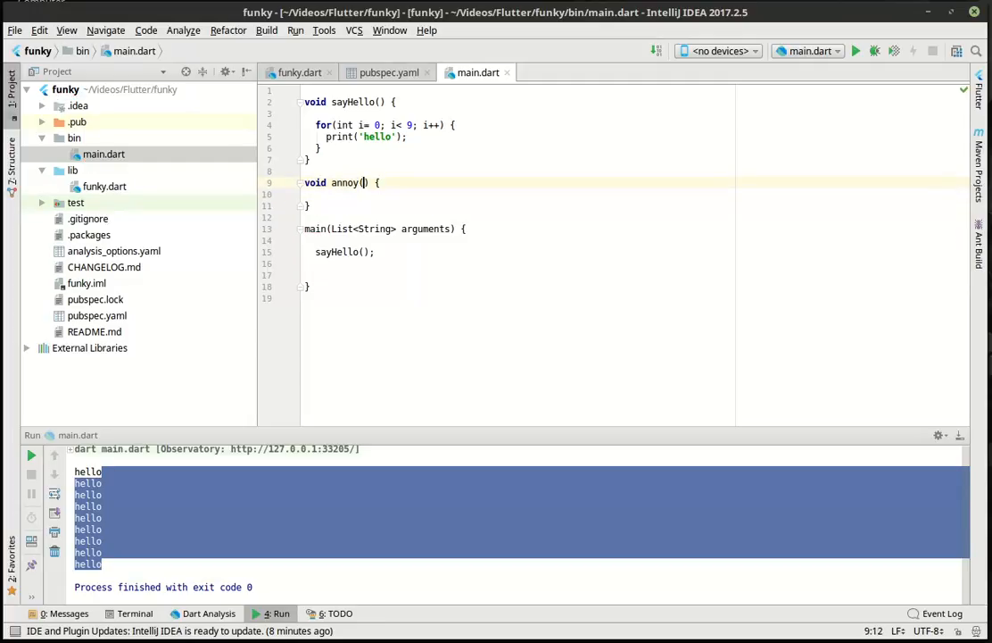
{"action": "type", "text": "int times"}
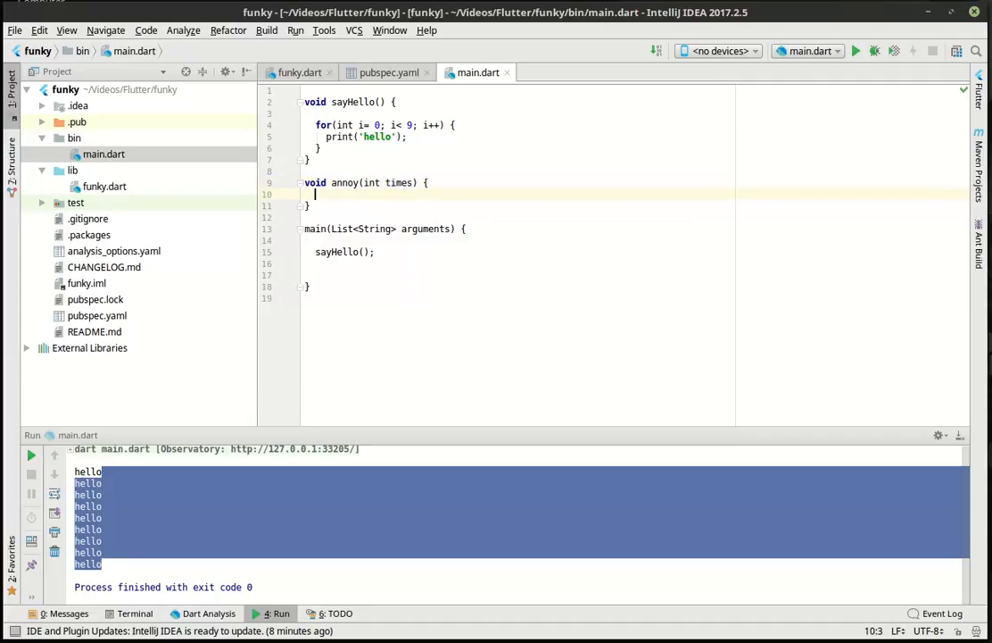
{"action": "mouse_move", "coordinate": [343, 159]}
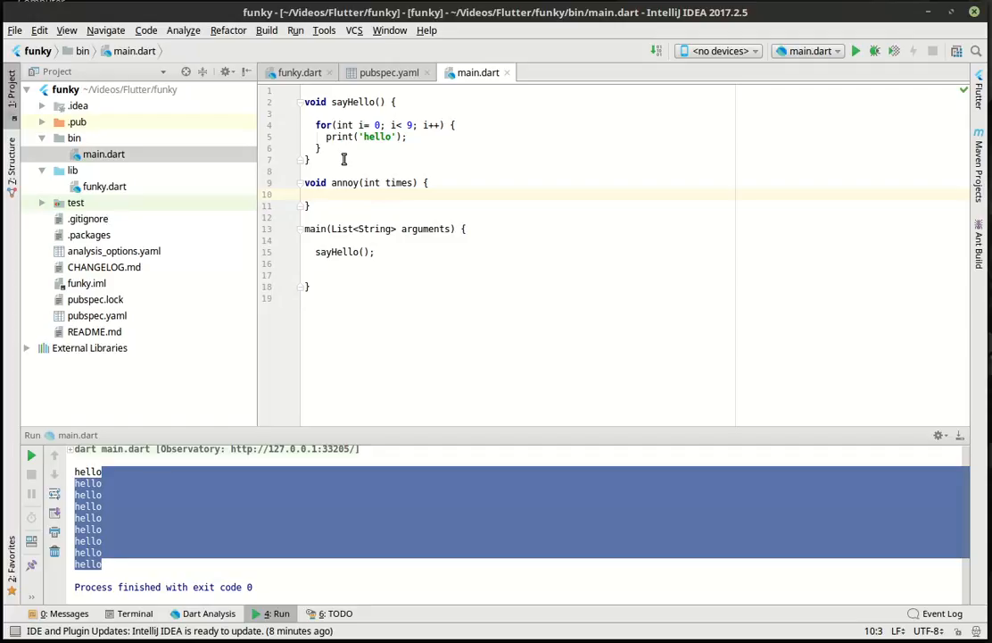
Add a for loop inside annoy with i running from 0 up to times
{"action": "type", "text": "for(int"}
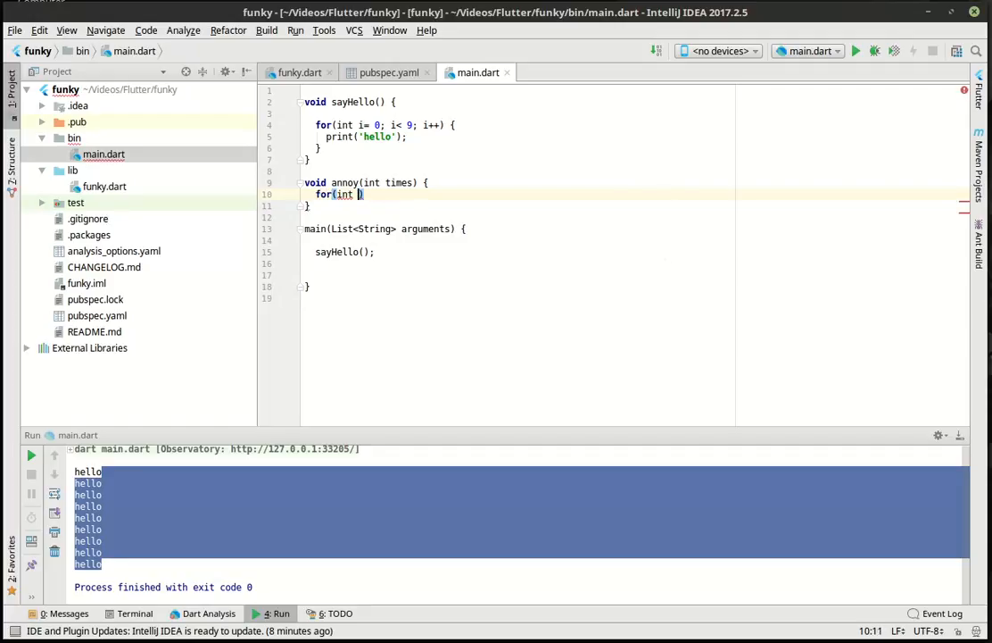
{"action": "type", "text": "i=0;i <"}
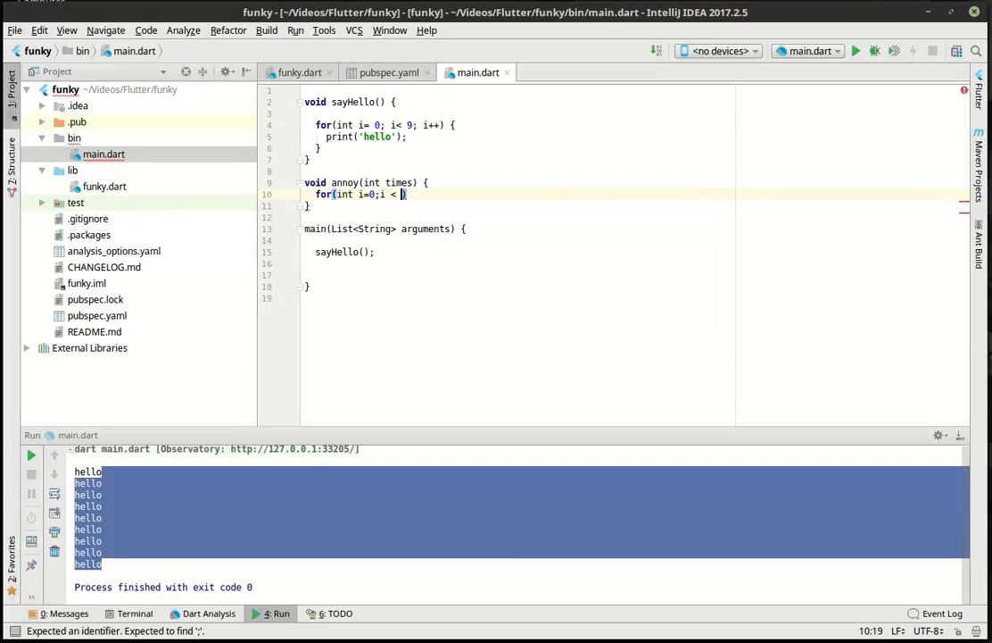
{"action": "type", "text": "times; i++"}
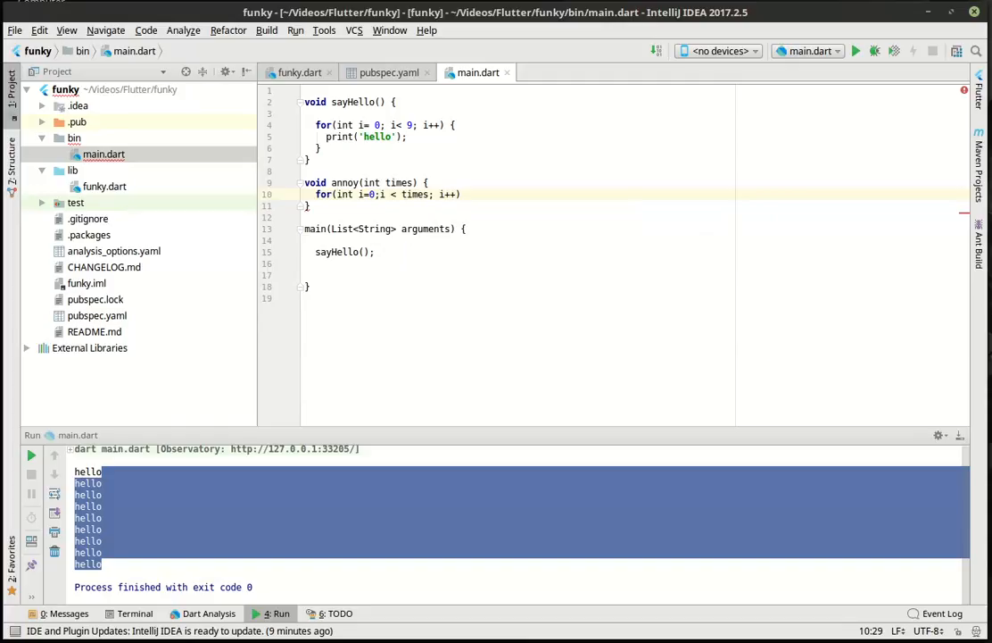
{"action": "left_click", "coordinate": [531, 35]}
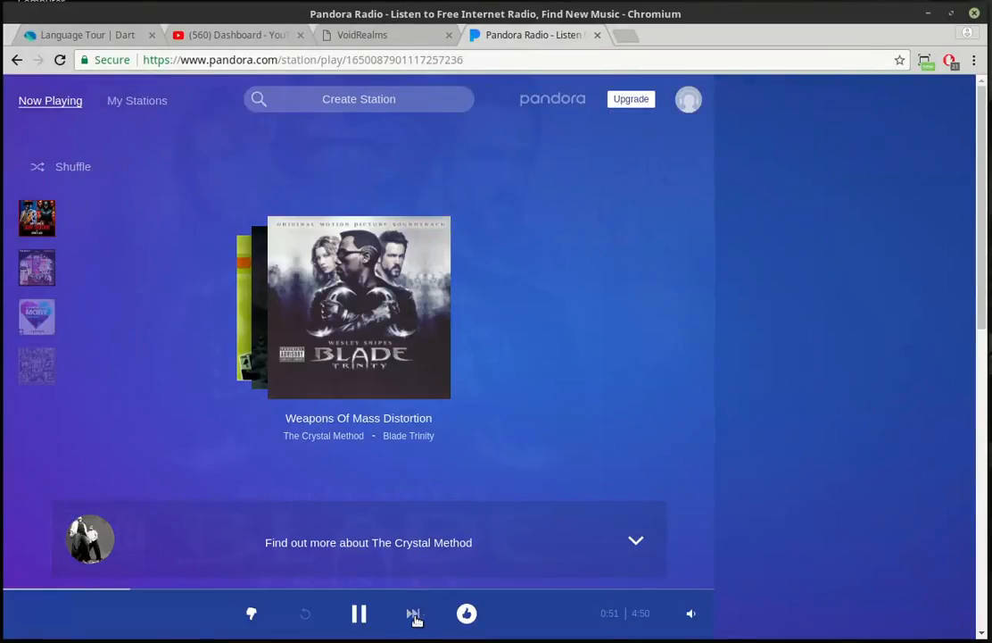
Skip Pandora from Weapons Of Mass Distortion to Fade Into You by Mazzy Star
{"action": "left_click", "coordinate": [413, 613]}
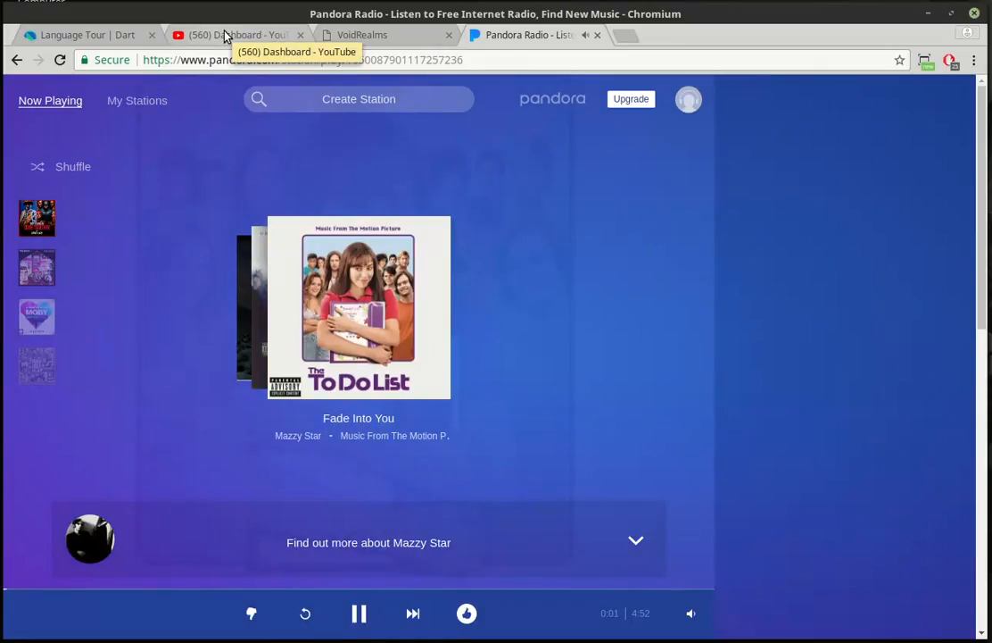
{"action": "mouse_move", "coordinate": [633, 420]}
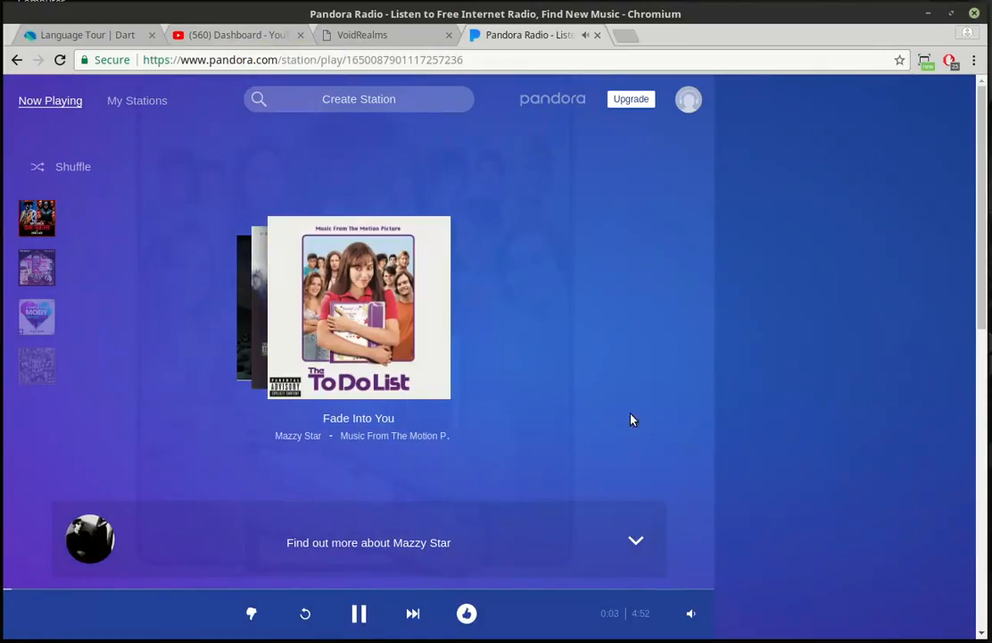
{"action": "left_click", "coordinate": [89, 35]}
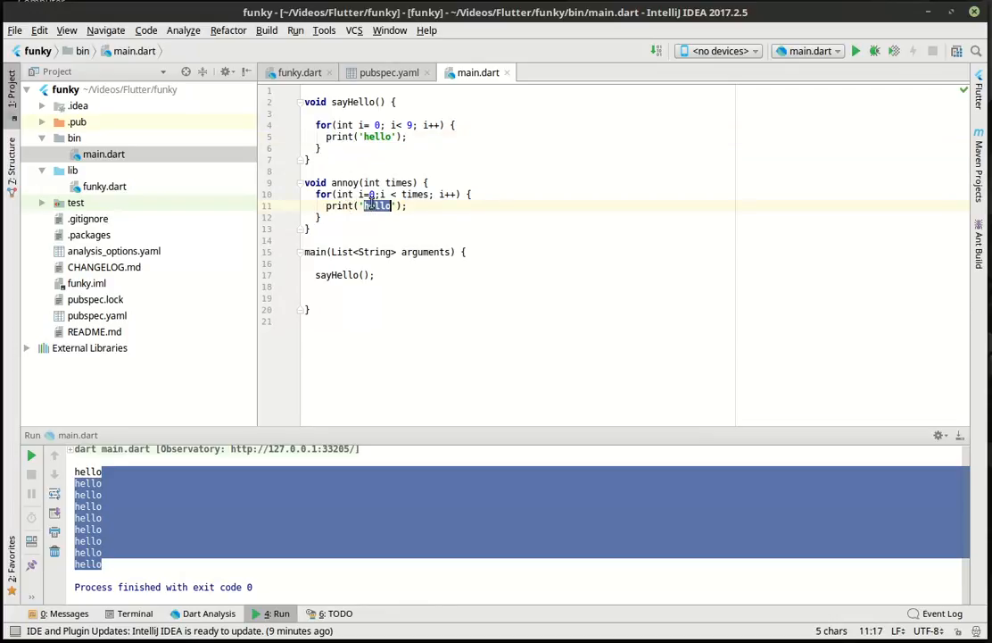
Print 'bla' in annoy's loop and call annoy(1000) from main
{"action": "type", "text": "bl;a"}
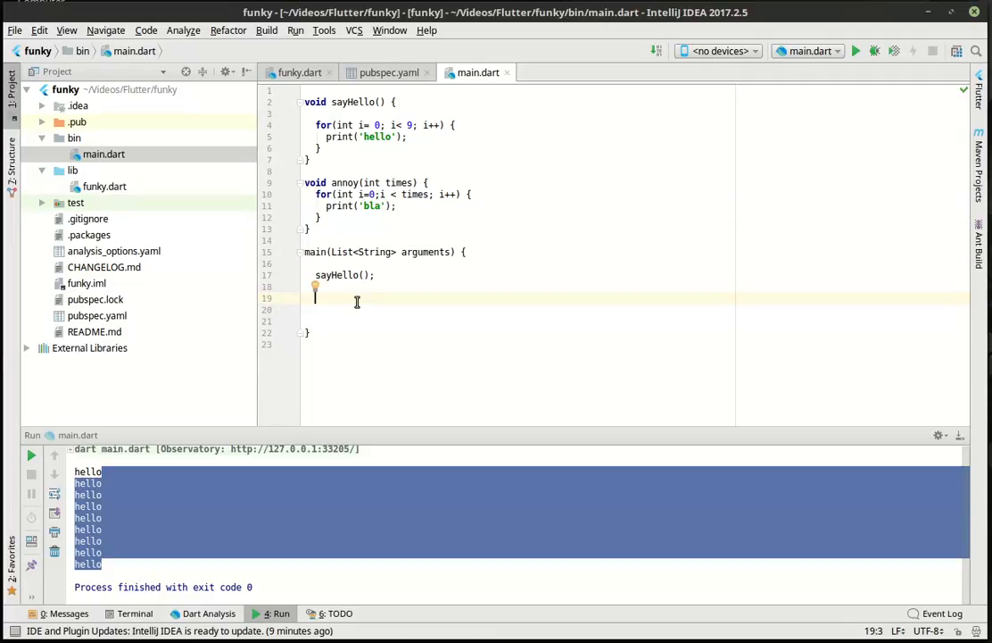
{"action": "type", "text": "annoy(times)"}
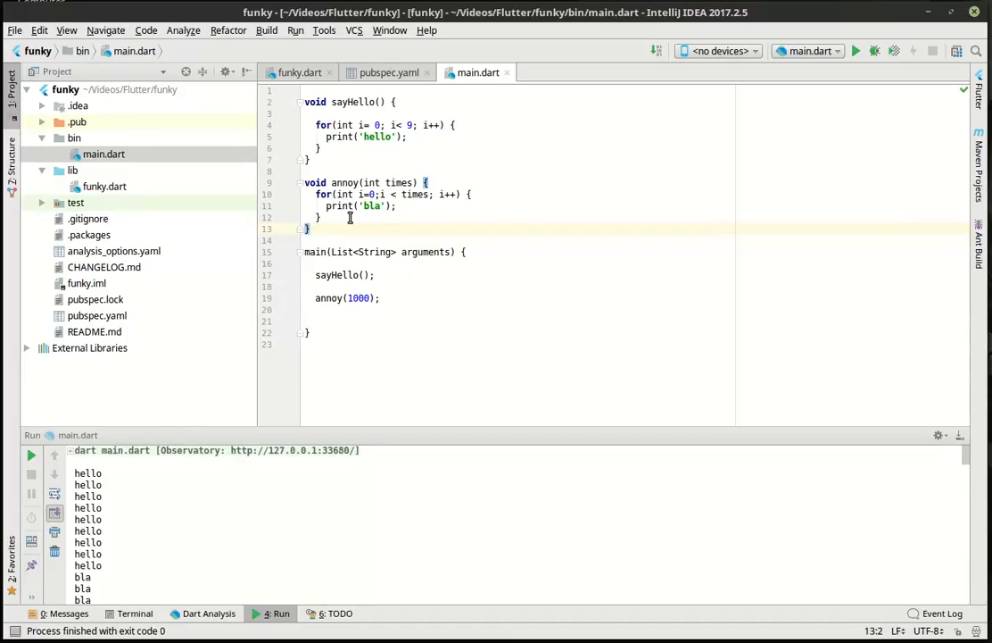
{"action": "double_click", "coordinate": [398, 182]}
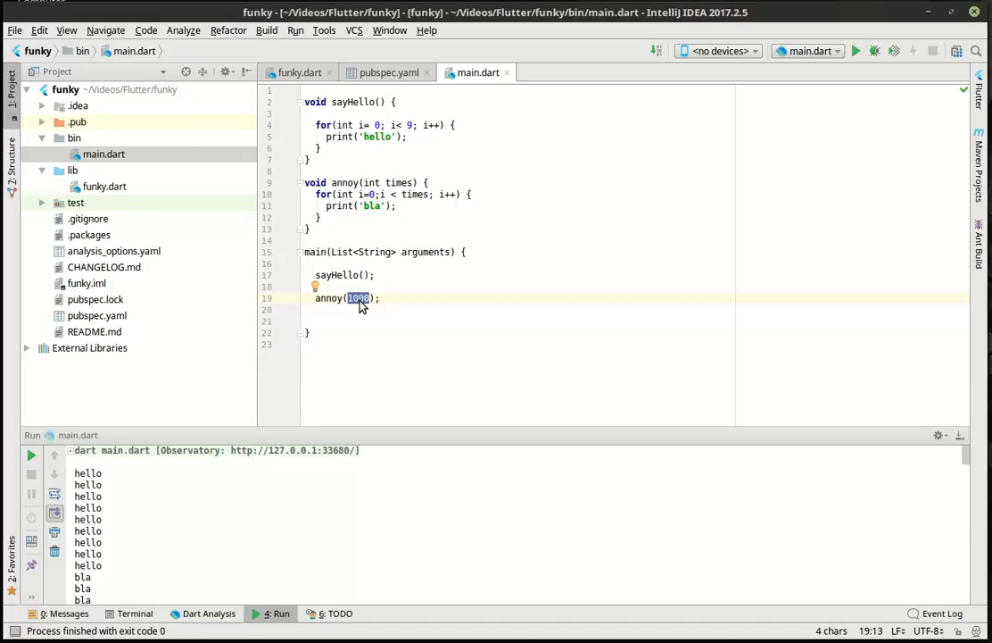
{"action": "mouse_move", "coordinate": [344, 221]}
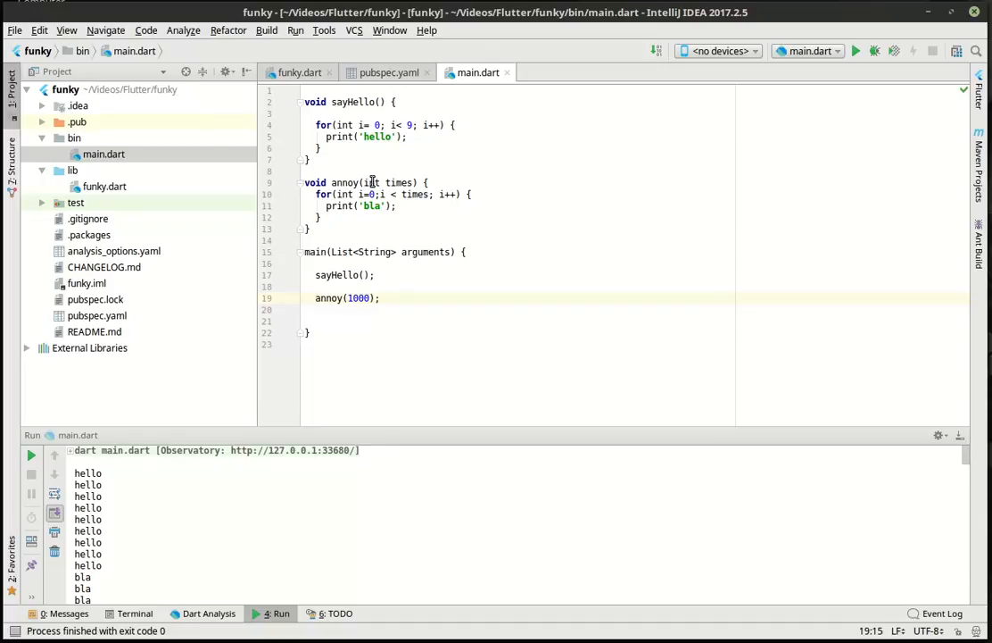
{"action": "double_click", "coordinate": [399, 182]}
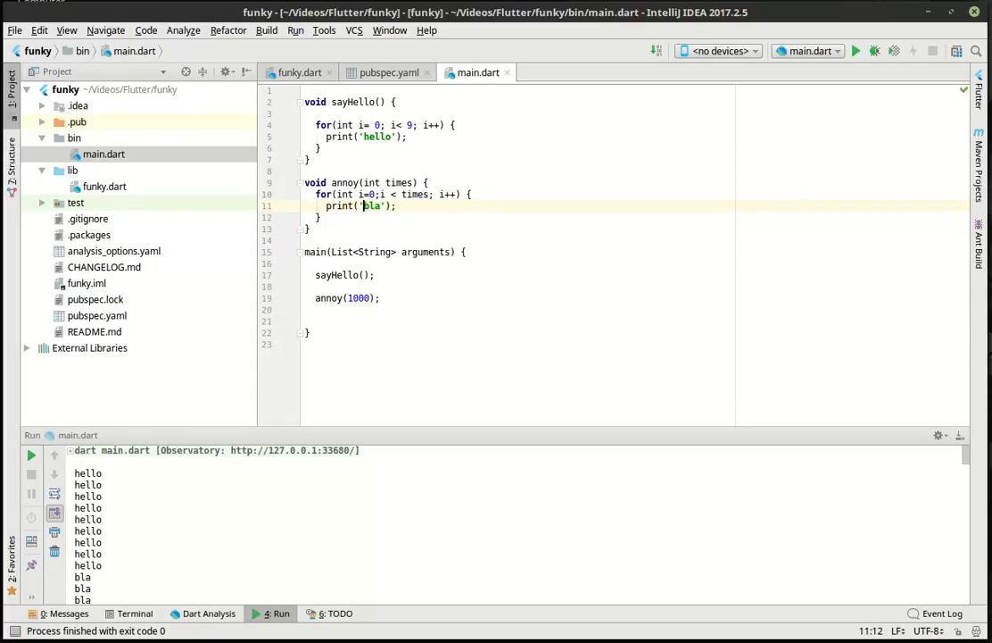
Change annoy's print to '$i of $times ...bla' and rerun the program
{"action": "type", "text": "s"}
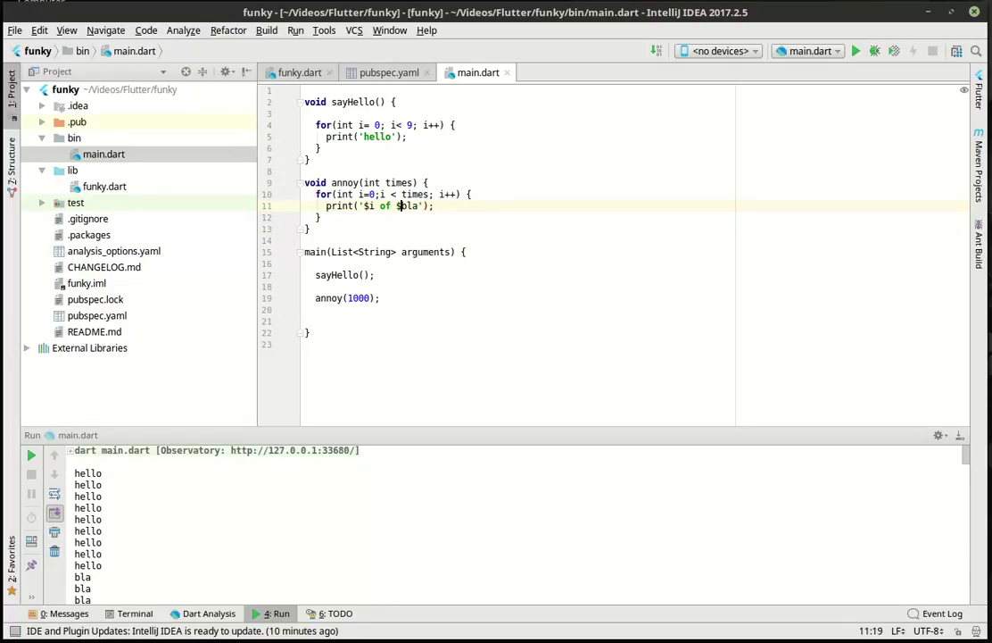
{"action": "type", "text": "times ..."}
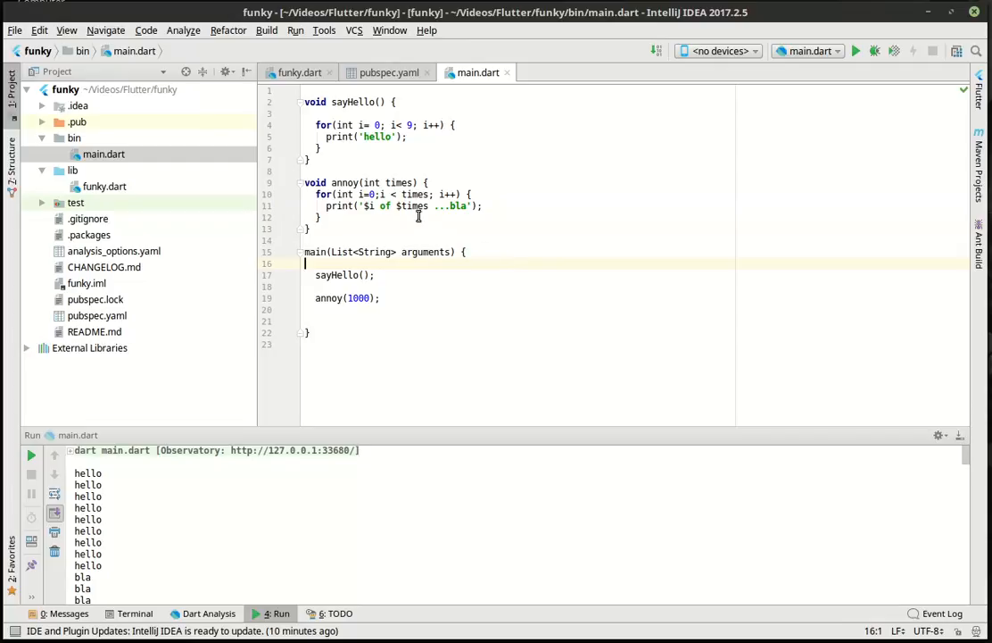
{"action": "mouse_move", "coordinate": [418, 195]}
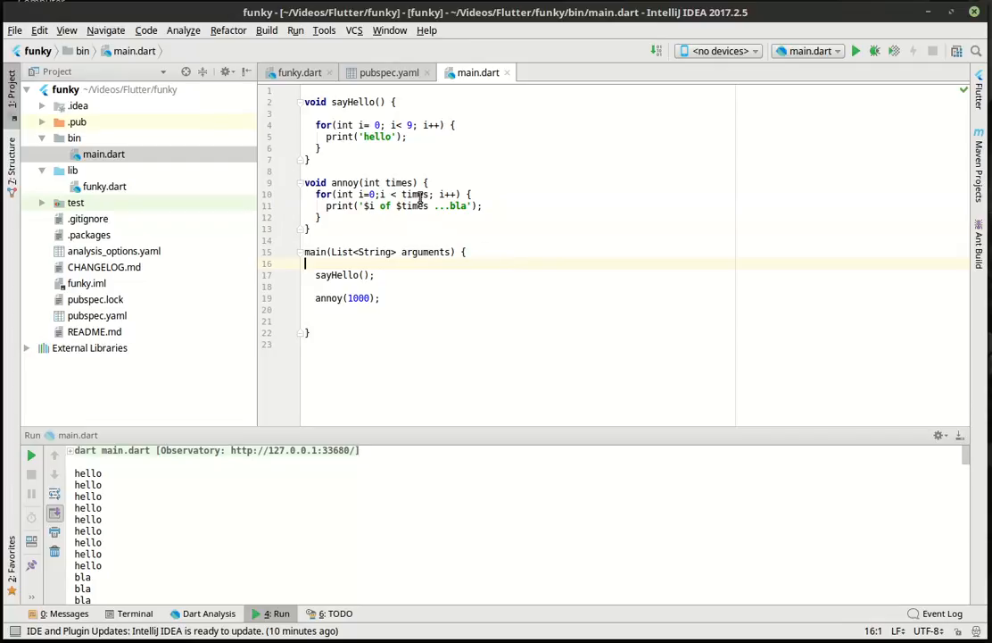
{"action": "mouse_move", "coordinate": [537, 283]}
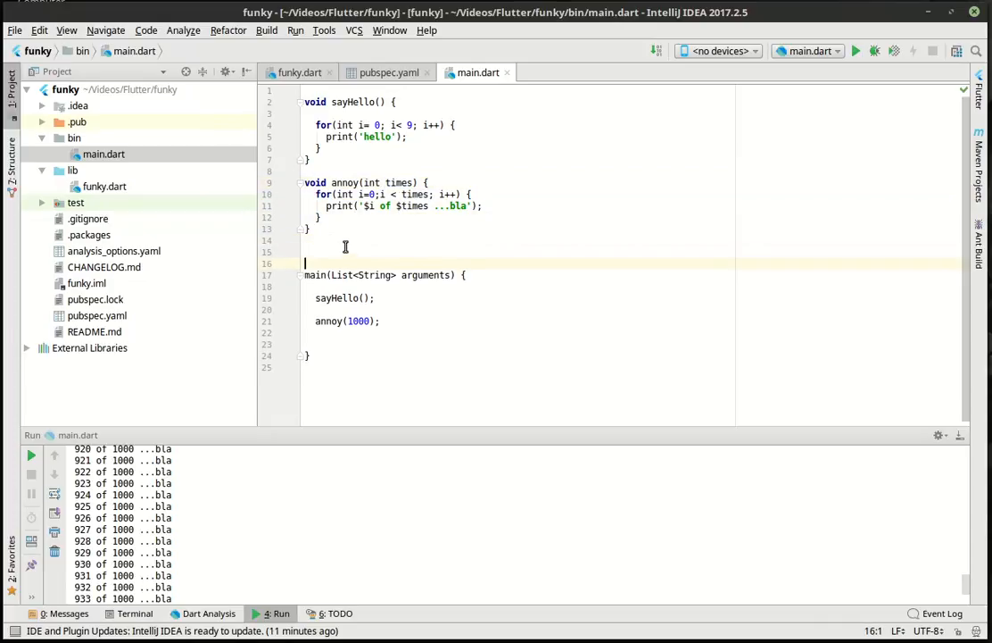
{"action": "left_click", "coordinate": [336, 251]}
{"action": "type", "text": "void"}
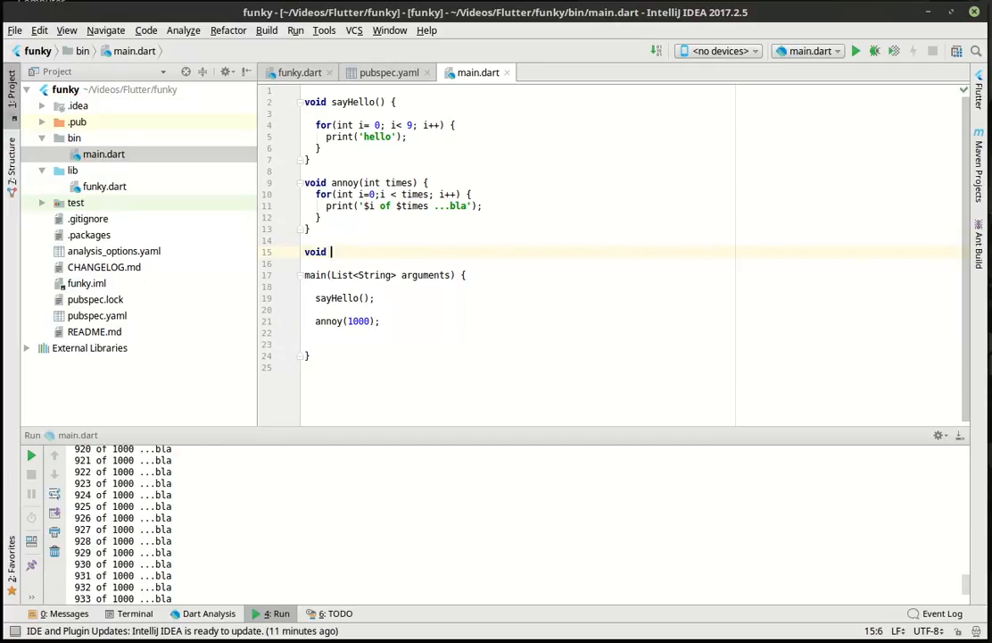
Write reallyAnnoy(int times) looping over annoy(times), and call reallyAnnoy(5) from main
{"action": "type", "text": "reallyAnnoy"}
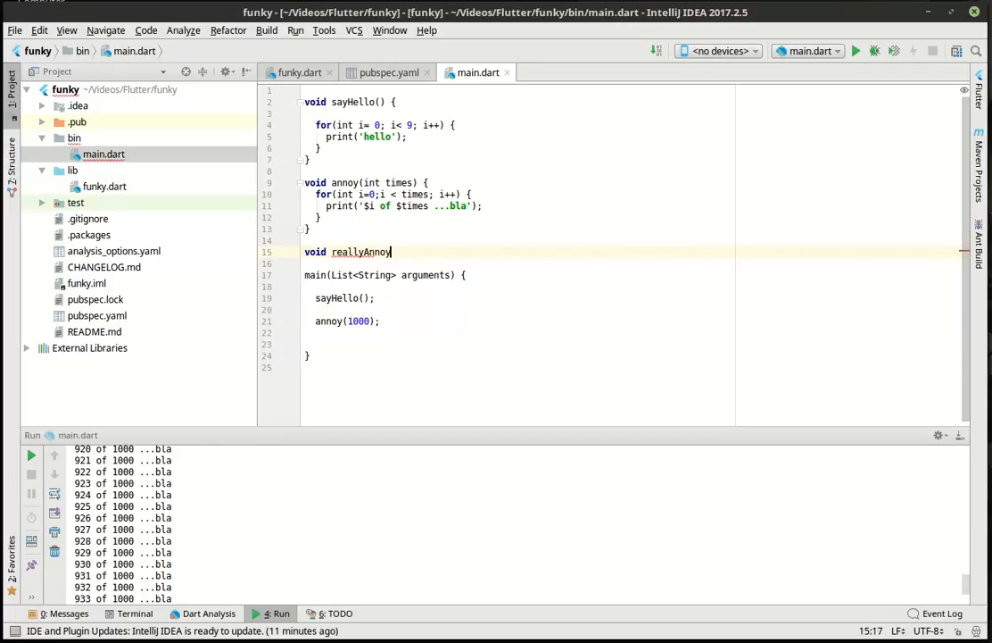
{"action": "type", "text": "()"}
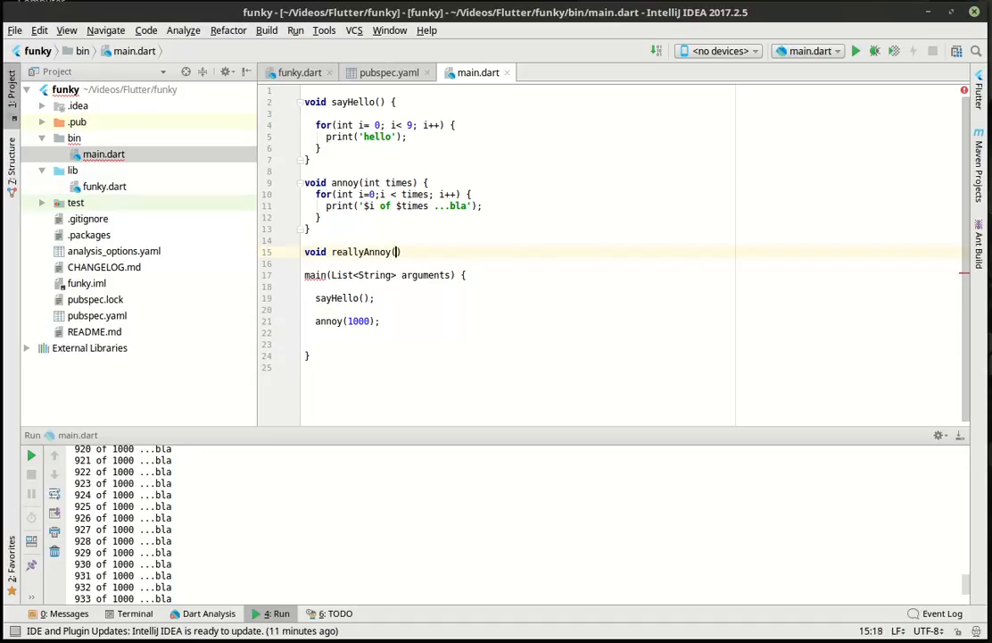
{"action": "type", "text": "int"}
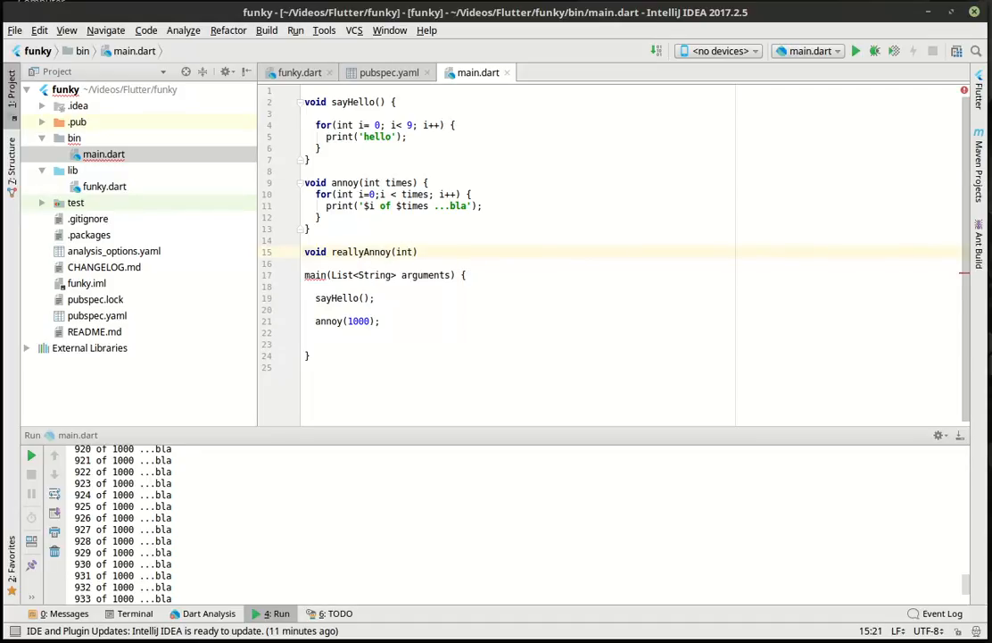
{"action": "type", "text": "times"}
{"action": "type", "text": "reallyAnnoy(5"}
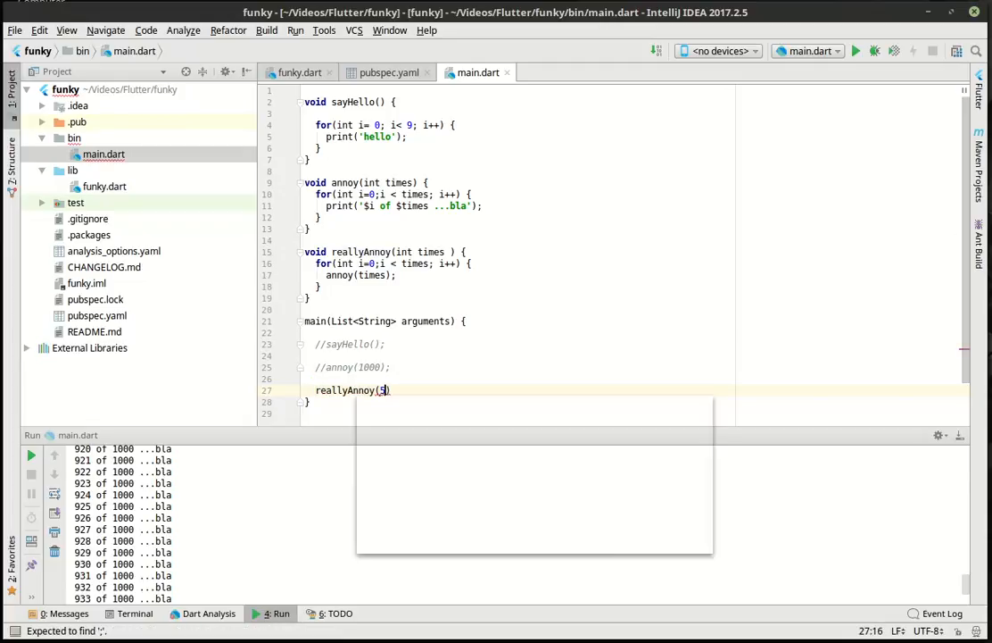
{"action": "type", "text": ");"}
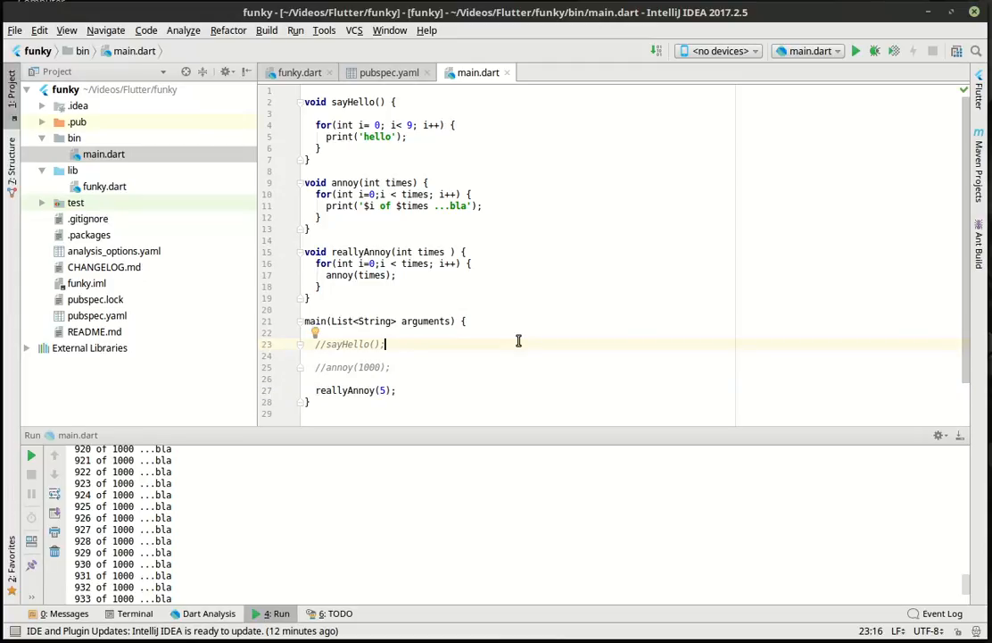
{"action": "scroll", "scroll_direction": "down", "scroll_amount": 3}
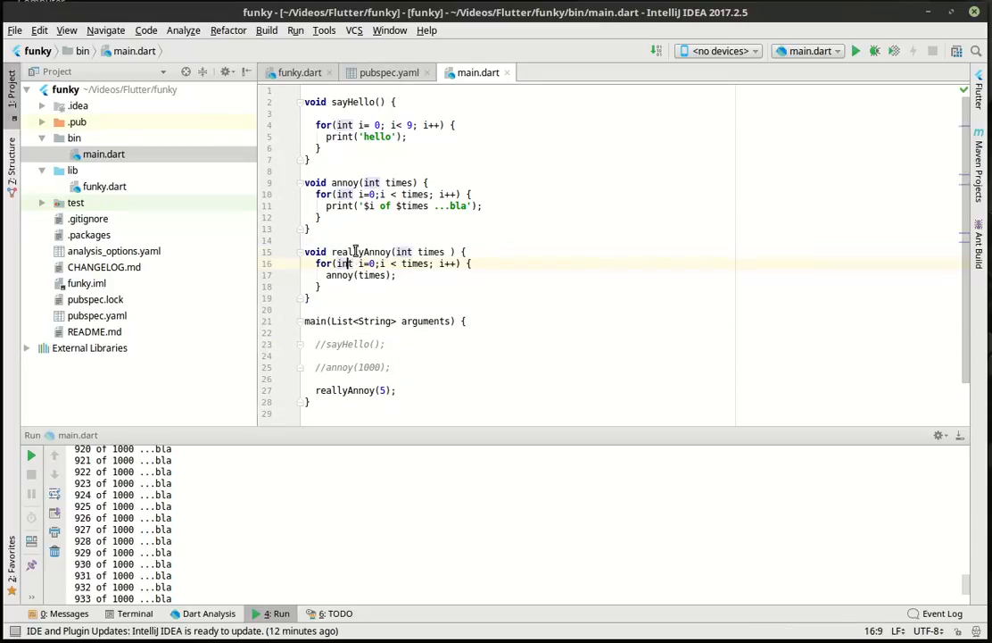
{"action": "double_click", "coordinate": [339, 275]}
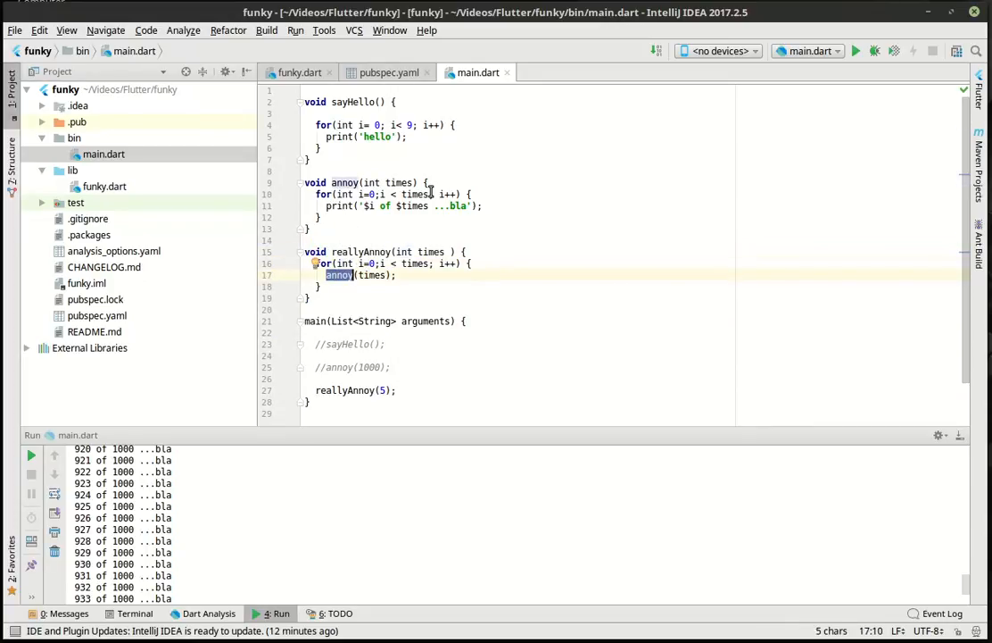
{"action": "mouse_move", "coordinate": [378, 269]}
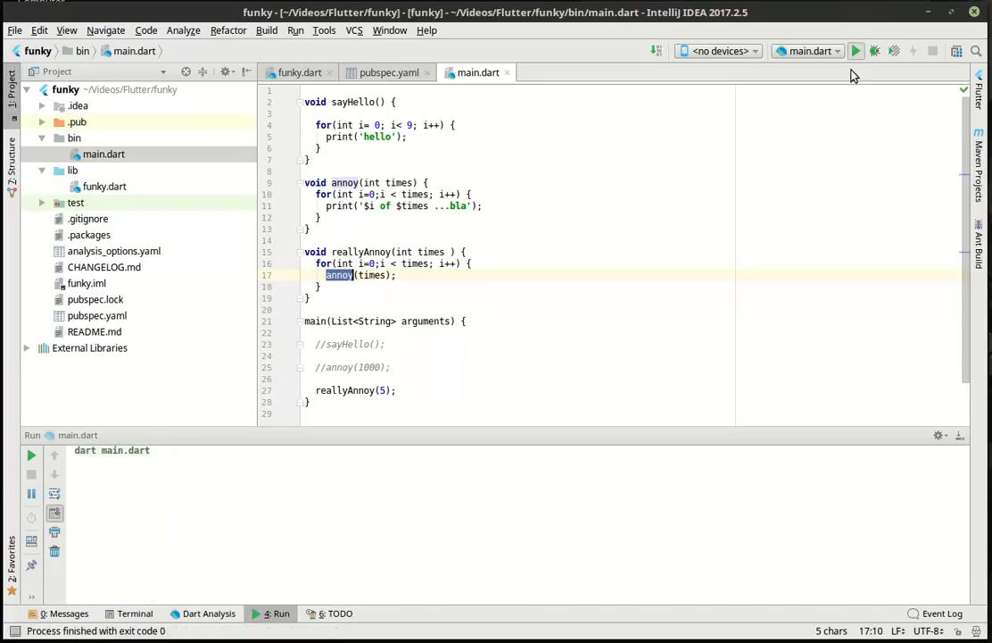
Run main.dart, printing repeated '0 of 5 ...bla' to '4 of 5 ...bla' blocks
{"action": "left_click", "coordinate": [857, 51]}
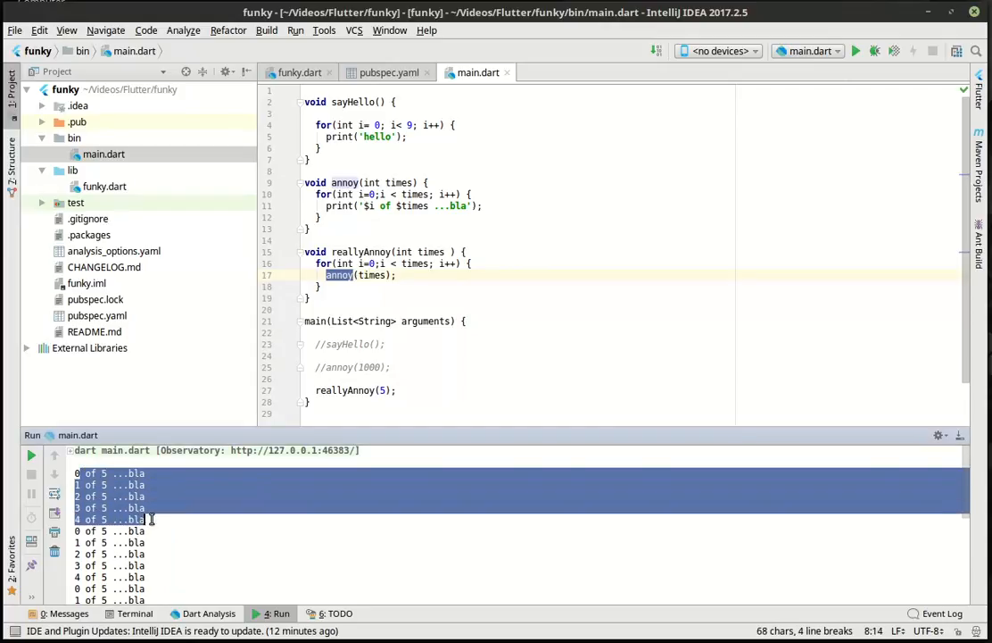
{"action": "left_click", "coordinate": [103, 508]}
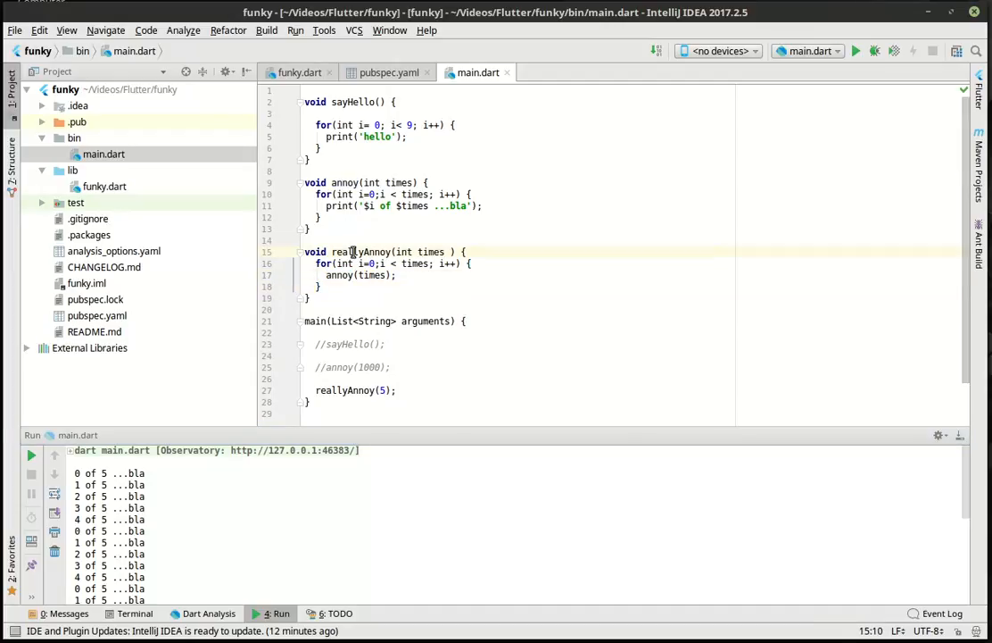
{"action": "double_click", "coordinate": [430, 251]}
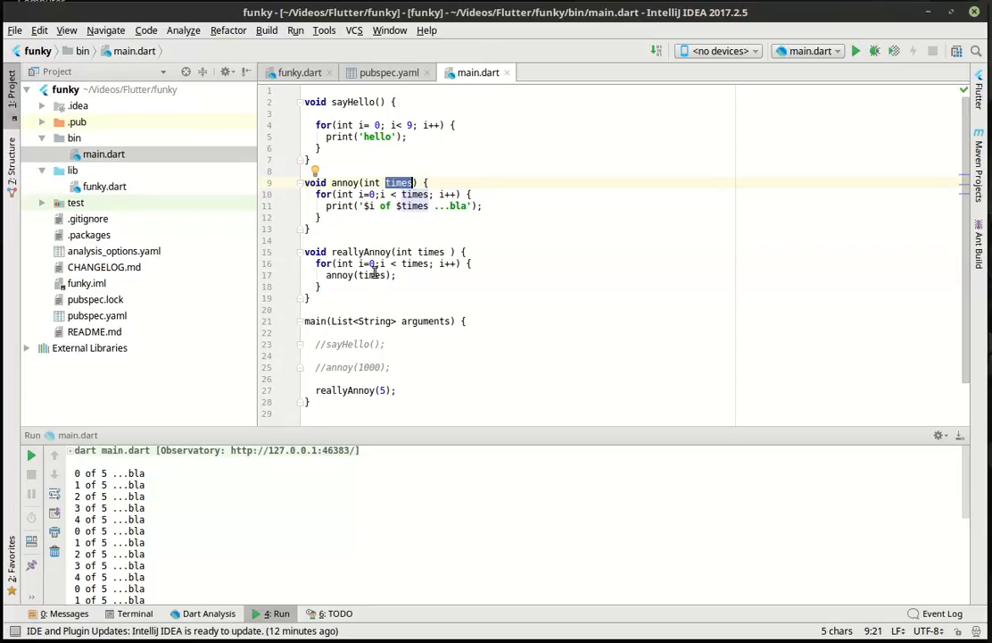
{"action": "mouse_move", "coordinate": [414, 162]}
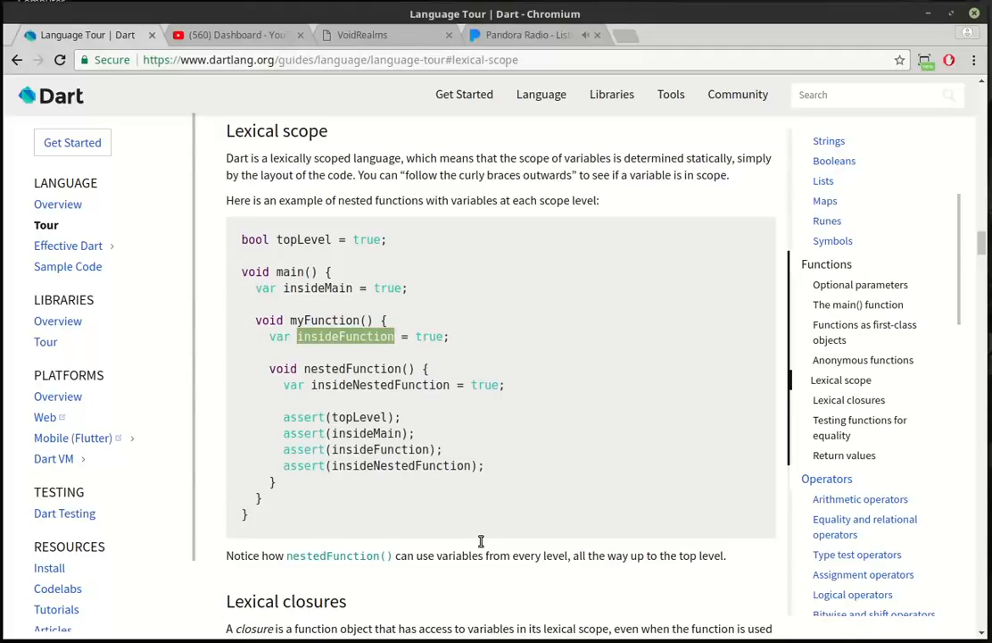
{"action": "mouse_move", "coordinate": [833, 268]}
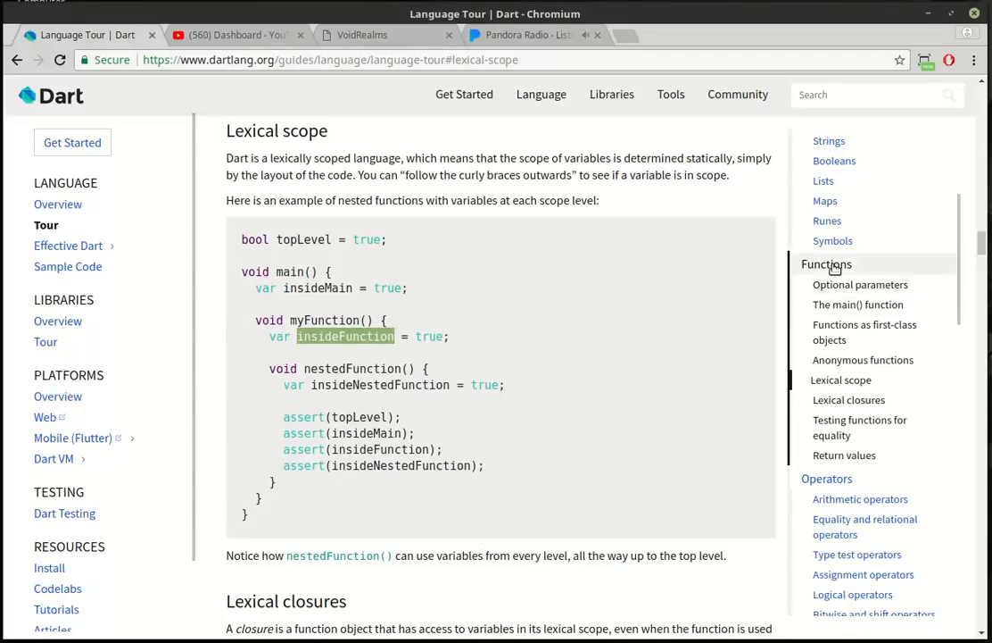
Jump to the tour's Functions section and scroll down to Optional parameters
{"action": "left_click", "coordinate": [826, 264]}
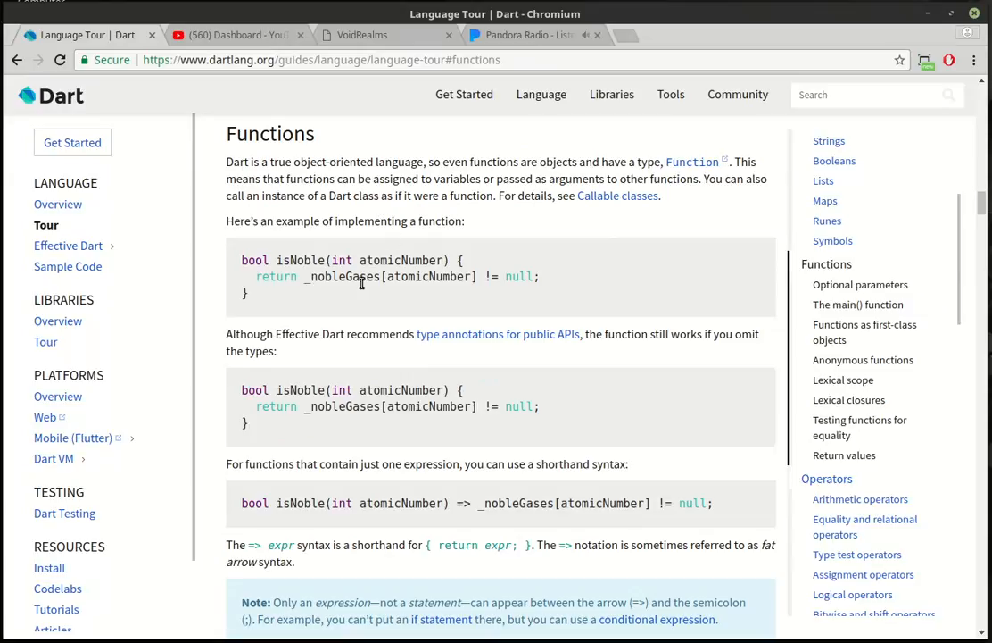
{"action": "double_click", "coordinate": [253, 259]}
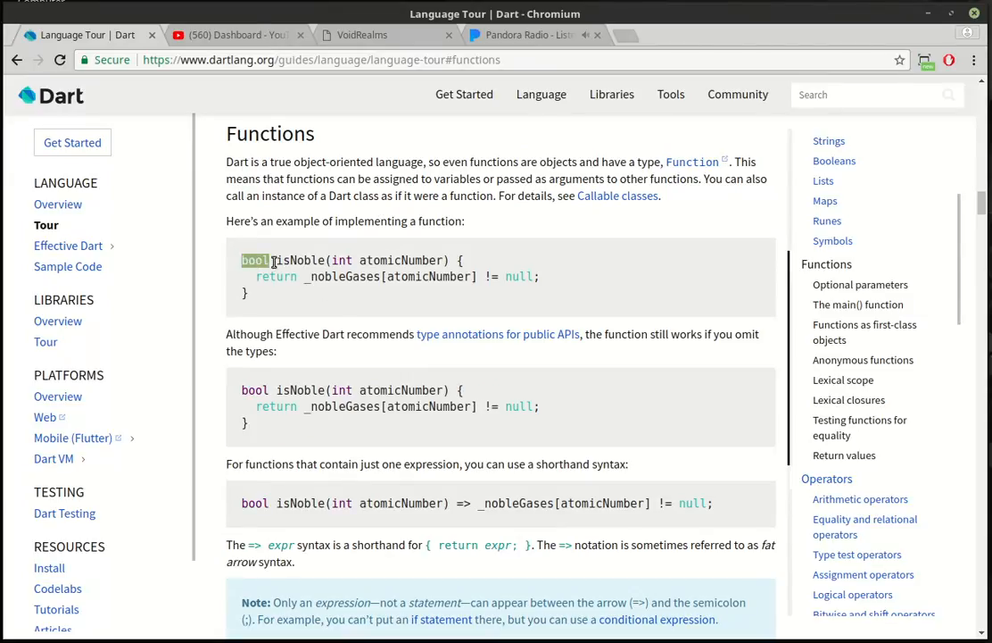
{"action": "scroll", "scroll_direction": "down", "scroll_amount": 3}
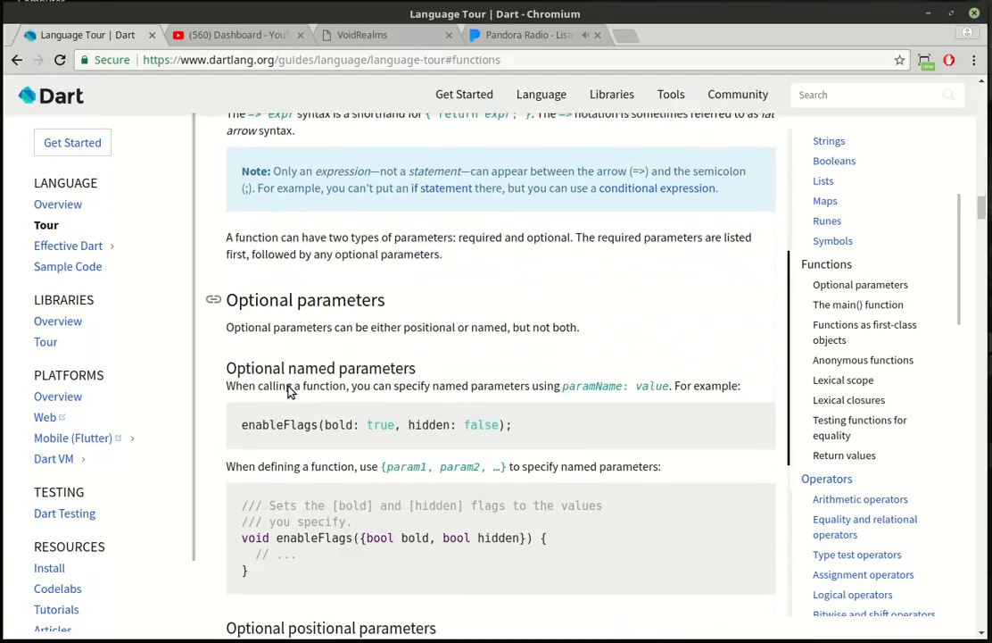
{"action": "scroll", "scroll_direction": "down", "scroll_amount": 3}
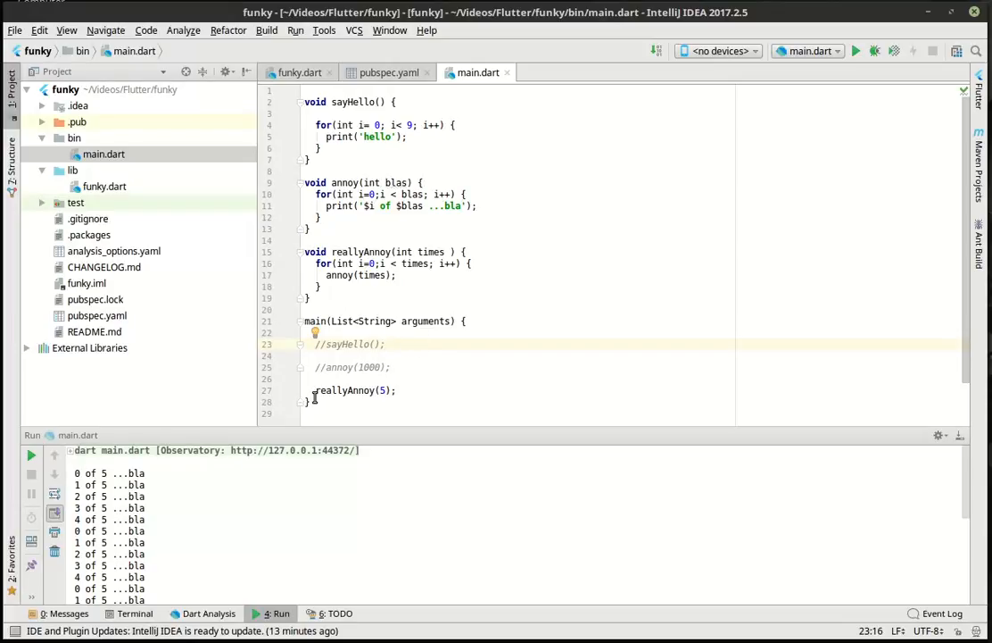
Comment out reallyAnnoy(5) and write createName(String first, String last) returning first + ' ' + last
{"action": "type", "text": "//"}
{"action": "type", "text": "String"}
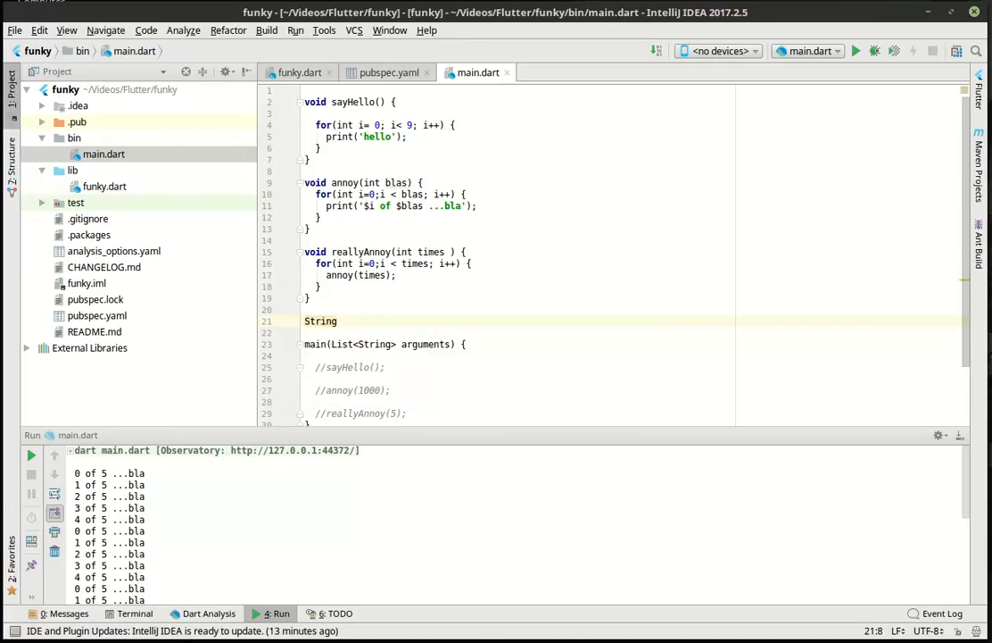
{"action": "type", "text": "createName(S"}
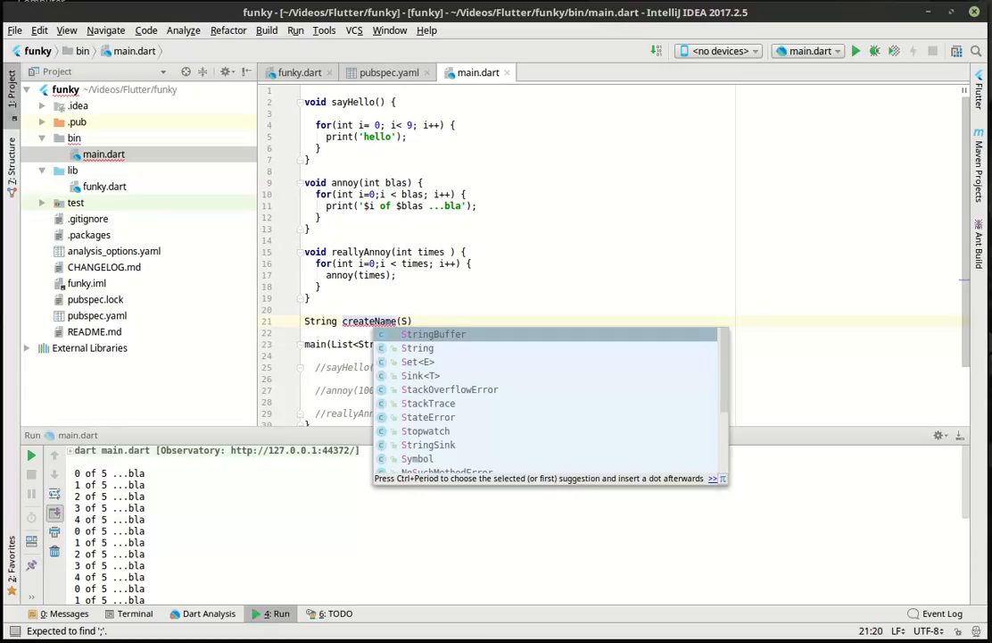
{"action": "type", "text": "String first"}
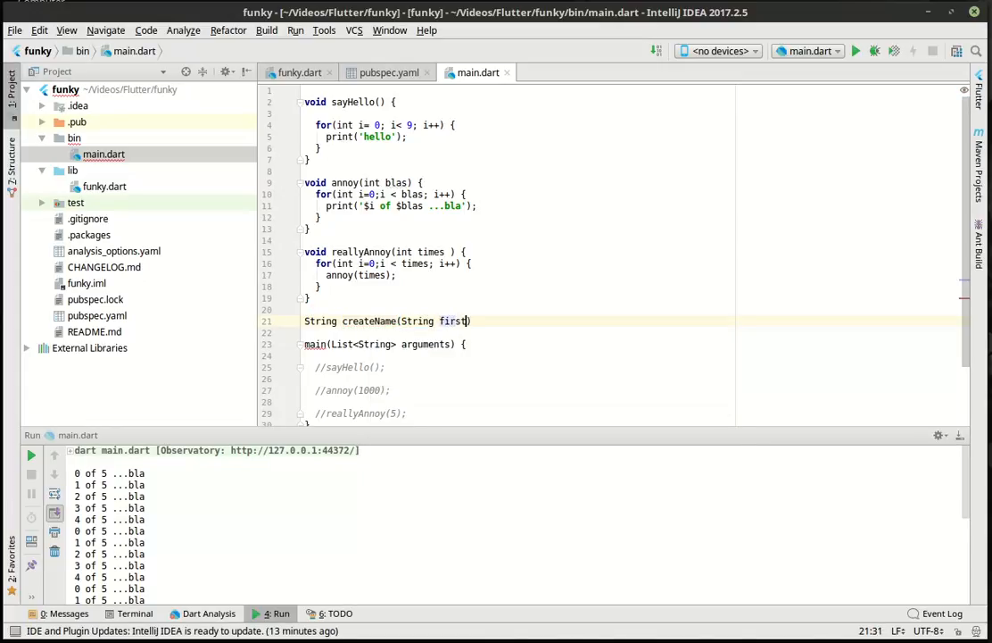
{"action": "type", "text": ", String"}
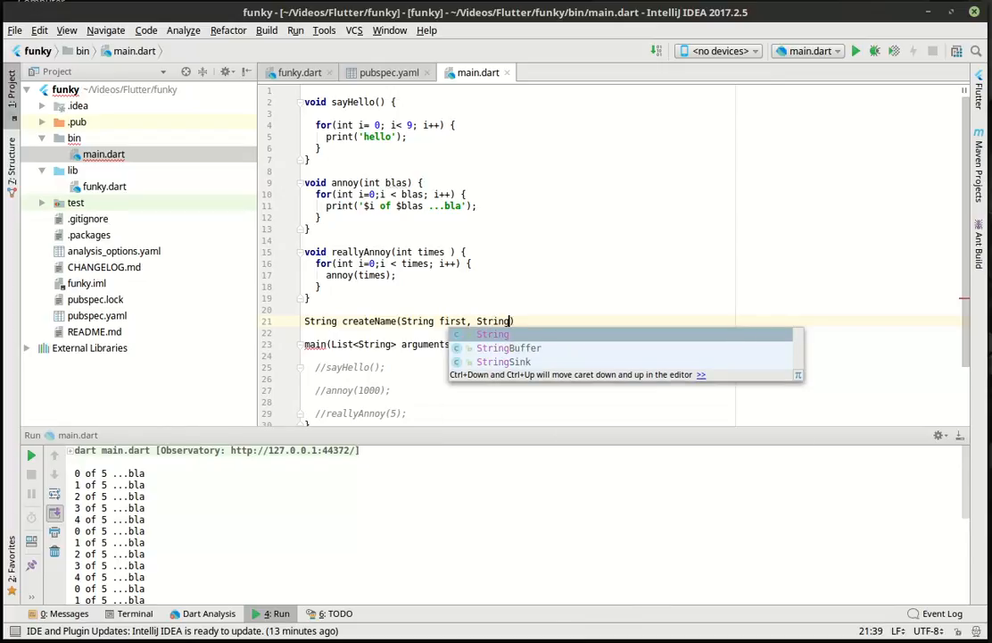
{"action": "type", "text": "last"}
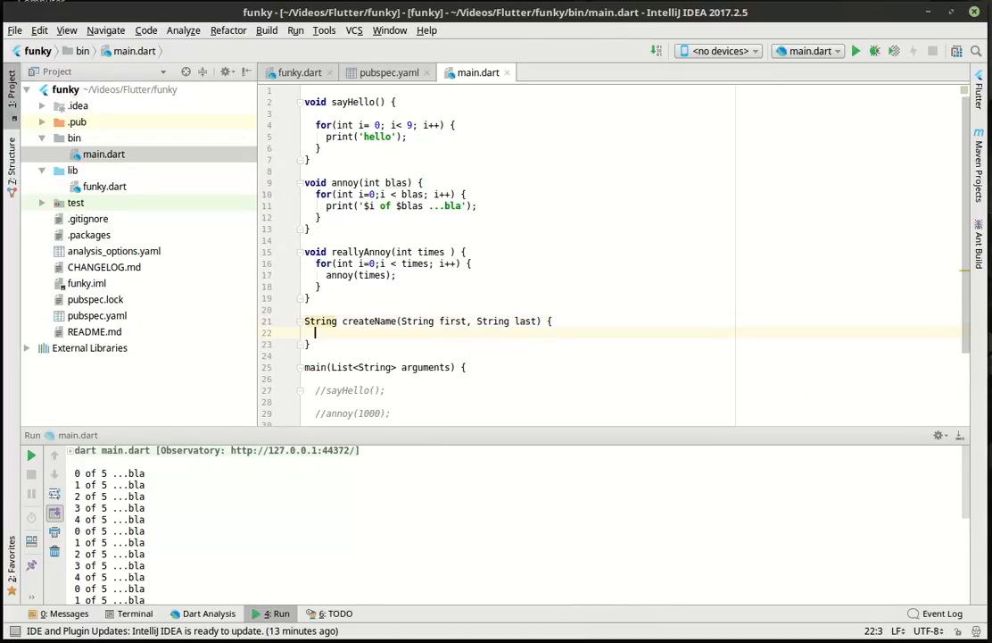
{"action": "type", "text": "return"}
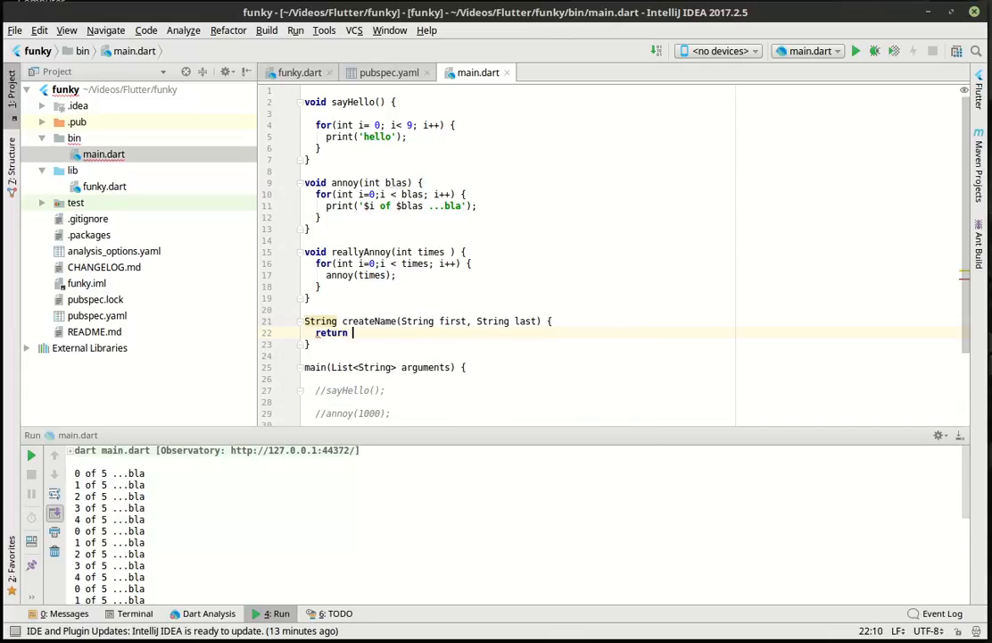
{"action": "type", "text": "first"}
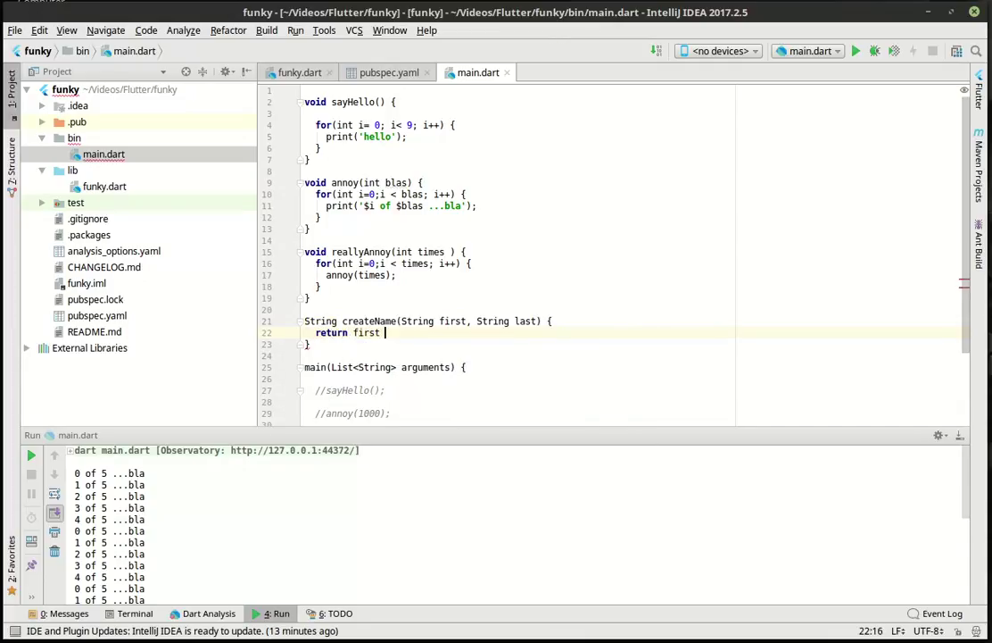
{"action": "type", "text": "+ ' ' + last"}
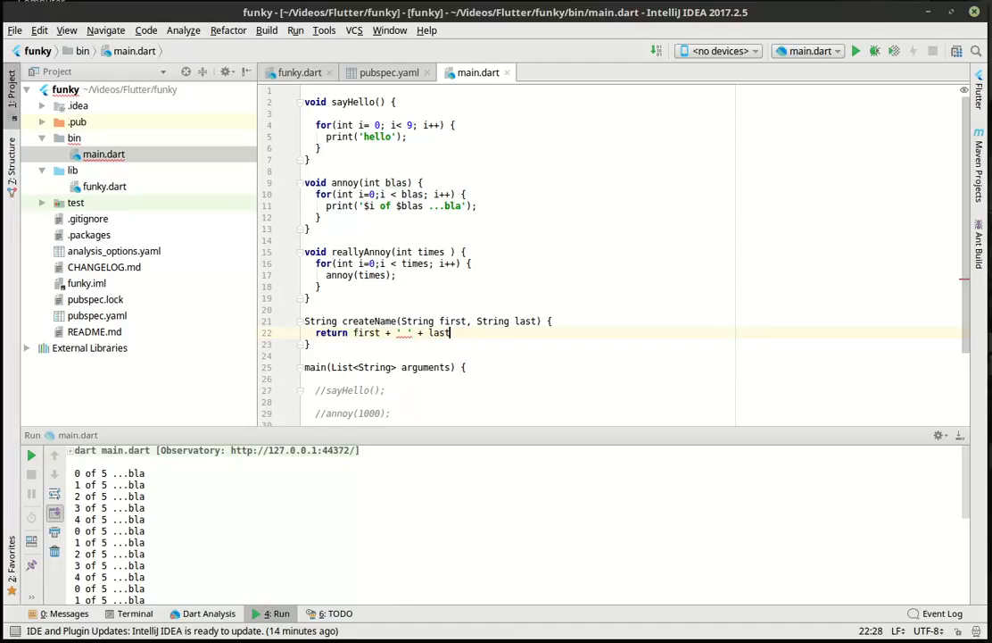
{"action": "type", "text": ";"}
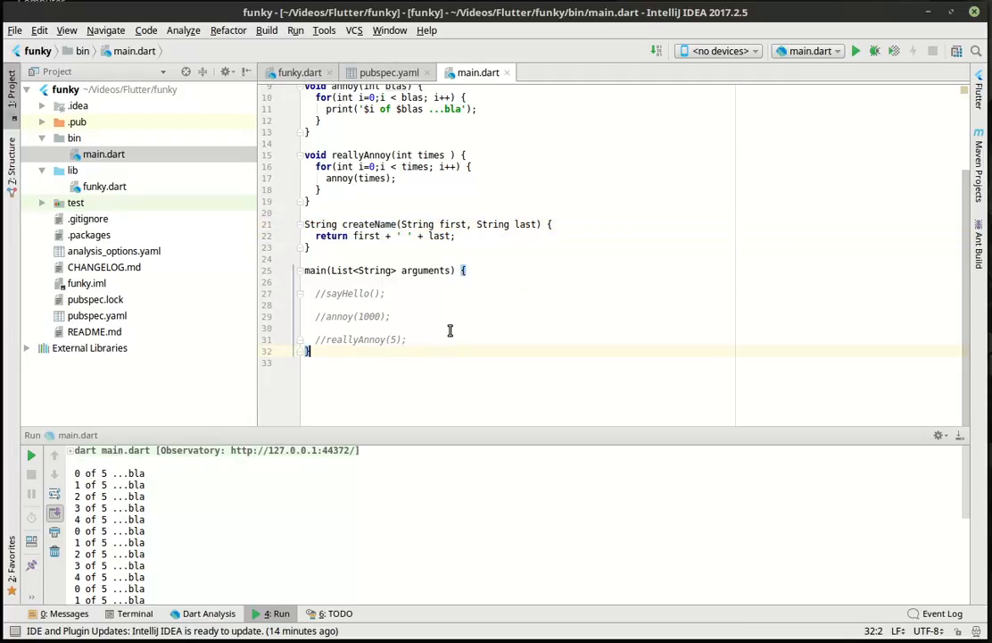
Add print(createName('Bryan', 'Cairns')); to main
{"action": "type", "text": "porint"}
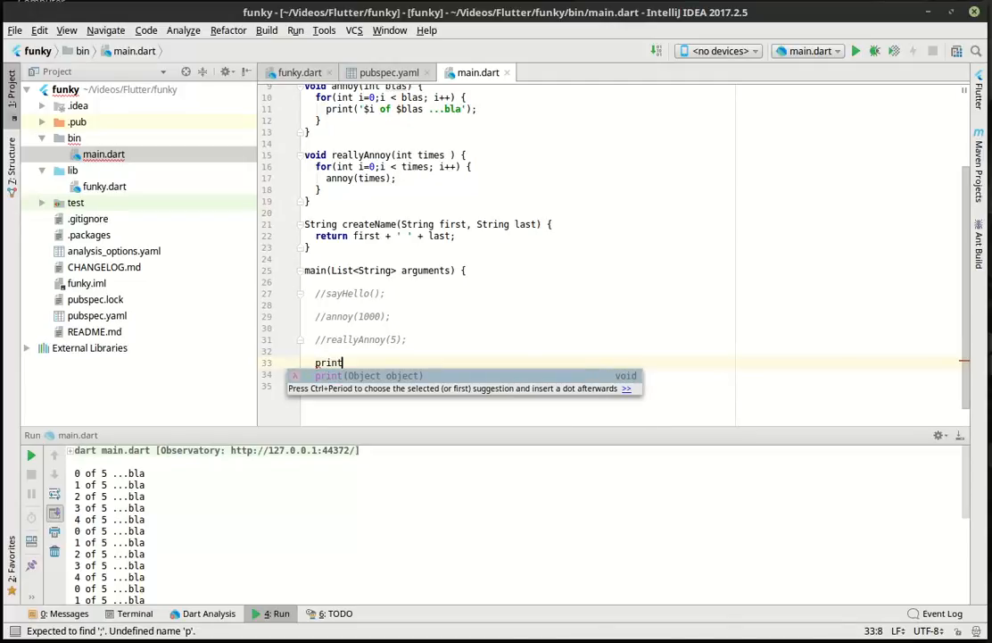
{"action": "type", "text": "(createName"}
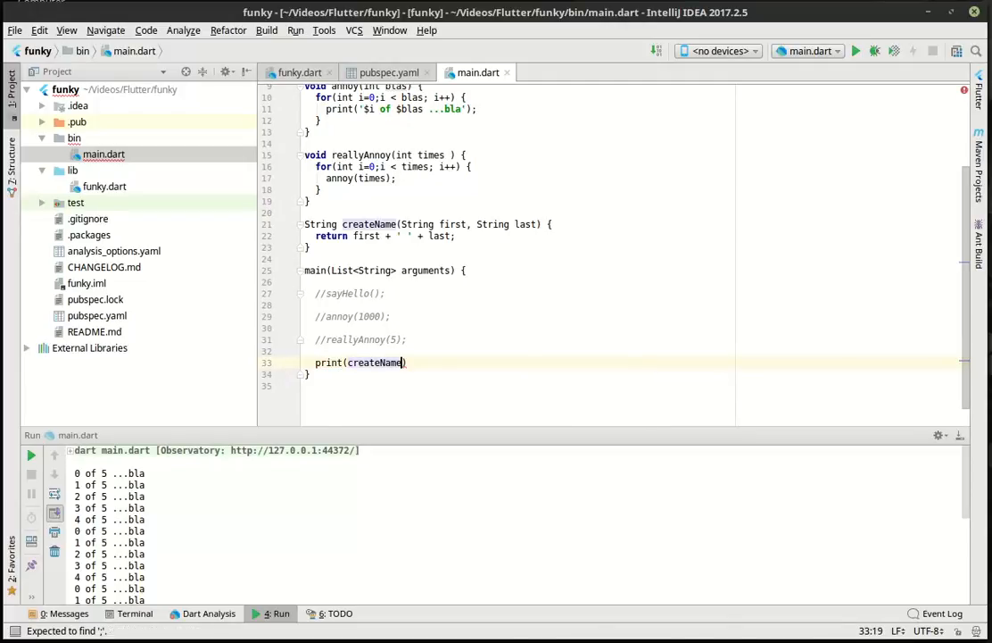
{"action": "type", "text": "()"}
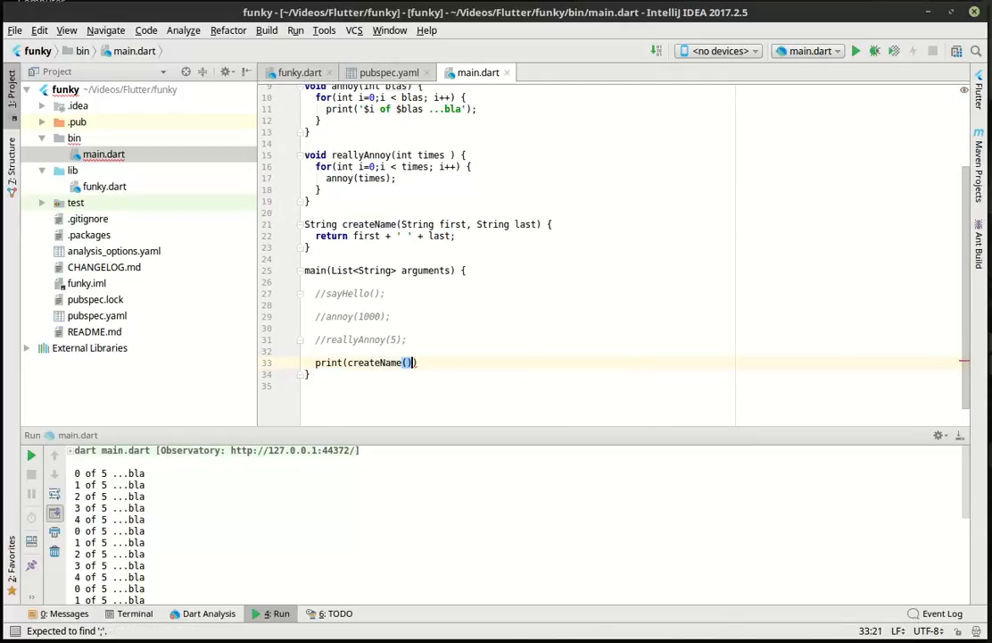
{"action": "type", "text": ";"}
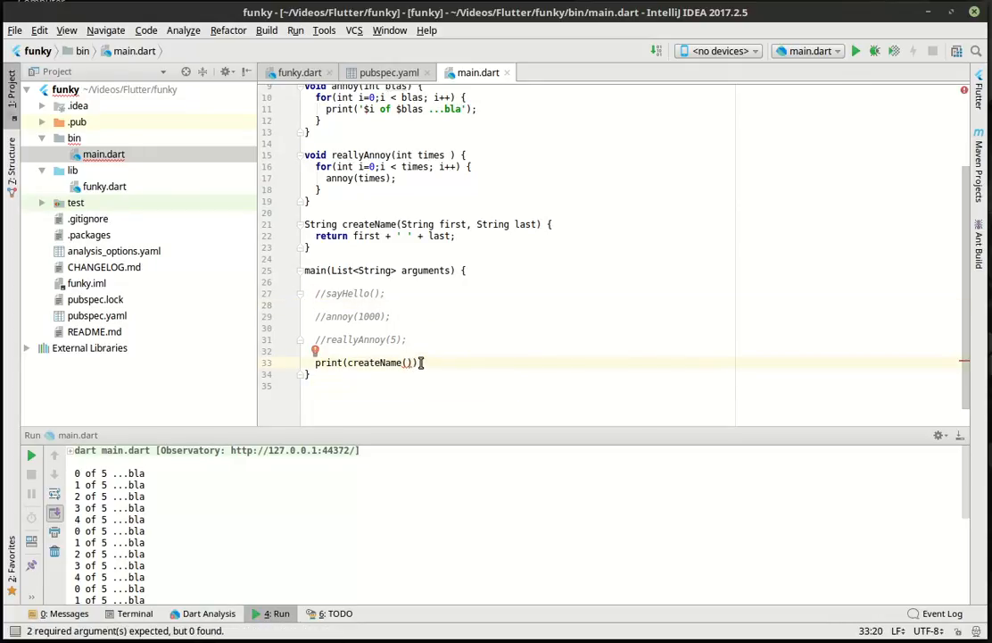
{"action": "type", "text": "'Bryan', 'C"}
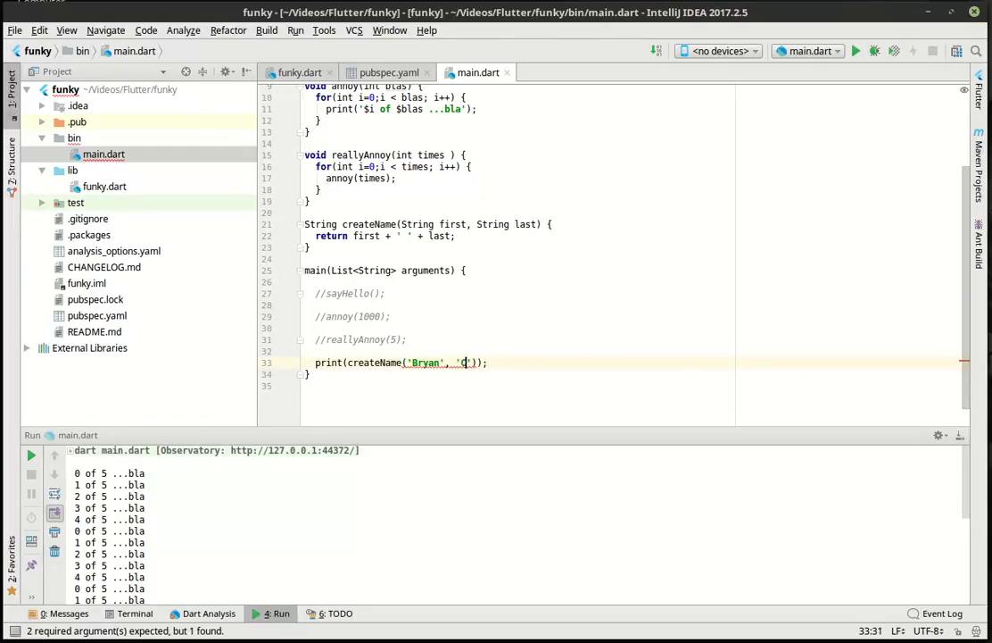
{"action": "type", "text": "airns"}
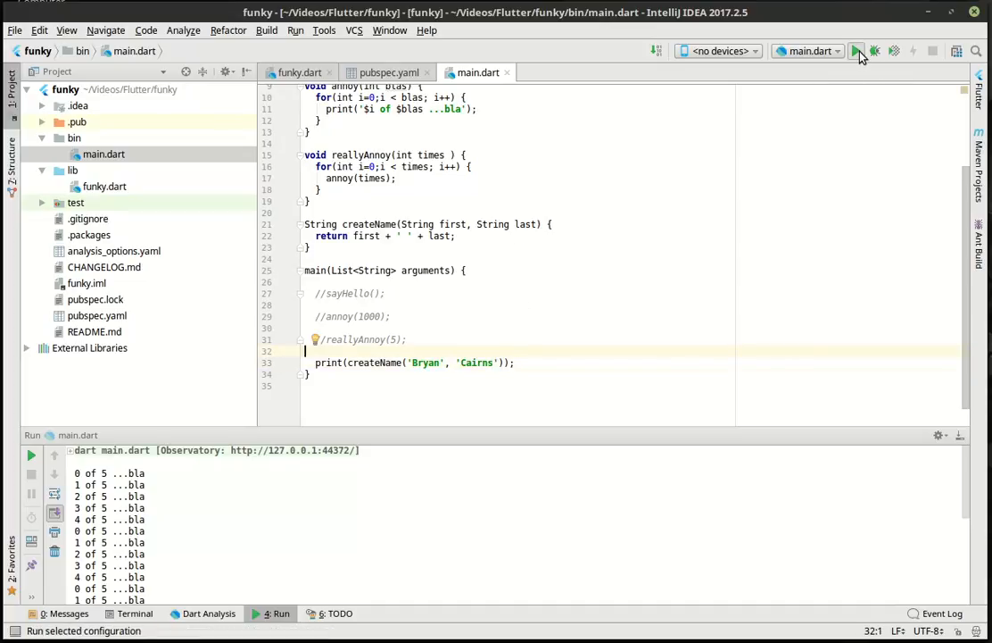
Run main.dart to print 'Bryan Cairns', keeping createName's String return type
{"action": "left_click", "coordinate": [855, 51]}
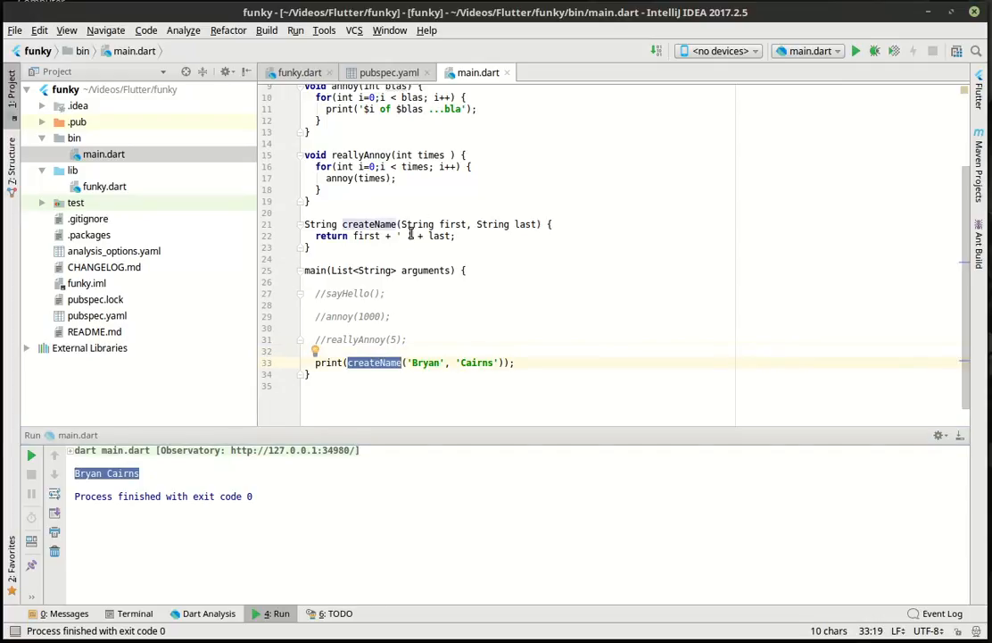
{"action": "left_click_drag", "start_coordinate": [437, 225], "coordinate": [540, 224]}
{"action": "type", "text": "va"}
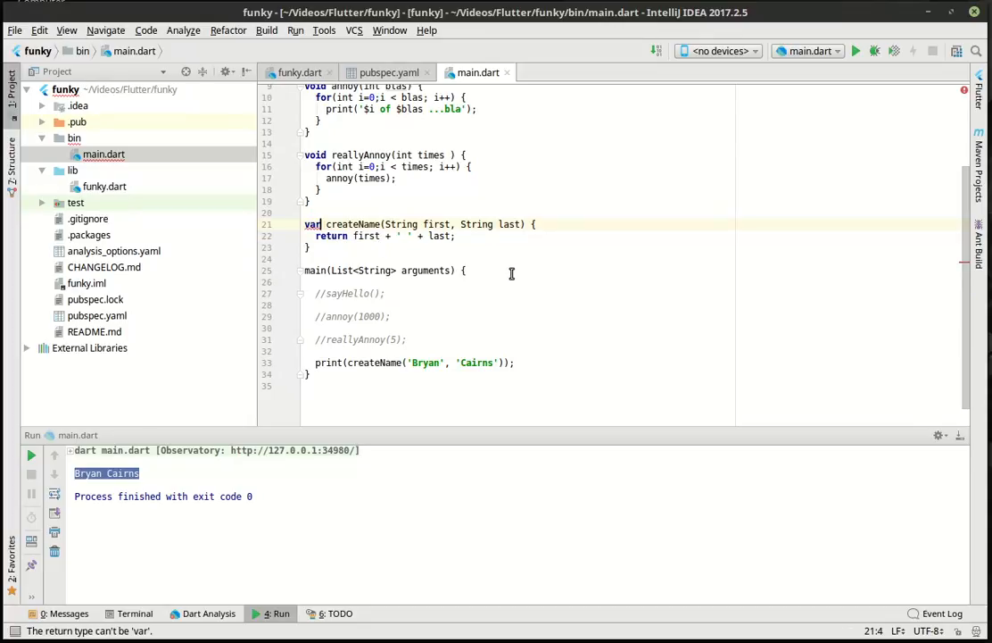
{"action": "type", "text": "String"}
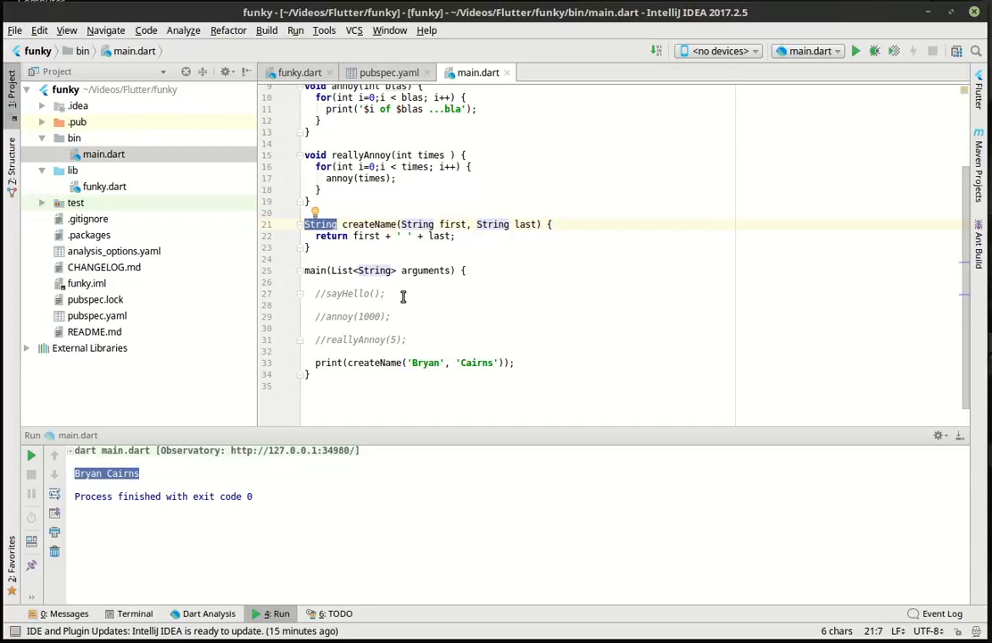
{"action": "left_click", "coordinate": [390, 316]}
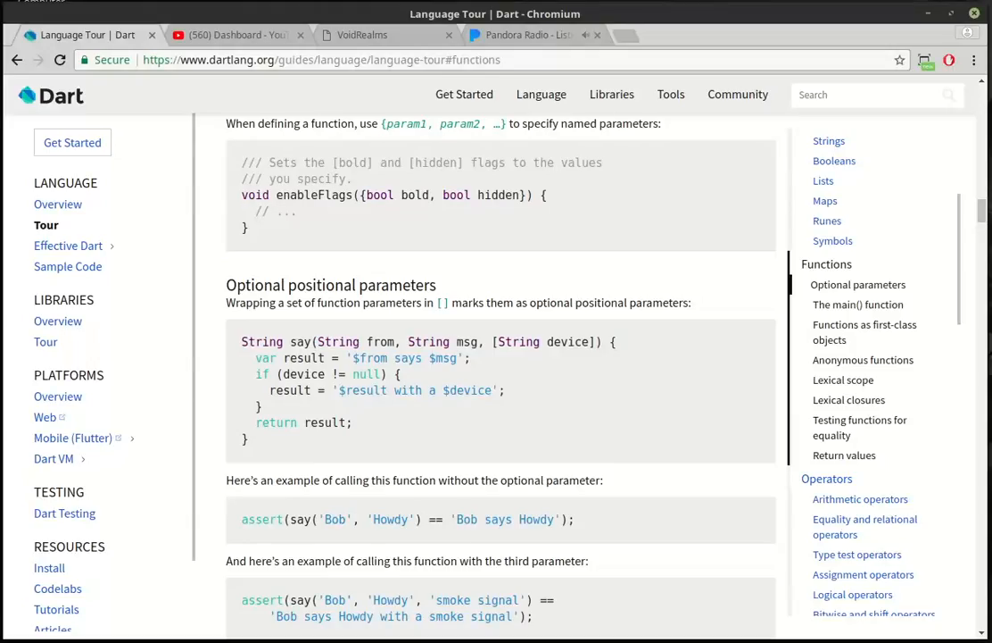
{"action": "mouse_move", "coordinate": [386, 228]}
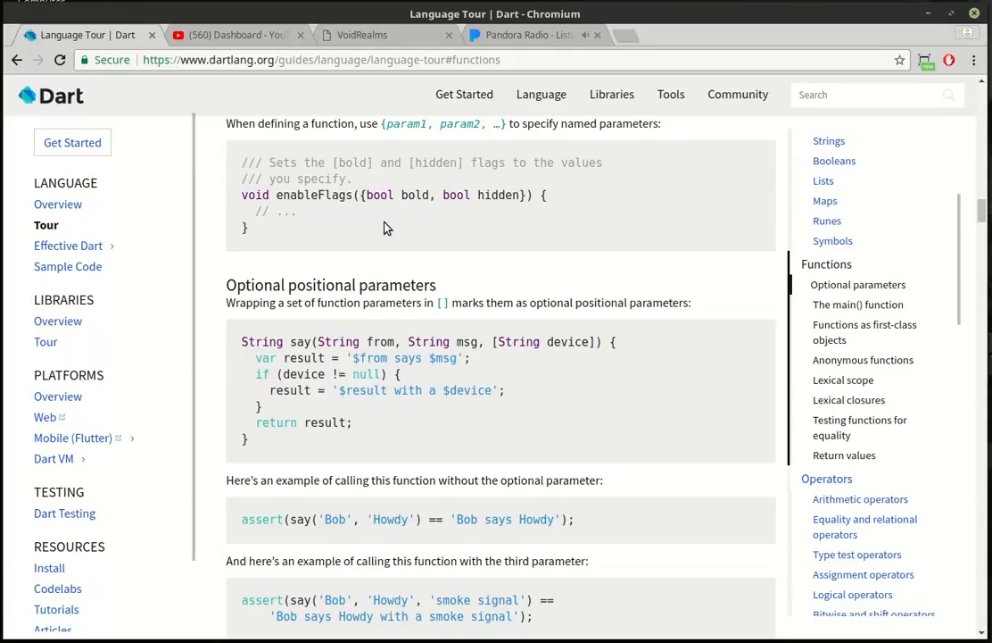
{"action": "mouse_move", "coordinate": [383, 237]}
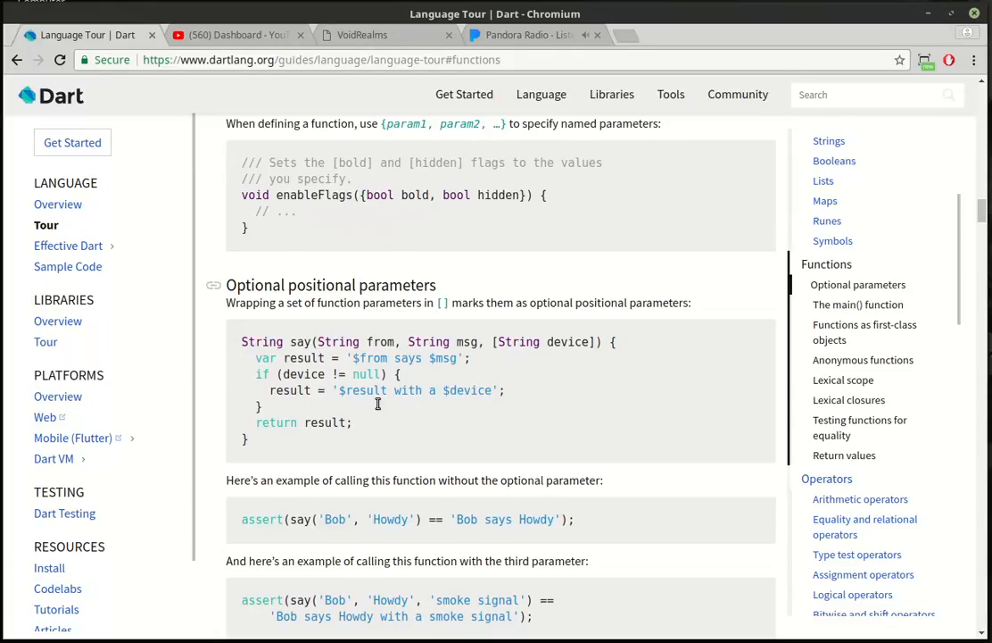
Scroll to Default parameter values and highlight 'must be compile-time constants'
{"action": "scroll", "scroll_direction": "down", "scroll_amount": 3}
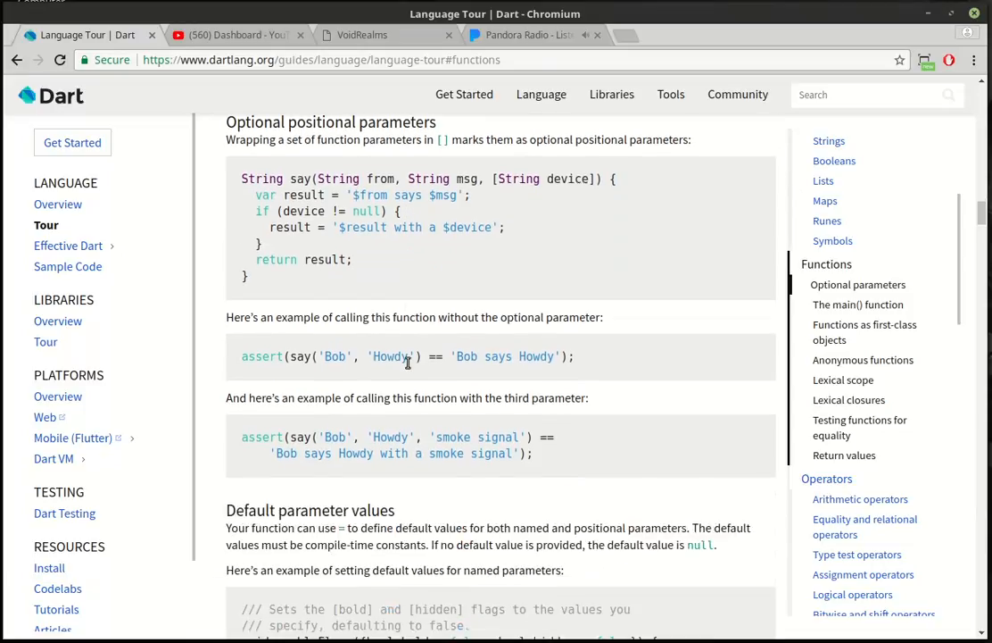
{"action": "scroll", "scroll_direction": "down", "scroll_amount": 3}
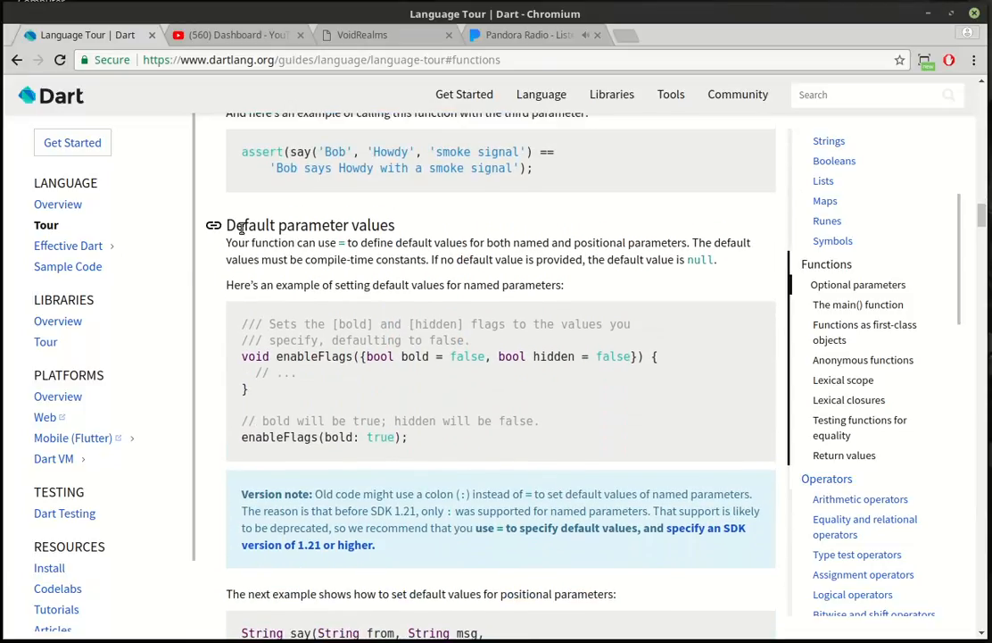
{"action": "mouse_move", "coordinate": [348, 224]}
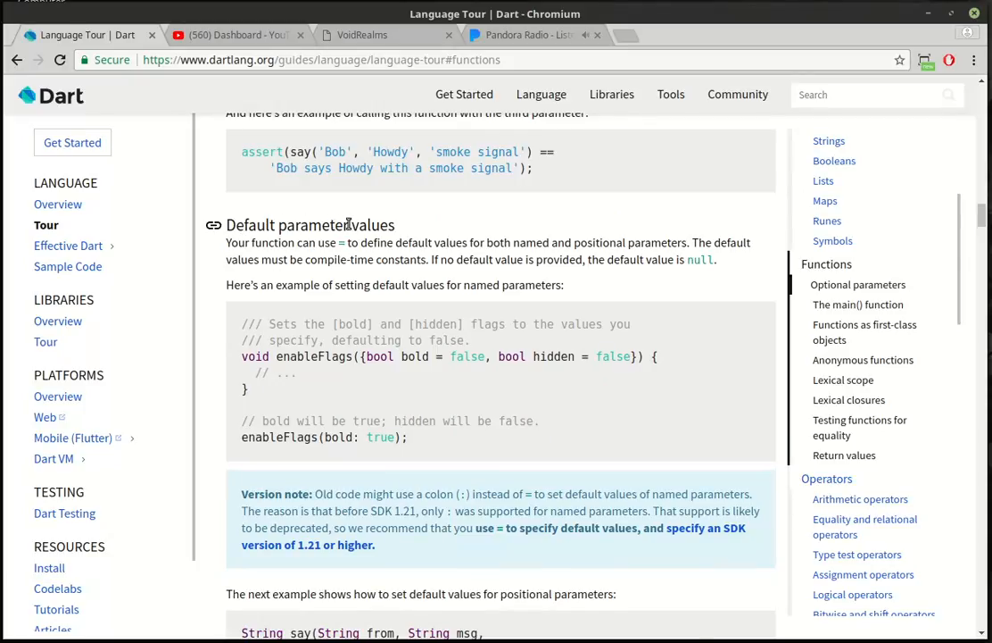
{"action": "mouse_move", "coordinate": [368, 284]}
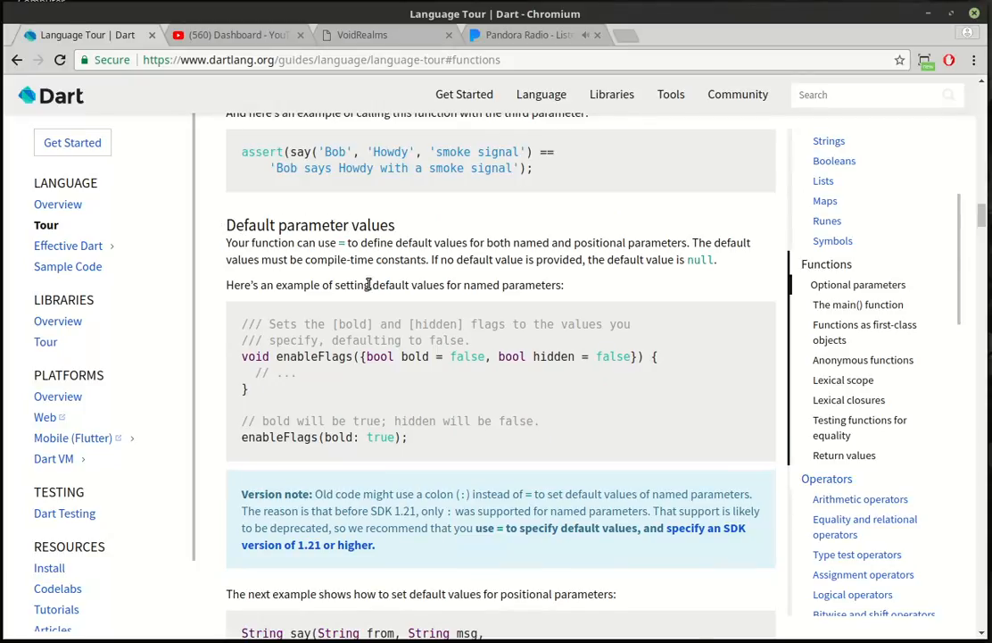
{"action": "mouse_move", "coordinate": [372, 306]}
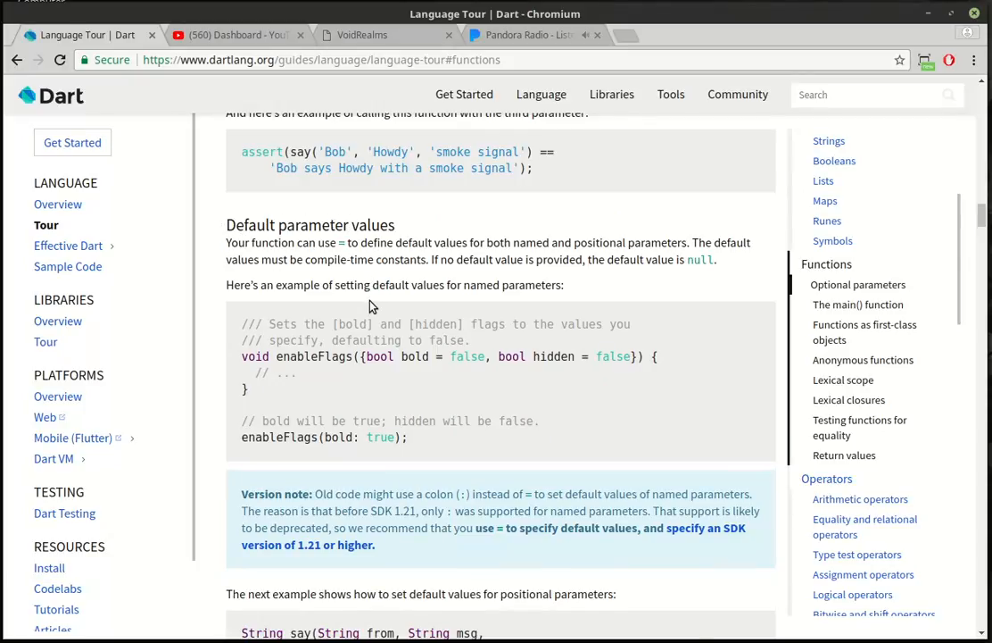
{"action": "mouse_move", "coordinate": [269, 332]}
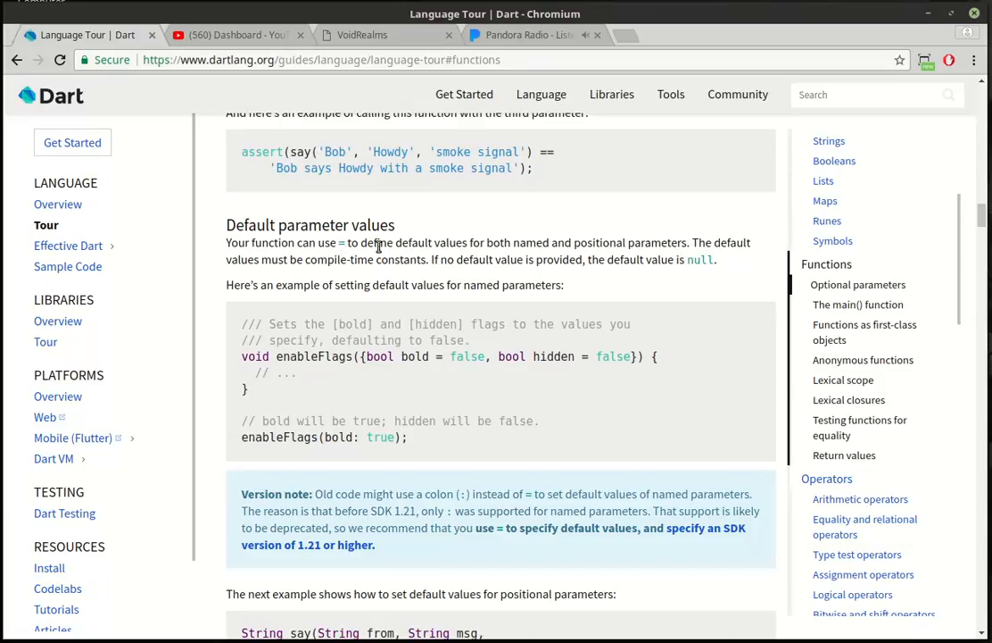
{"action": "mouse_move", "coordinate": [648, 242]}
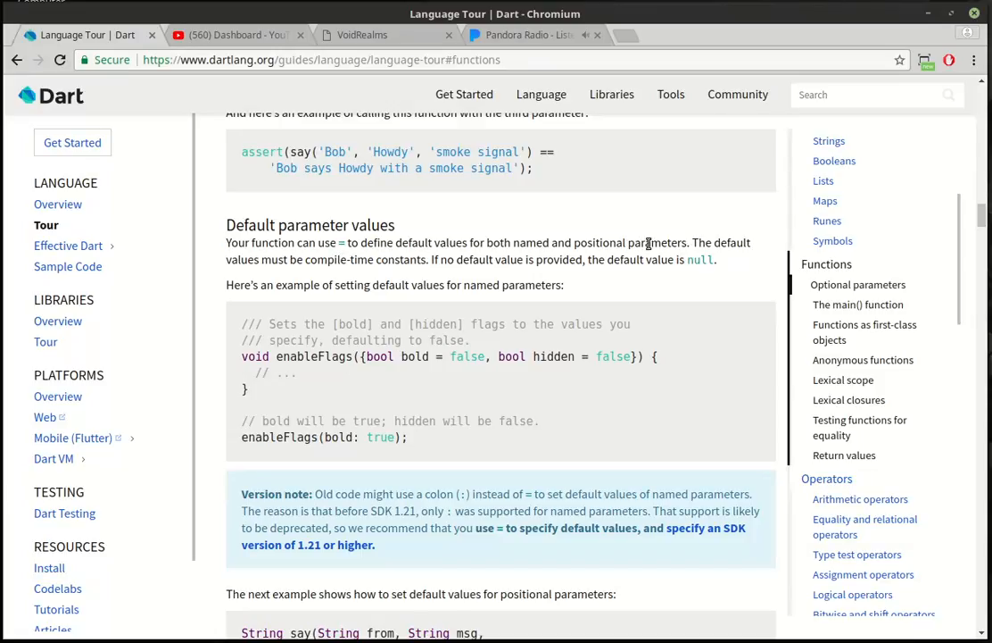
{"action": "mouse_move", "coordinate": [233, 267]}
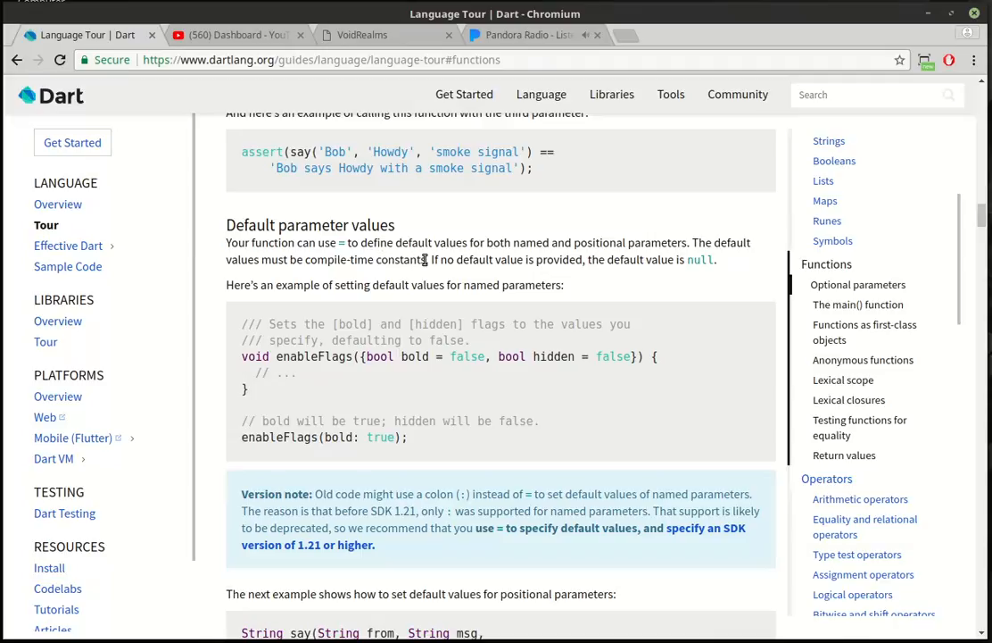
{"action": "left_click_drag", "start_coordinate": [284, 260], "coordinate": [424, 260]}
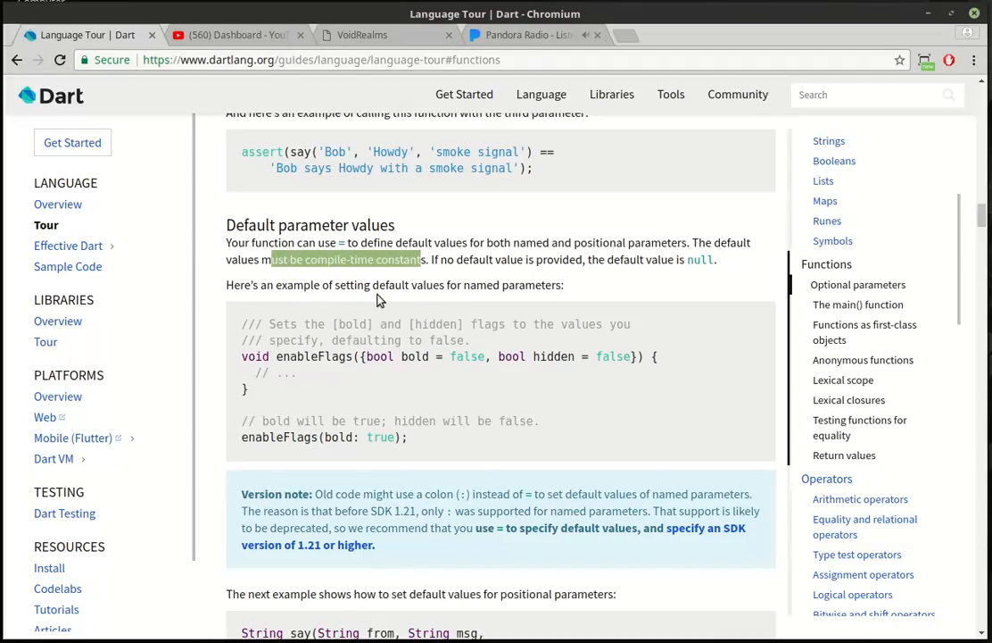
{"action": "mouse_move", "coordinate": [486, 259]}
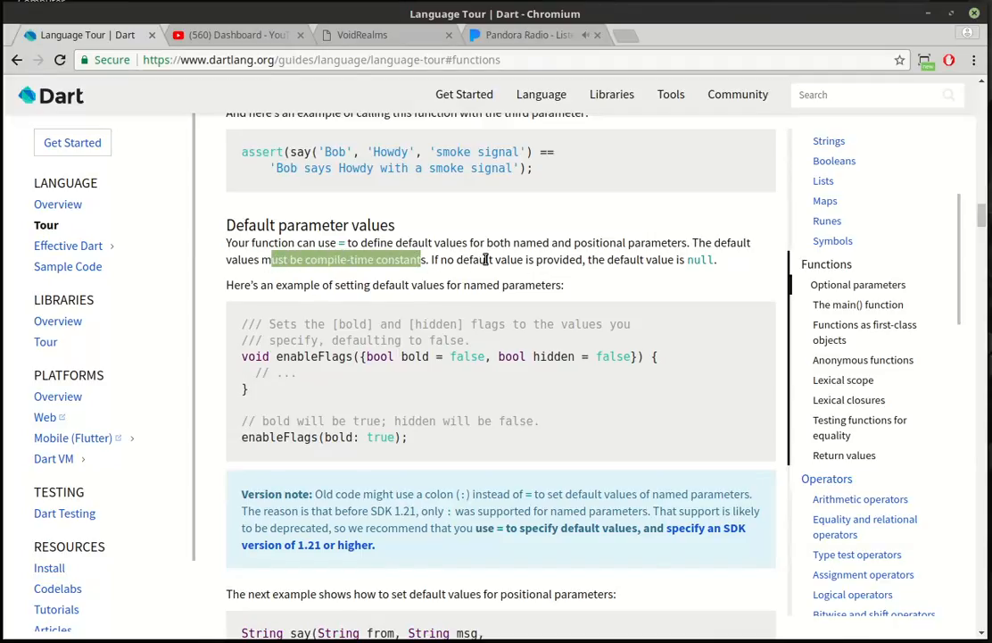
{"action": "mouse_move", "coordinate": [695, 260]}
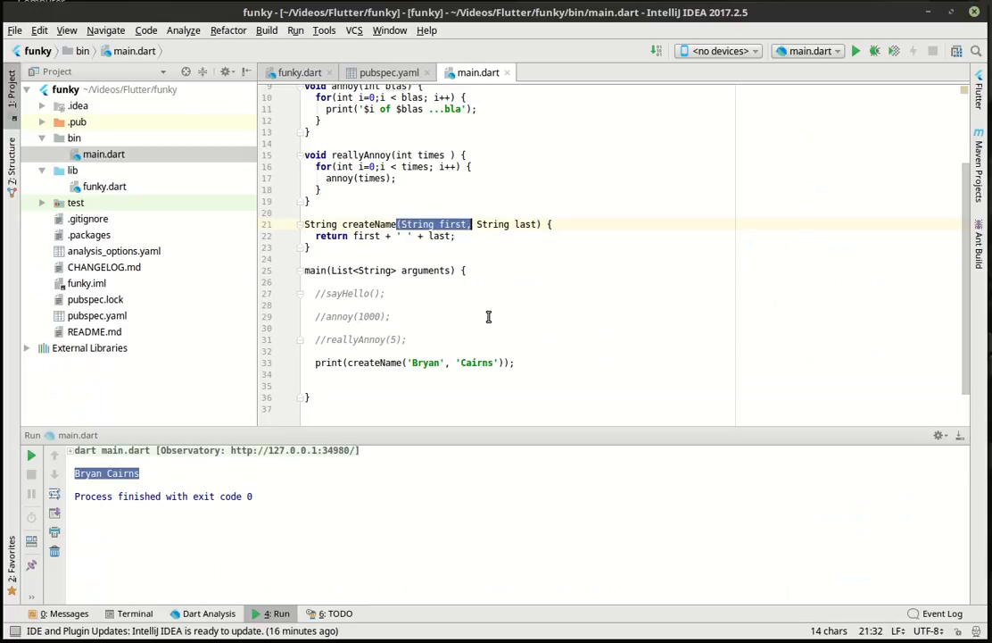
{"action": "left_click", "coordinate": [390, 316]}
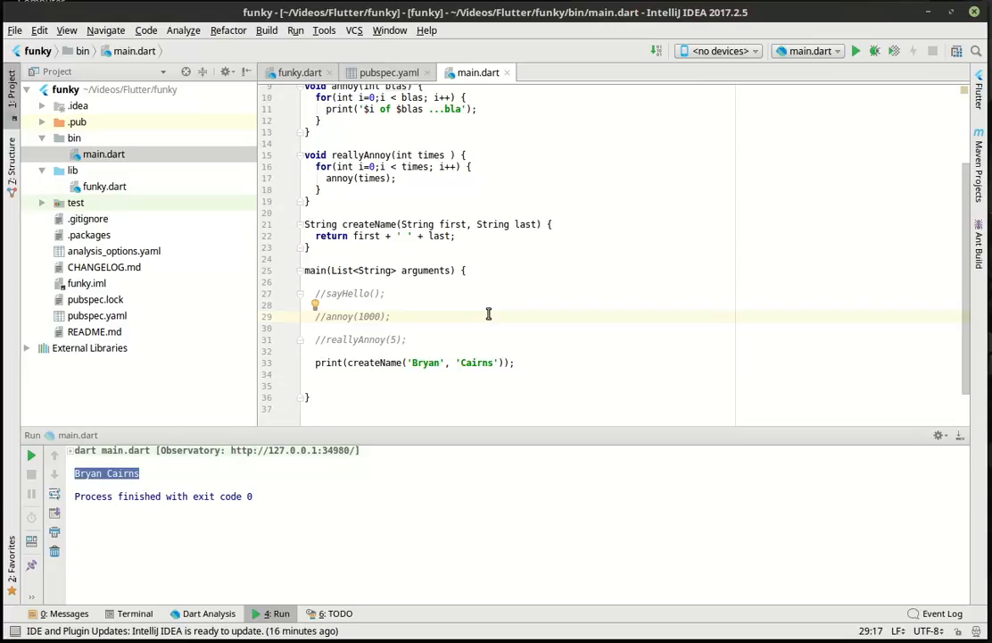
{"action": "mouse_move", "coordinate": [422, 404]}
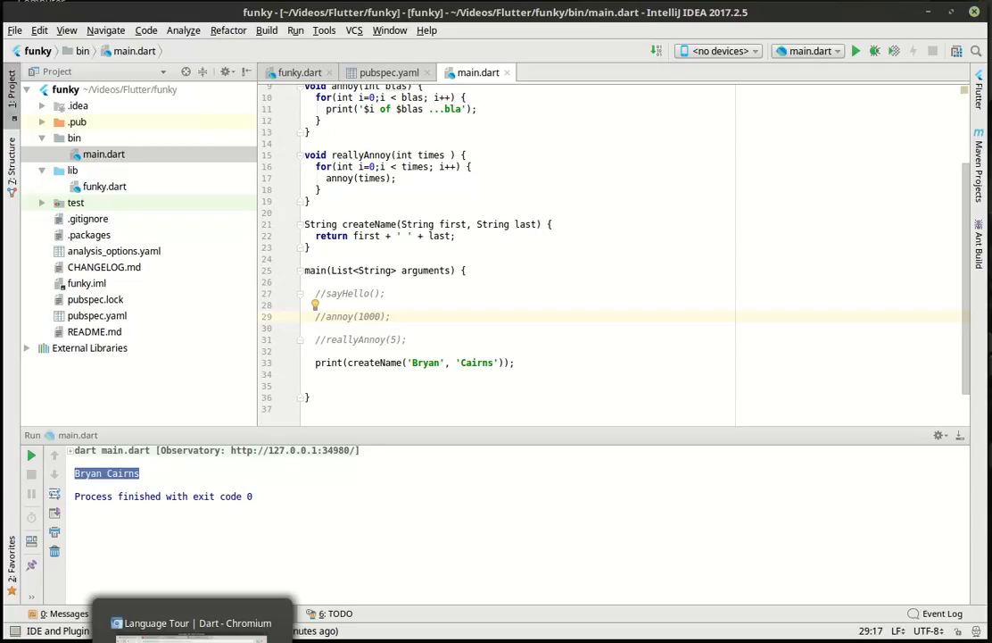
Return to the Dart tour and highlight the false default in the enableFlags example
{"action": "left_click", "coordinate": [203, 622]}
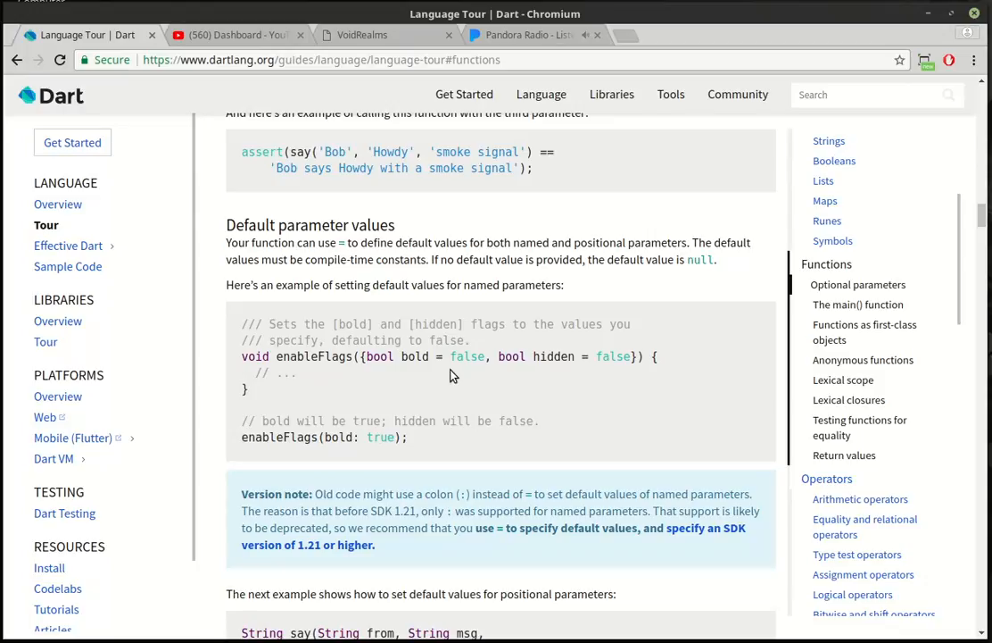
{"action": "double_click", "coordinate": [612, 357]}
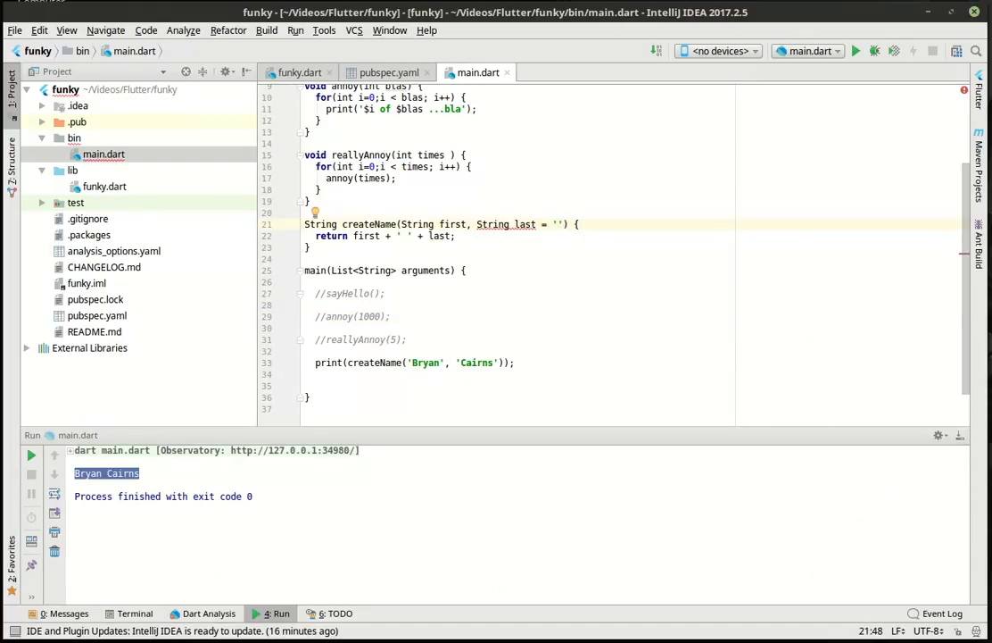
Set the last parameter's default to 'Not Good at Call of Duty'
{"action": "type", "text": "Not Good at Call of Duty"}
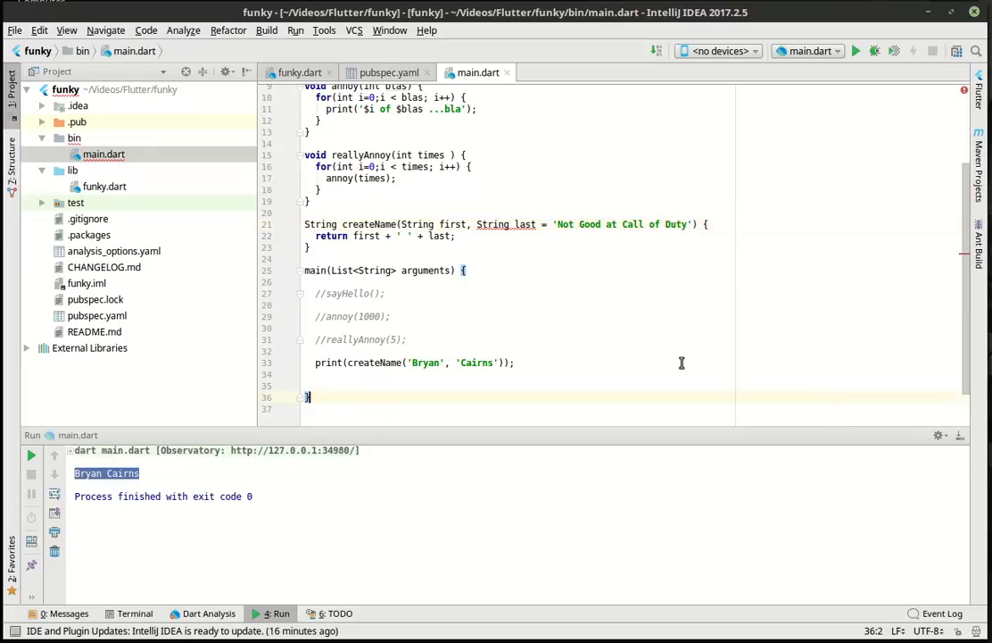
{"action": "mouse_move", "coordinate": [521, 224]}
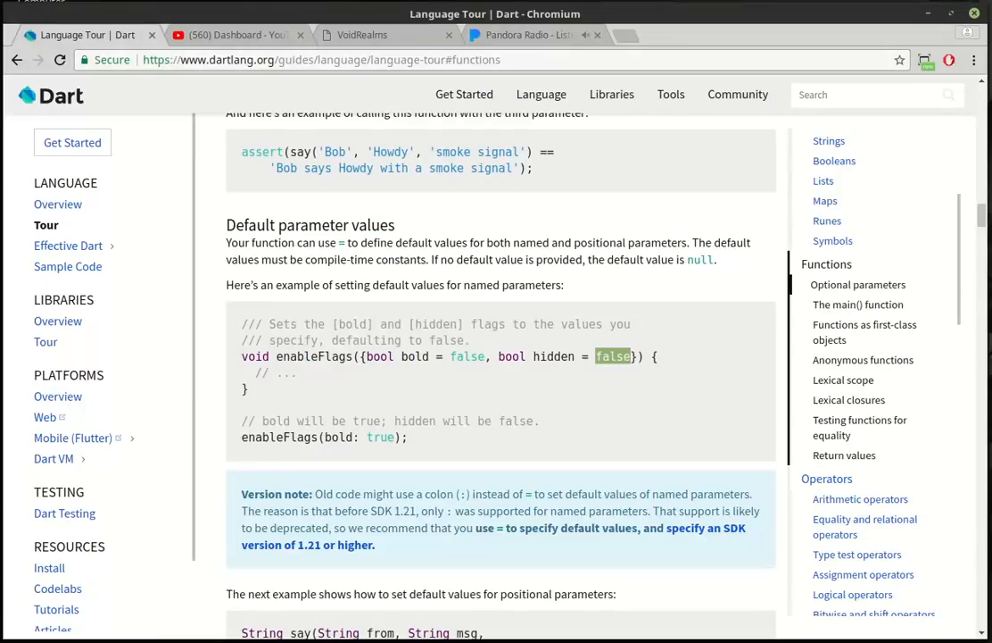
Scroll the Dart tour down to the Optional parameters section
{"action": "scroll", "scroll_direction": "down", "scroll_amount": 3}
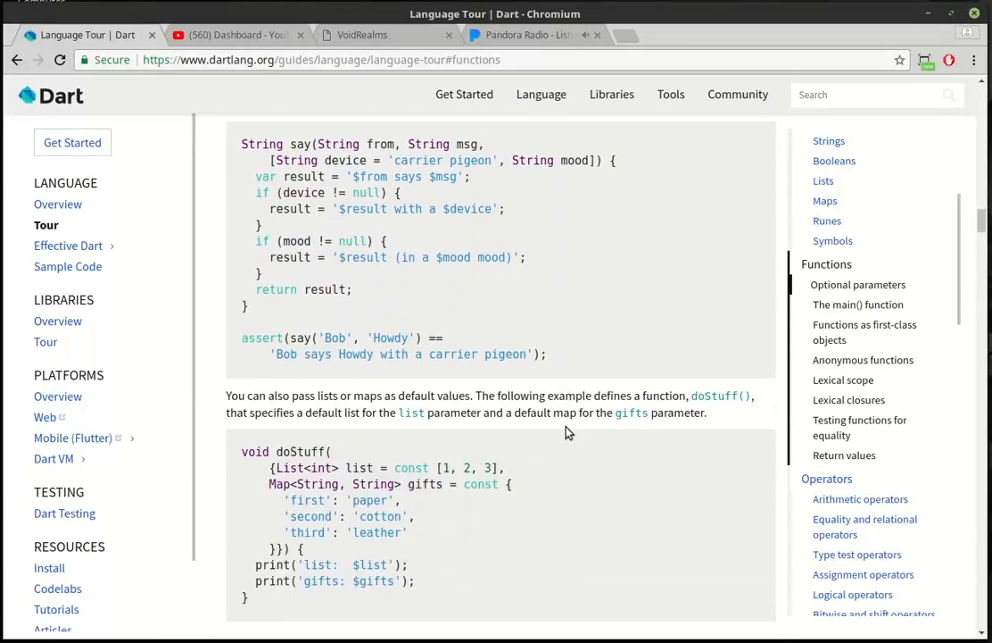
{"action": "scroll", "scroll_direction": "down", "scroll_amount": 3}
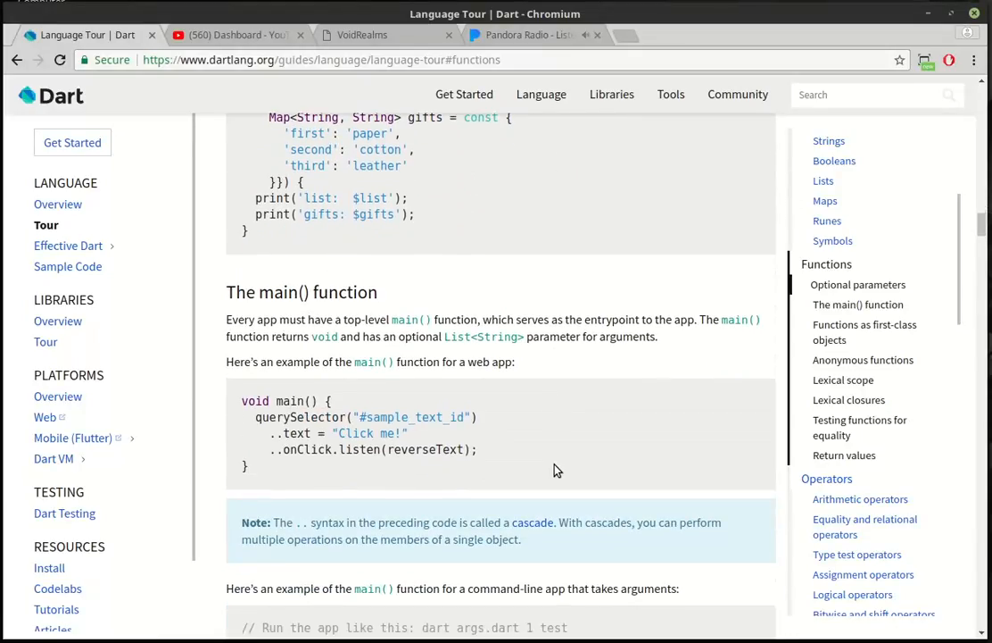
{"action": "scroll", "scroll_direction": "down", "scroll_amount": 3}
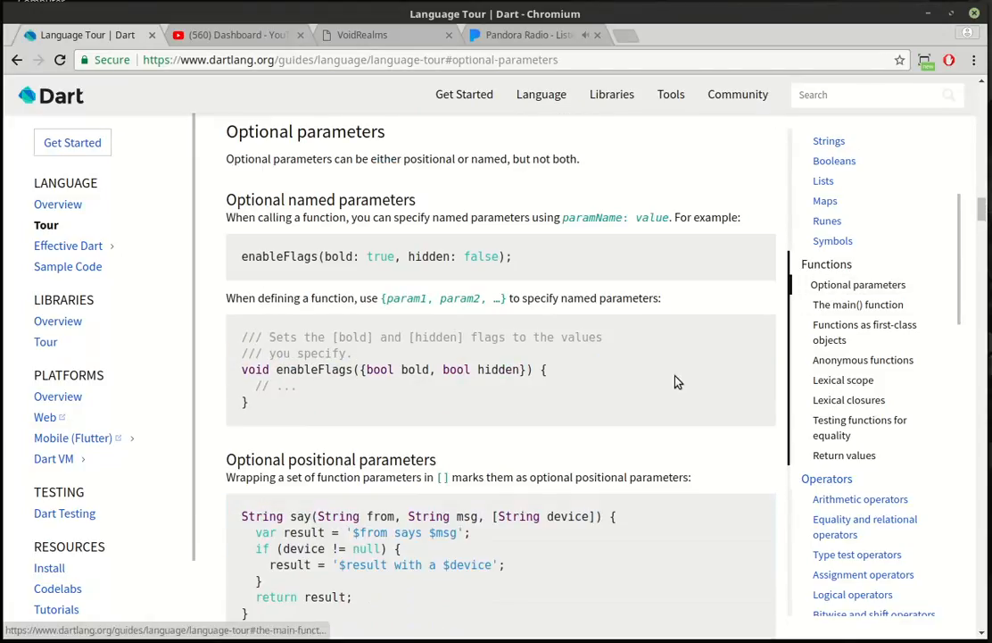
{"action": "scroll", "scroll_direction": "down", "scroll_amount": 3}
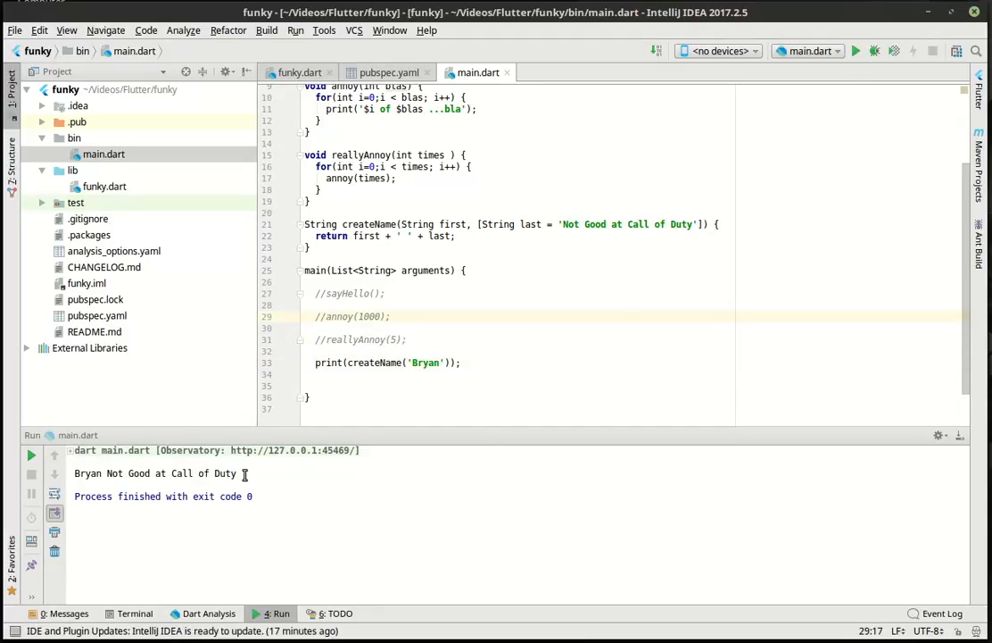
Clear the 'Bryan' argument so the call on line 33 reads createName()
{"action": "left_click", "coordinate": [390, 316]}
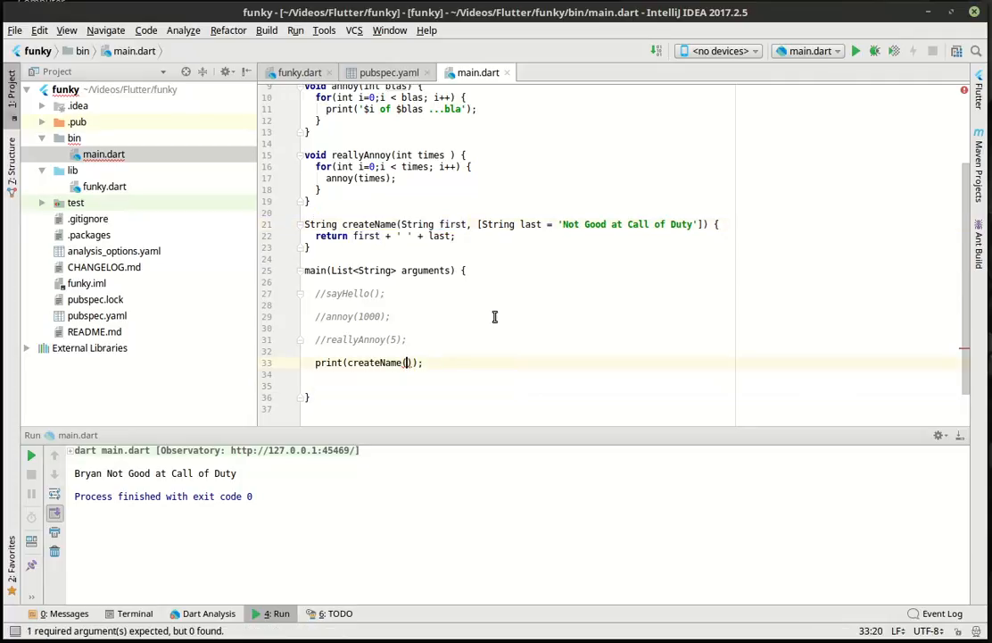
Pass null to createName and run it, producing a NoSuchMethodError
{"action": "type", "text": "null"}
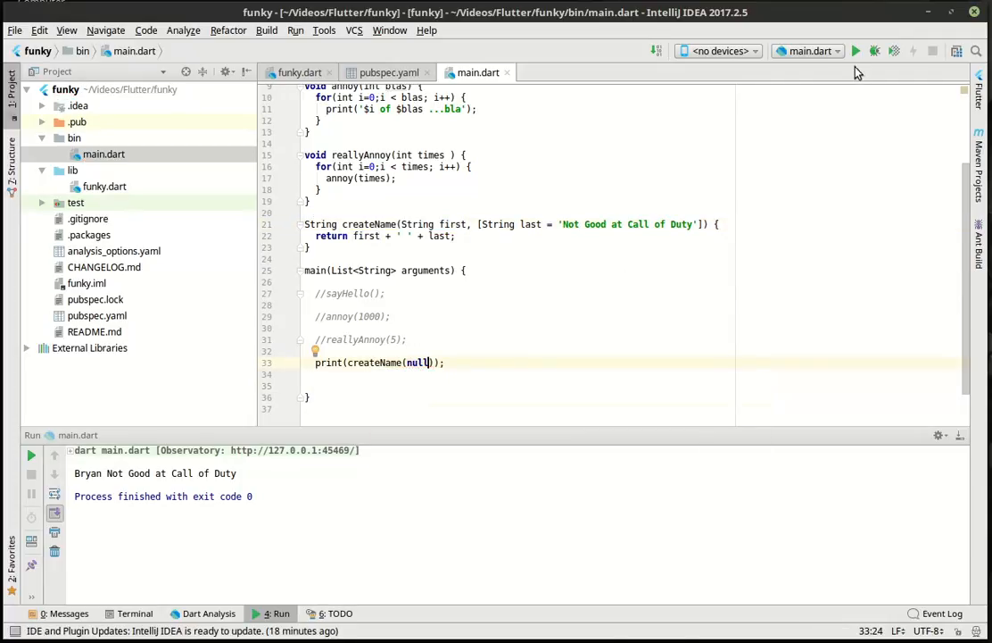
{"action": "left_click", "coordinate": [856, 50]}
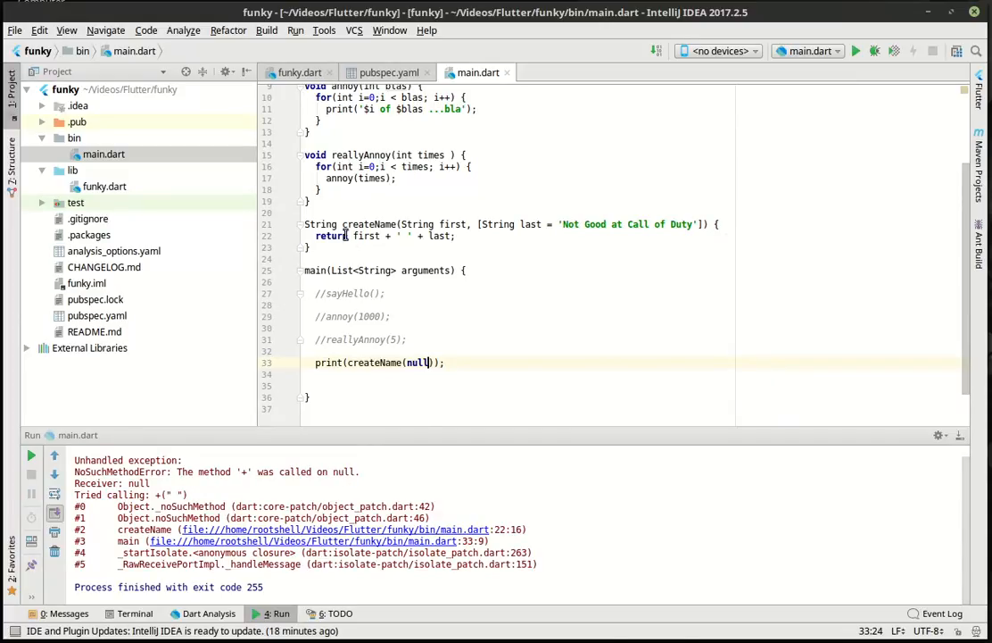
{"action": "double_click", "coordinate": [365, 235]}
{"action": "type", "text": "'Bryan'"}
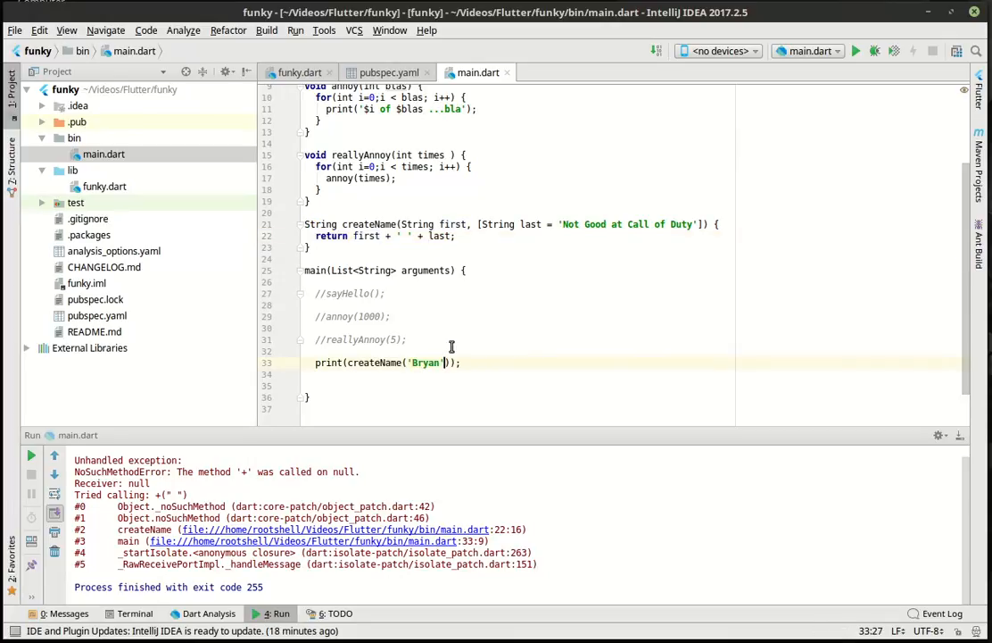
{"action": "mouse_move", "coordinate": [566, 224]}
{"action": "type", "text": "Is "}
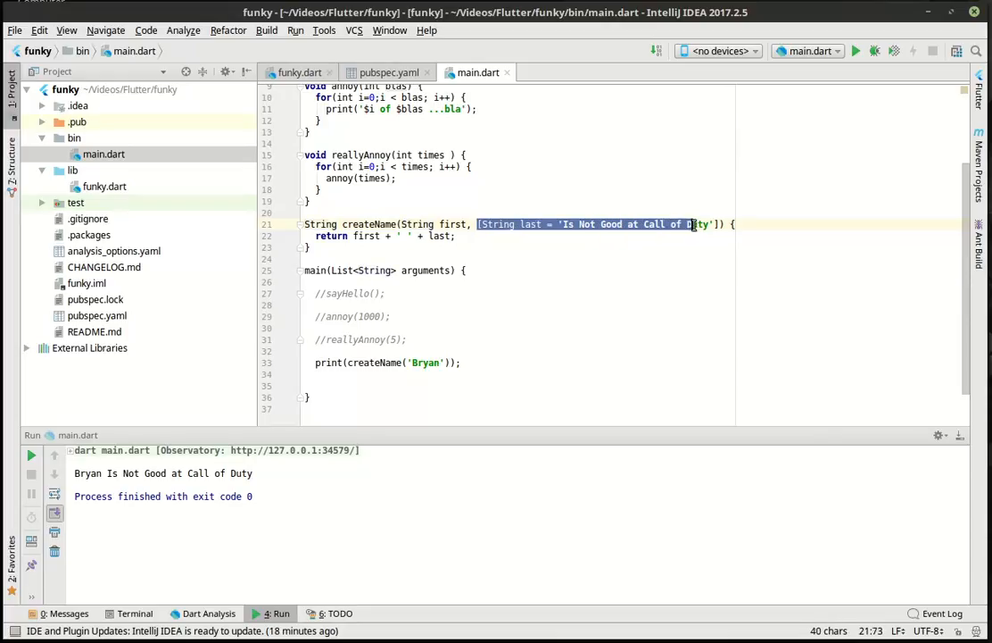
Call createName('Bryan','Cairns') and run it, printing Bryan Cairns
{"action": "left_click", "coordinate": [305, 328]}
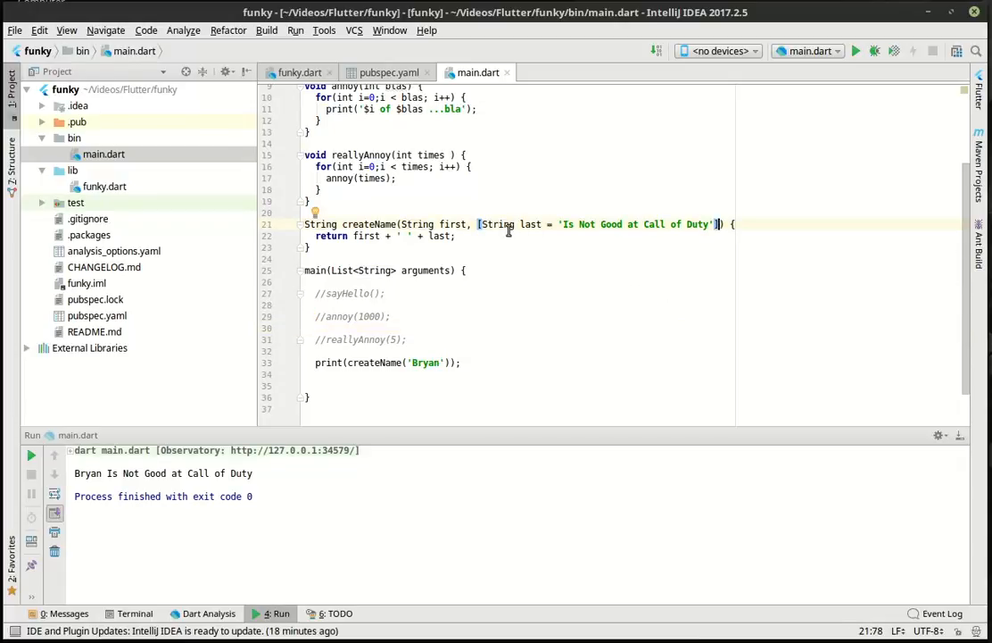
{"action": "double_click", "coordinate": [497, 224]}
{"action": "type", "text": ","}
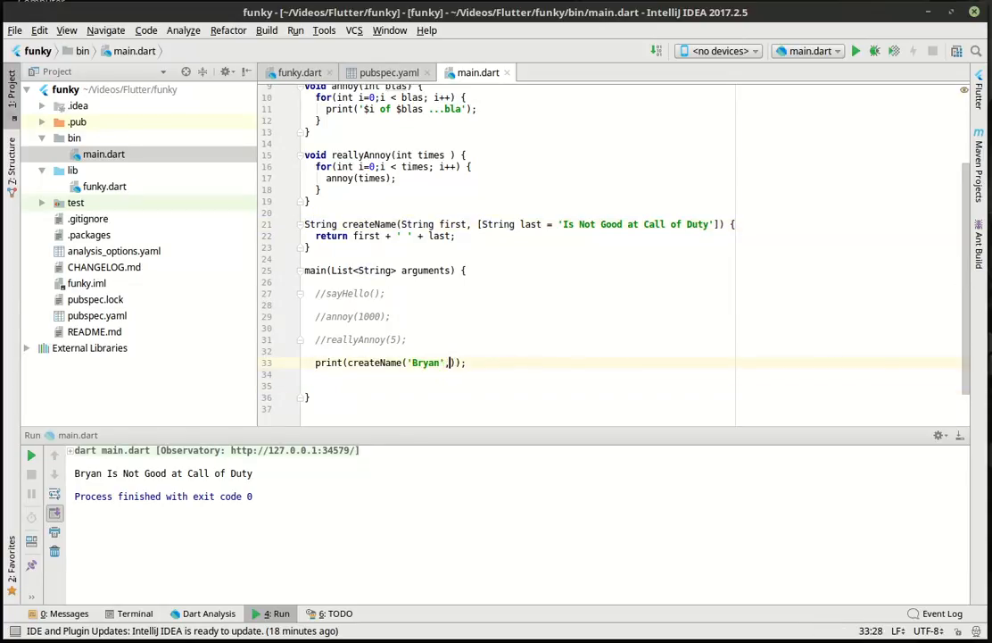
{"action": "type", "text": "'"}
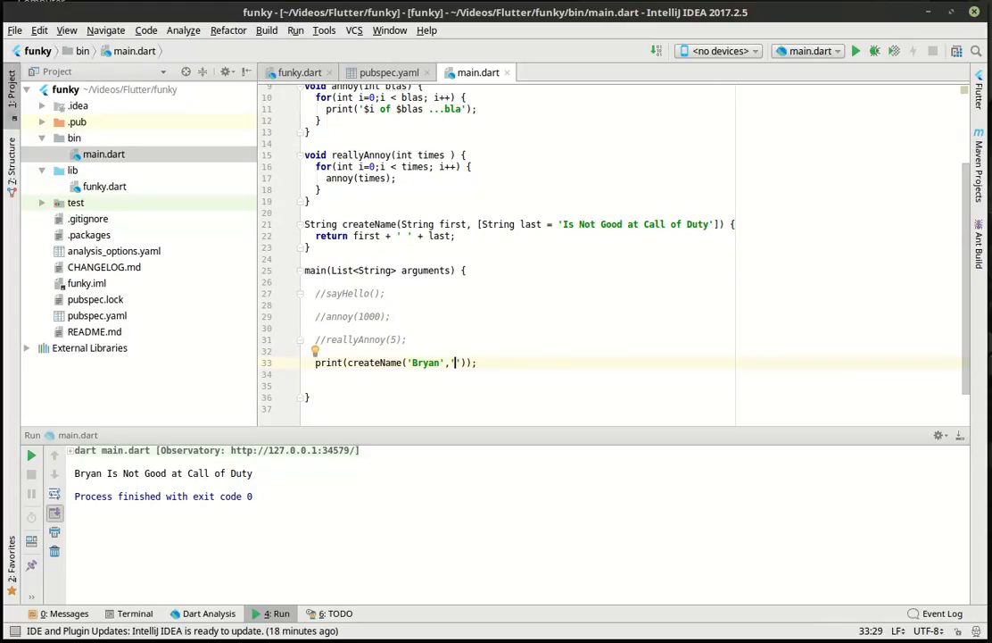
{"action": "type", "text": "Cairns"}
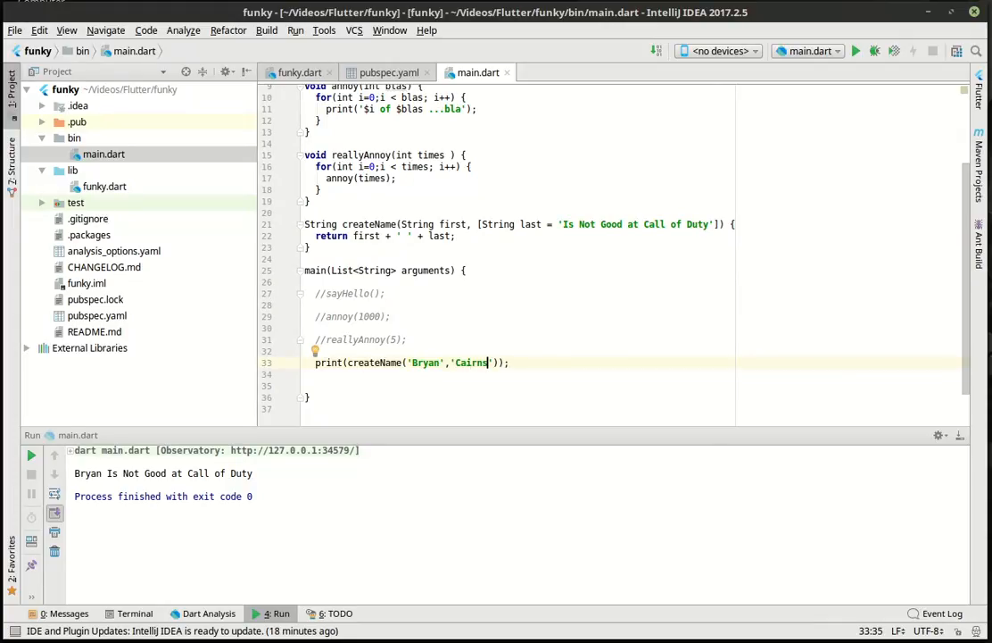
{"action": "left_click", "coordinate": [857, 52]}
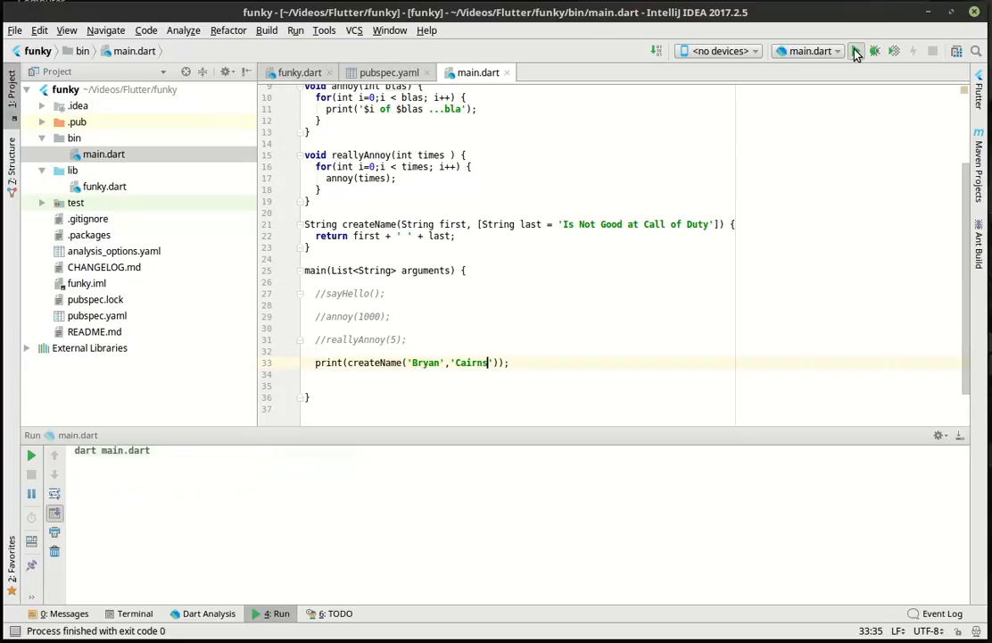
{"action": "left_click", "coordinate": [859, 50]}
{"action": "type", "text": ", "}
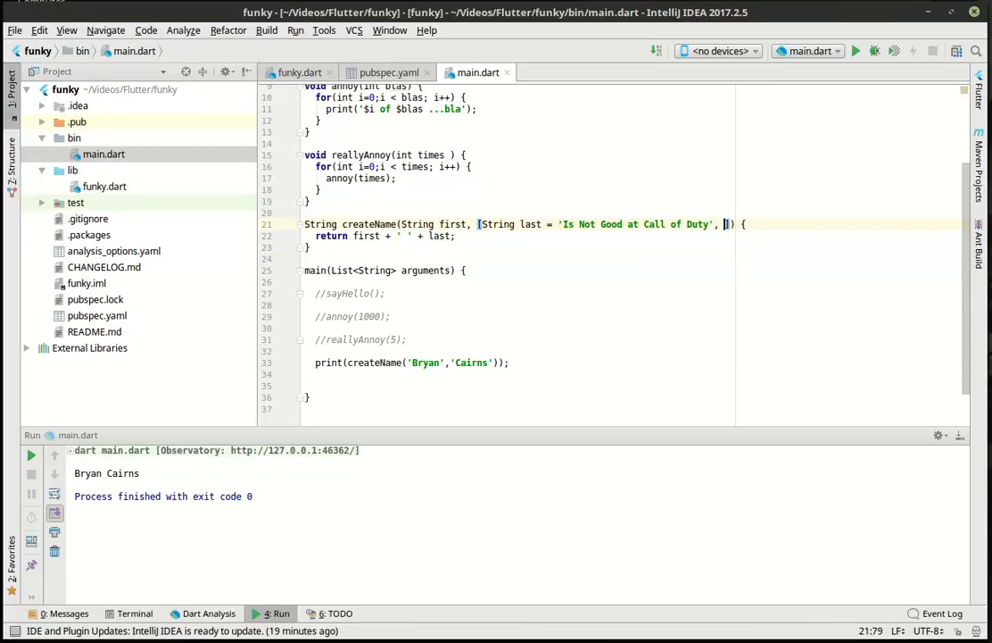
Add an optional String extra parameter defaulting to '!!!!' to createName
{"action": "type", "text": "String E"}
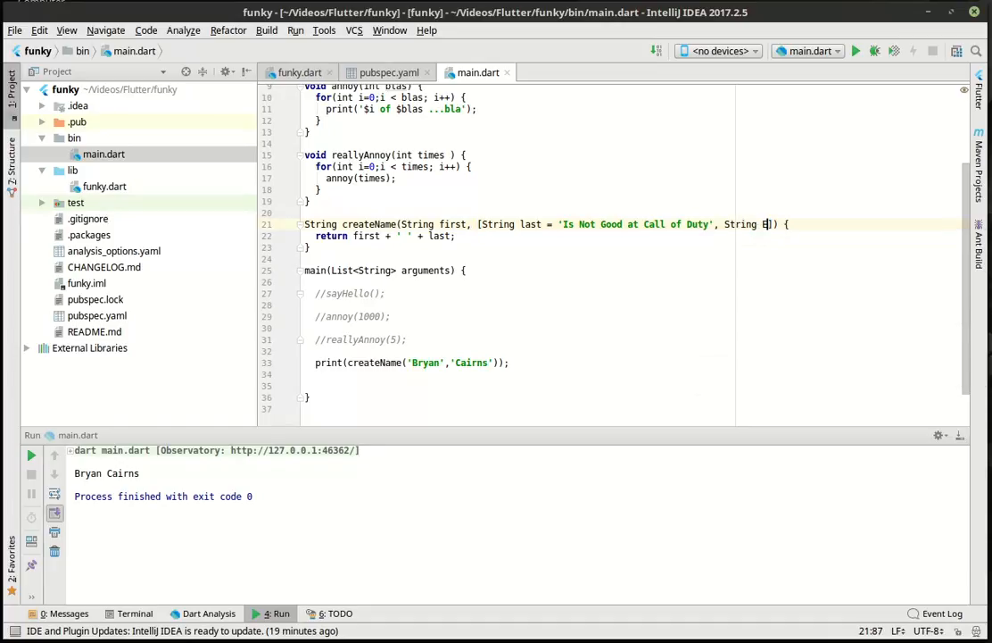
{"action": "type", "text": "xtra ="}
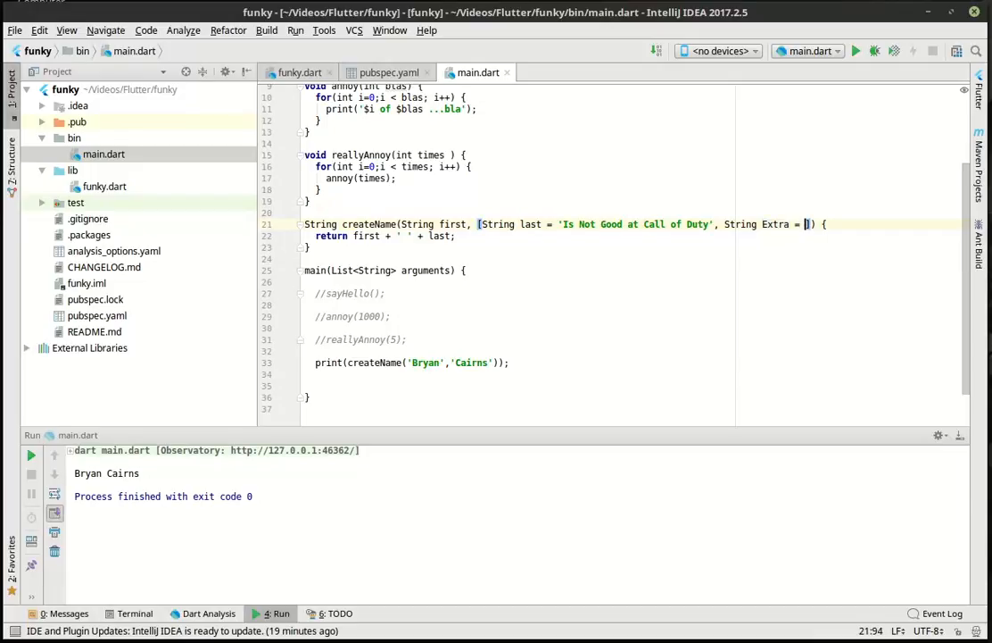
{"action": "type", "text": "!!!!'"}
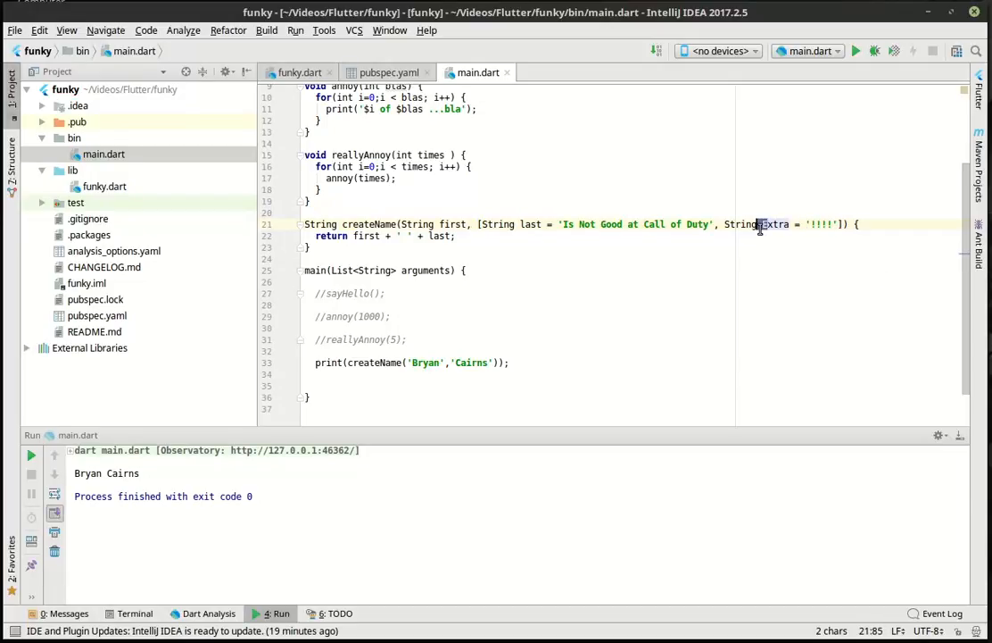
{"action": "left_click", "coordinate": [385, 292]}
{"action": "type", "text": " + extra"}
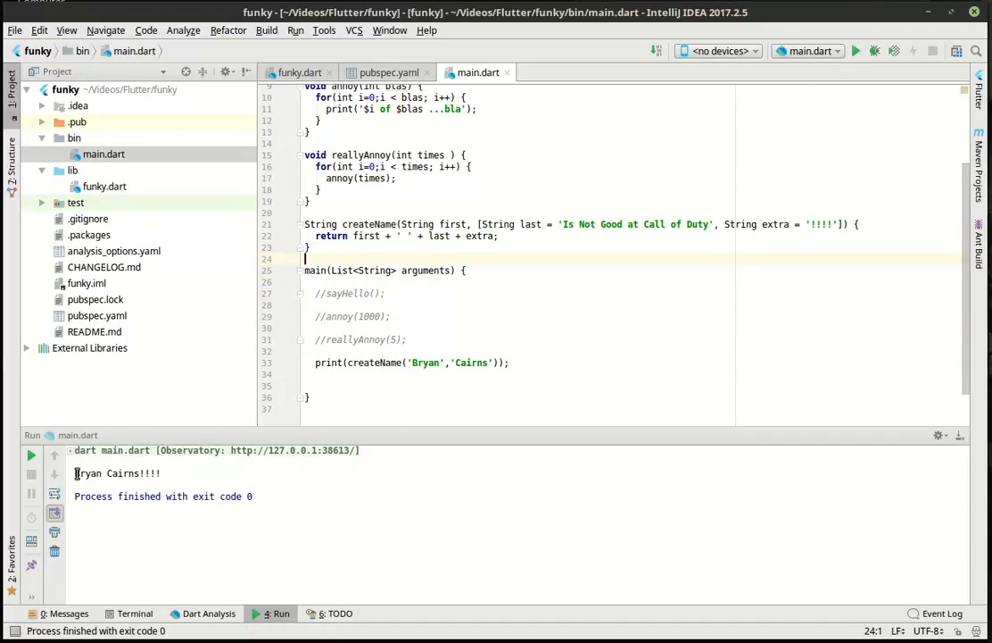
Check the '!!!!' output, then remove 'Cairns' from the call and run
{"action": "double_click", "coordinate": [123, 473]}
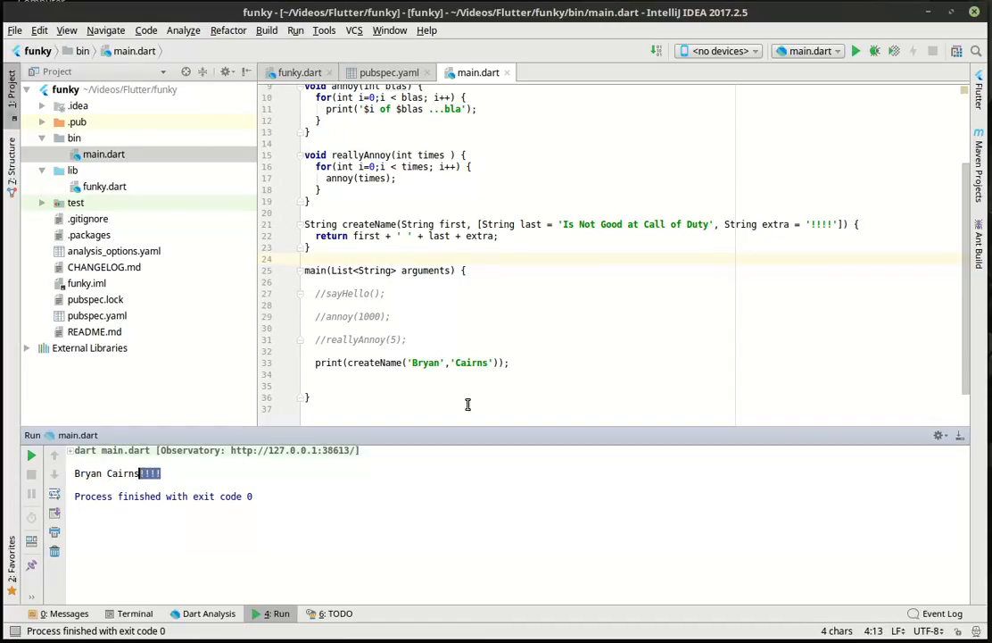
{"action": "mouse_move", "coordinate": [793, 231]}
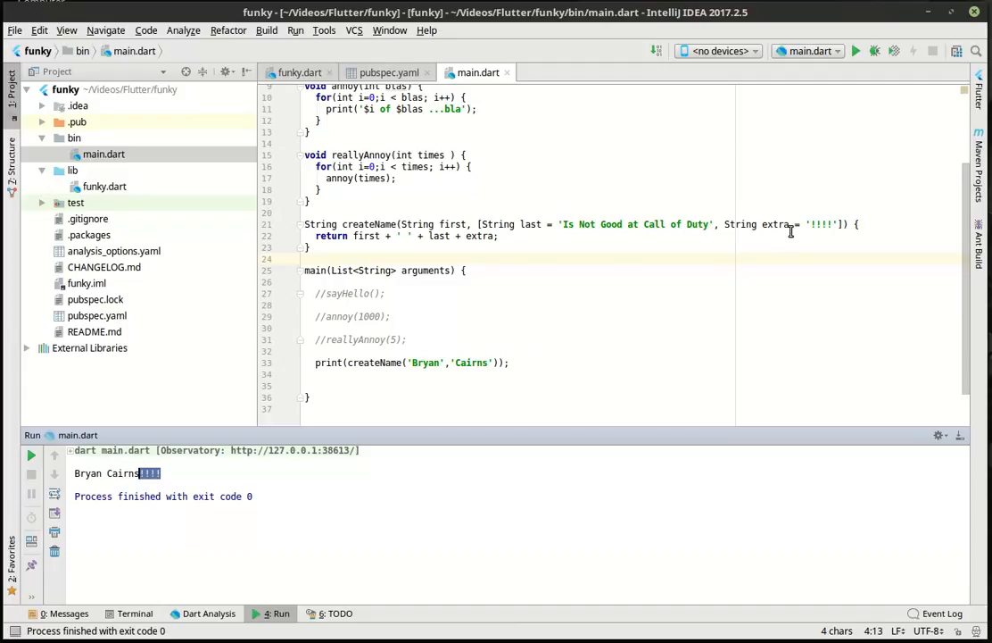
{"action": "double_click", "coordinate": [471, 363]}
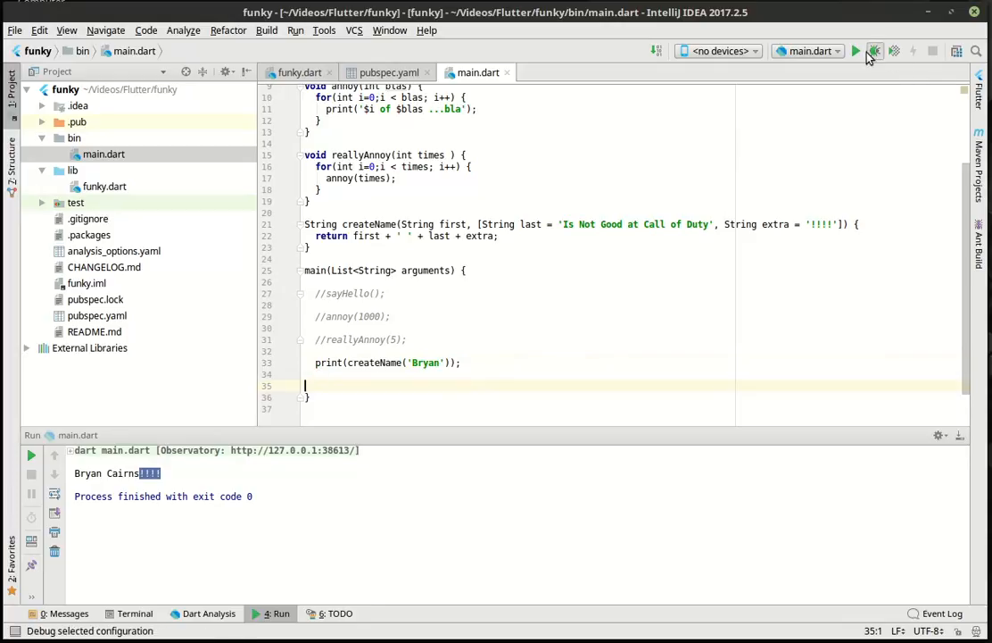
{"action": "left_click", "coordinate": [857, 50]}
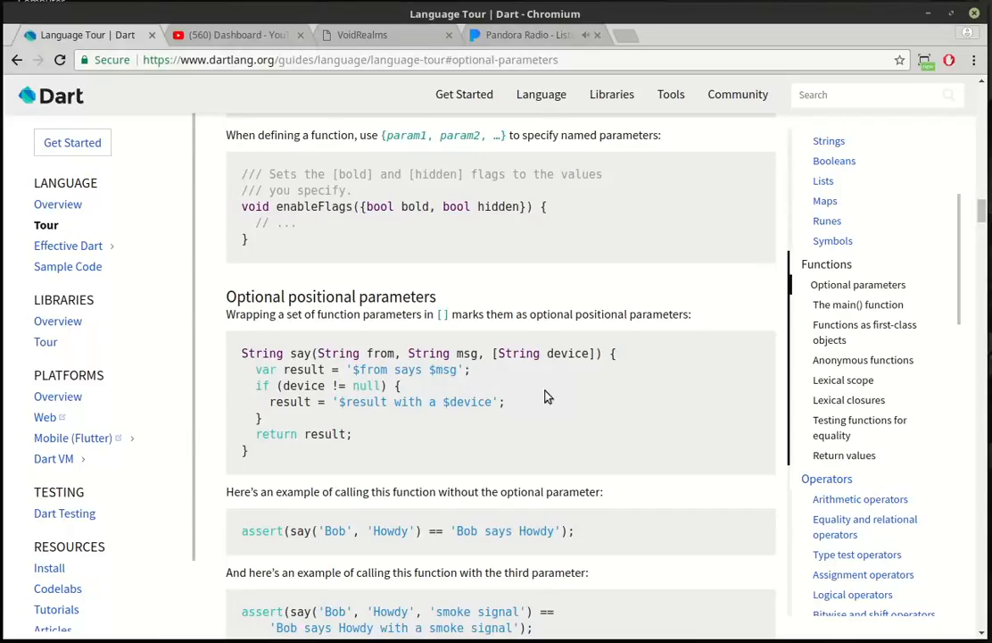
{"action": "scroll", "scroll_direction": "down", "scroll_amount": 3}
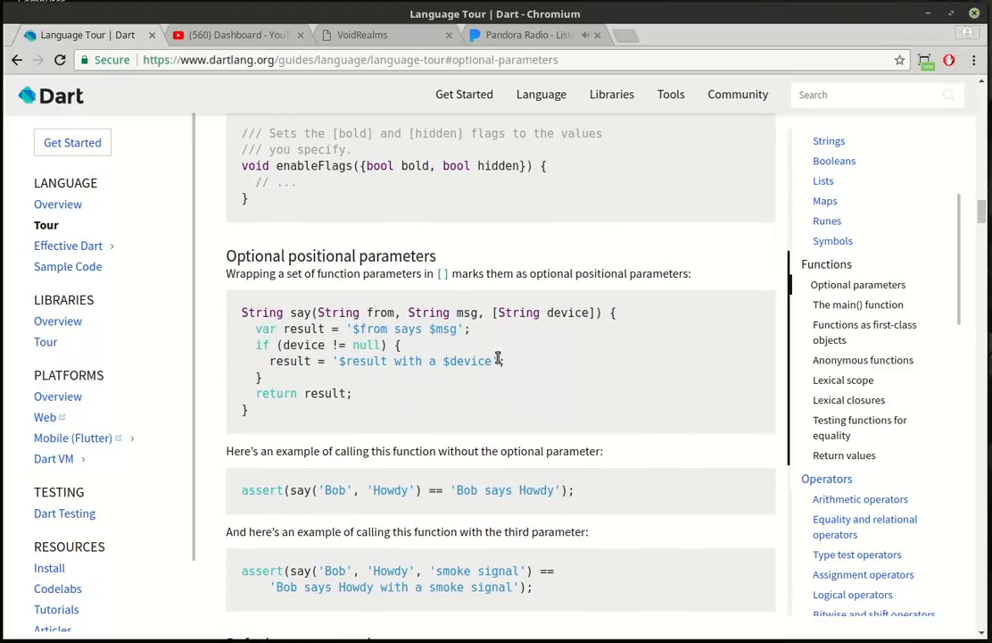
{"action": "mouse_move", "coordinate": [496, 361]}
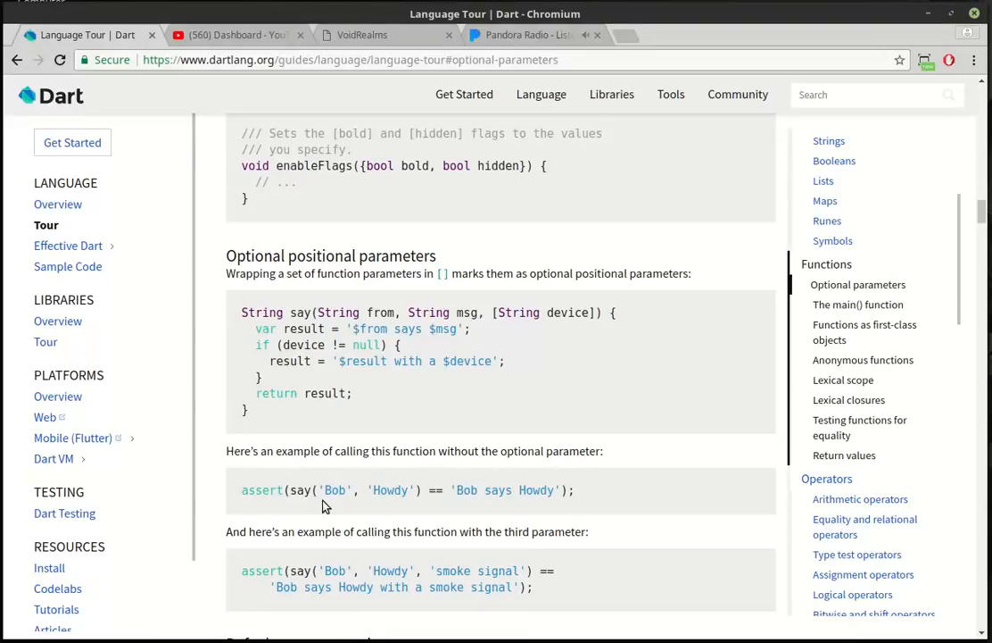
{"action": "mouse_move", "coordinate": [369, 43]}
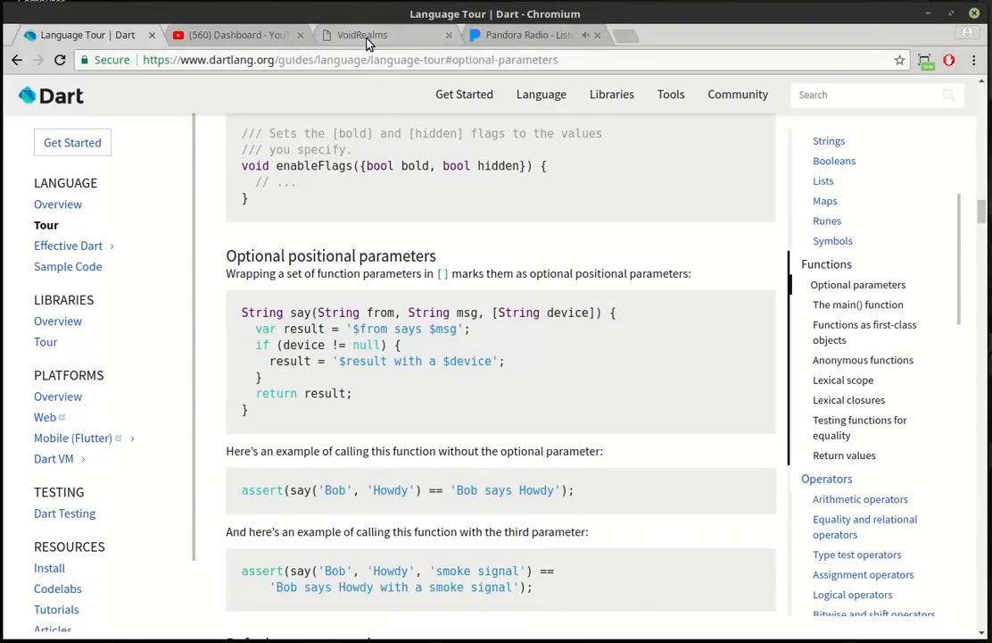
Browse the VoidRealms site's Contact page, then return to its Tutorials page
{"action": "left_click", "coordinate": [363, 35]}
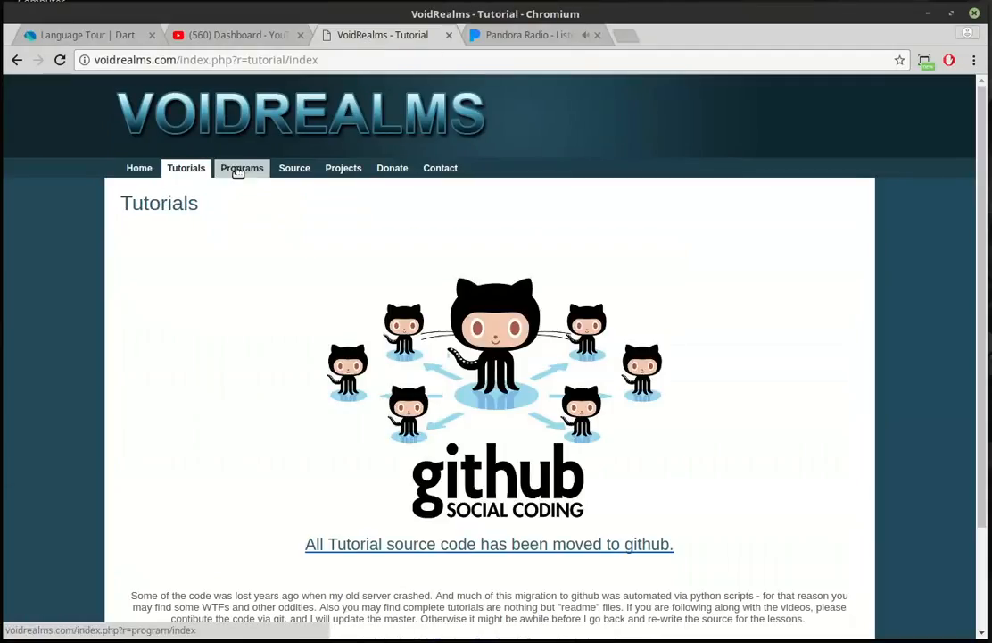
{"action": "mouse_move", "coordinate": [529, 477]}
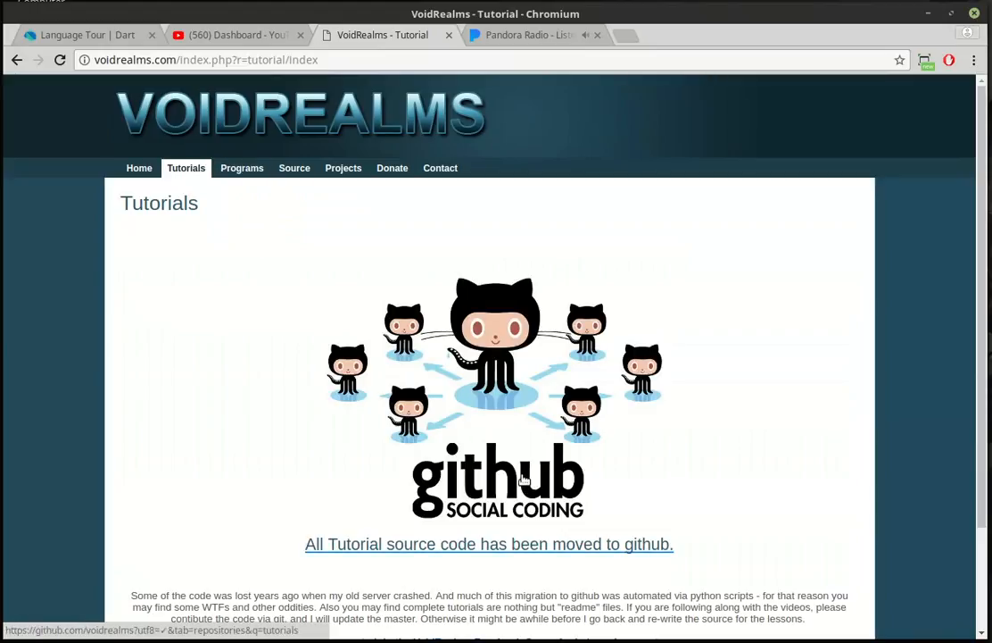
{"action": "left_click", "coordinate": [440, 168]}
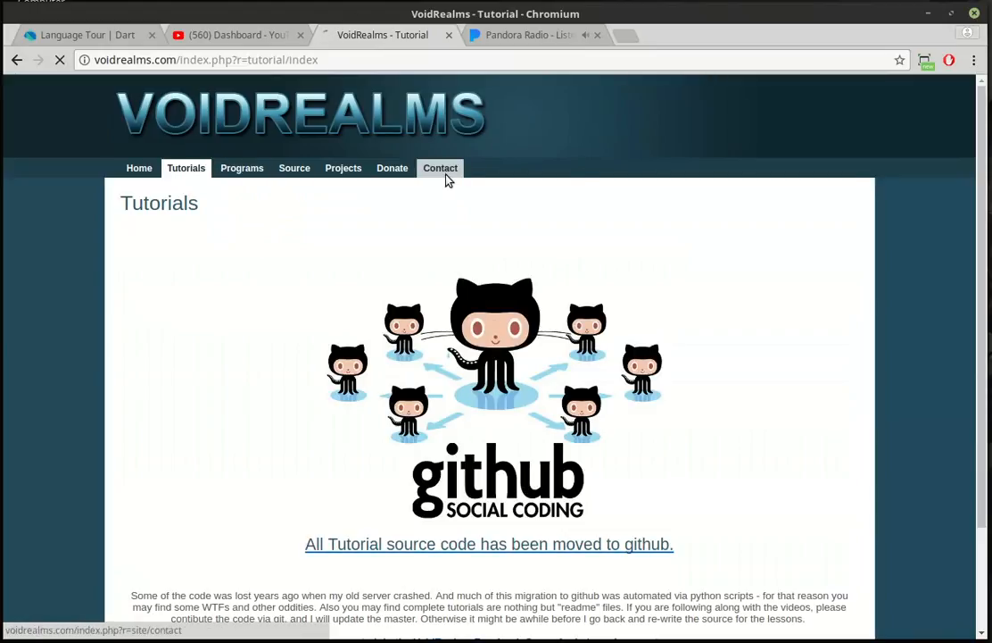
{"action": "left_click", "coordinate": [440, 167]}
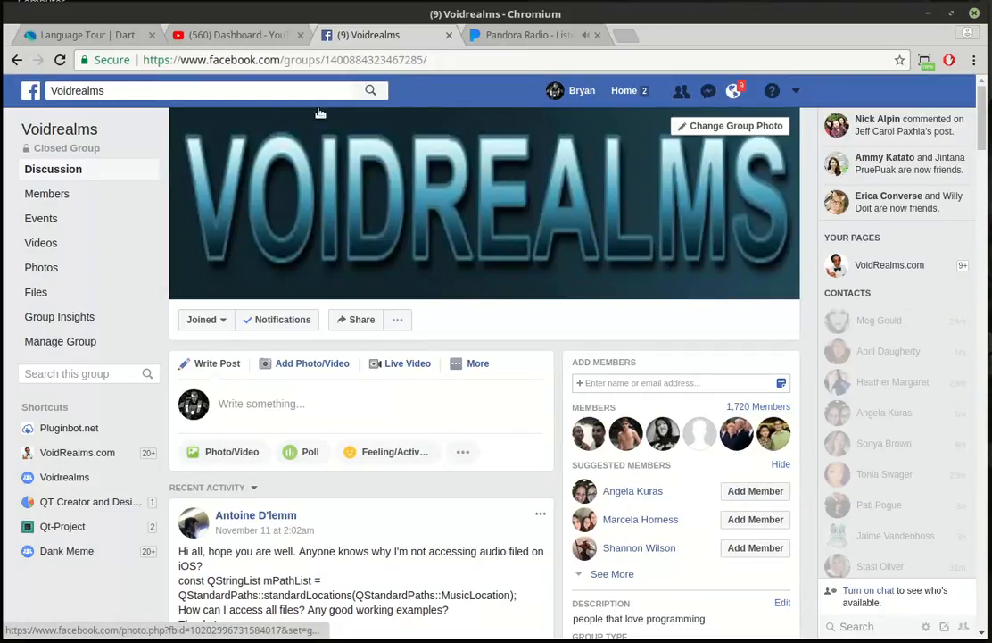
{"action": "mouse_move", "coordinate": [14, 61]}
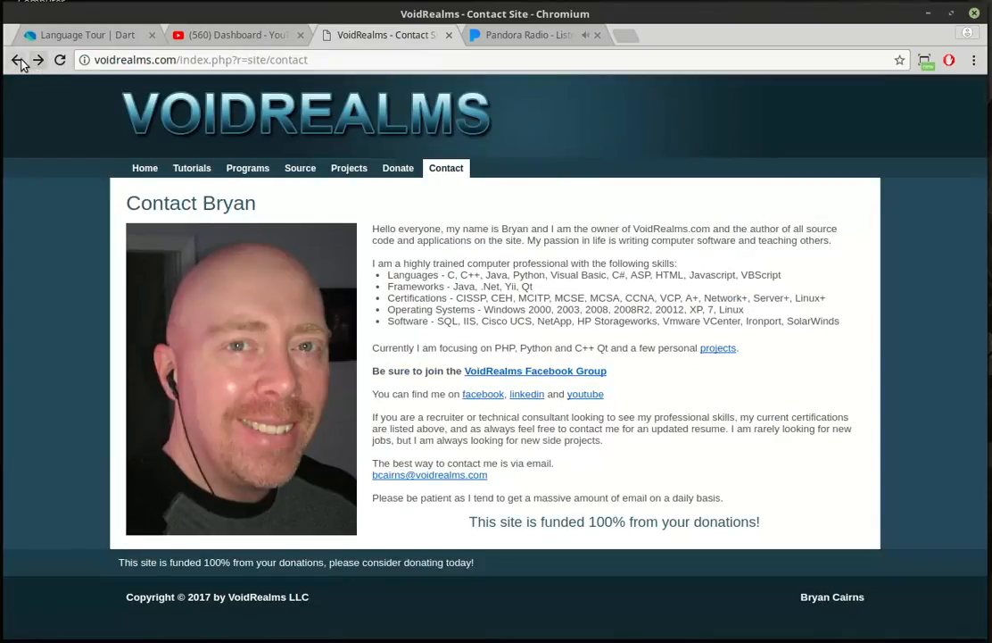
{"action": "left_click", "coordinate": [192, 168]}
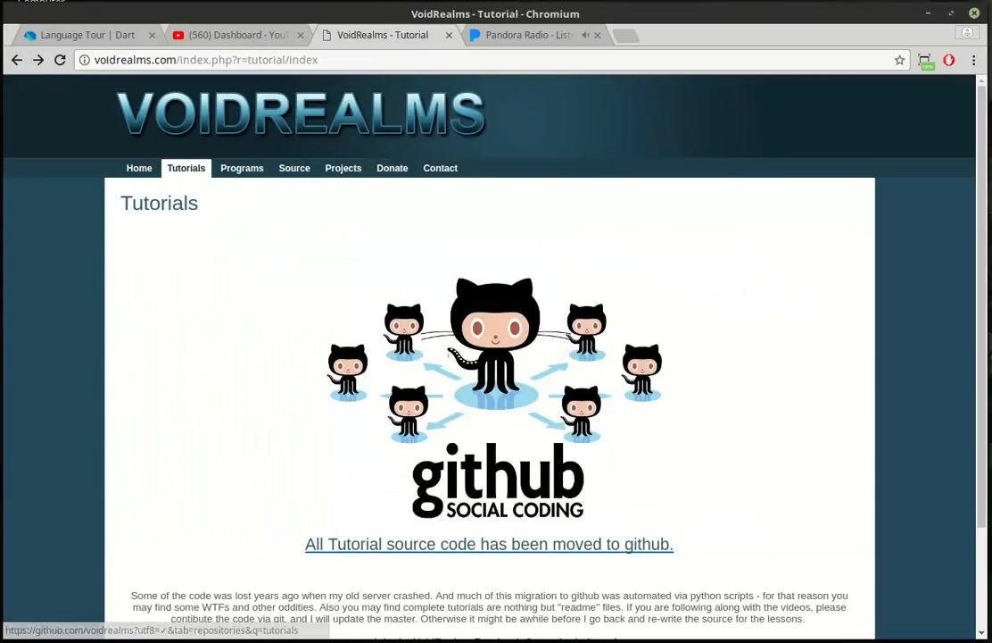